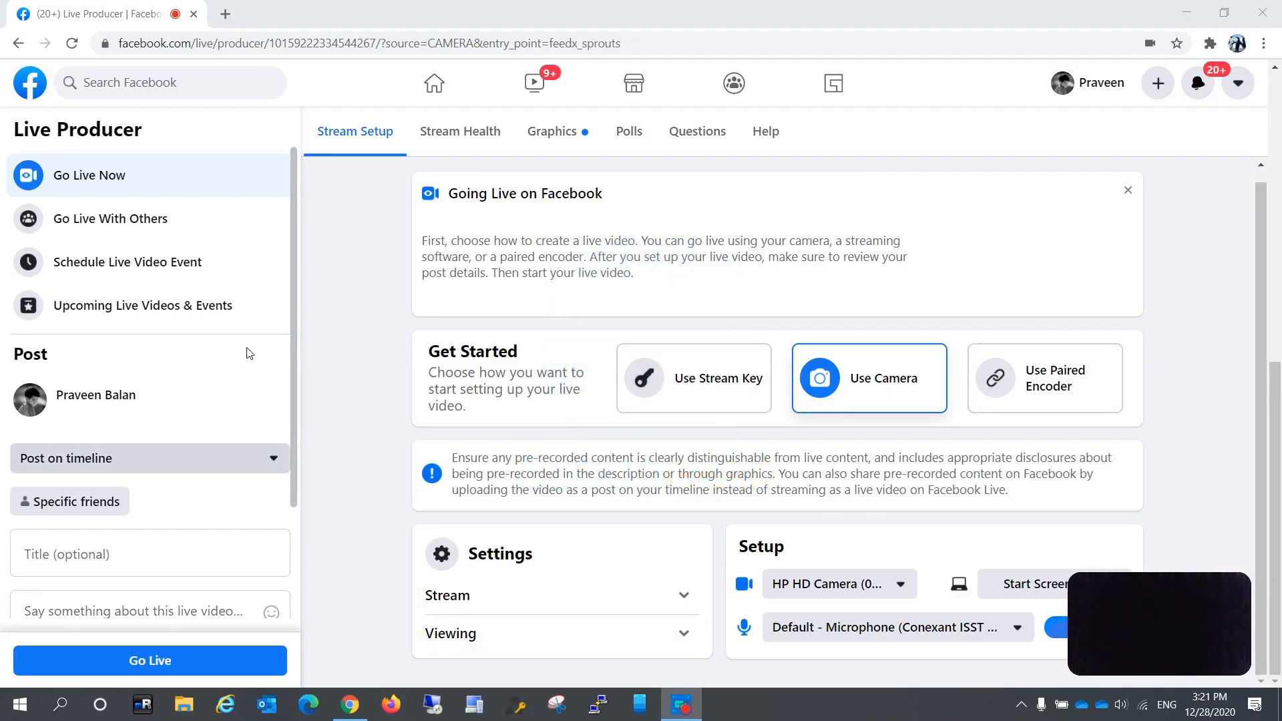
pyautogui.moveTo(388, 319)
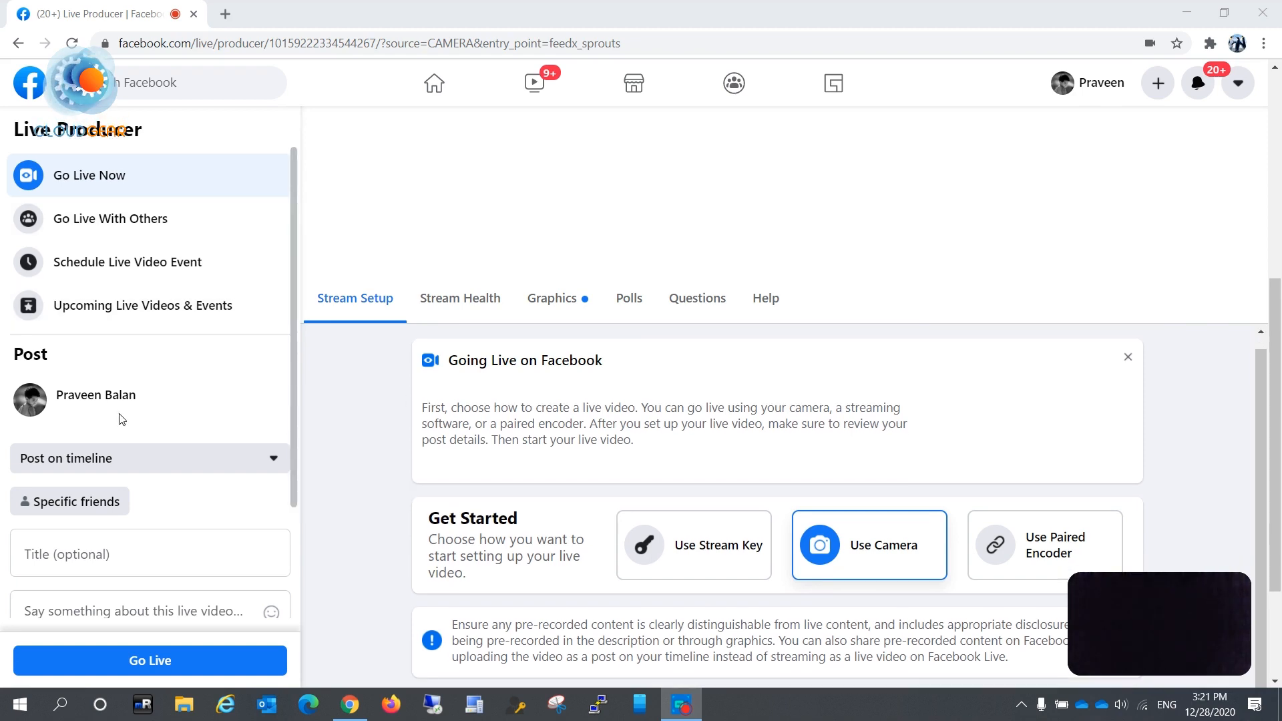
# Step: Scroll down the Facebook Live Producer camera streaming setup page
pyautogui.scroll(-3)
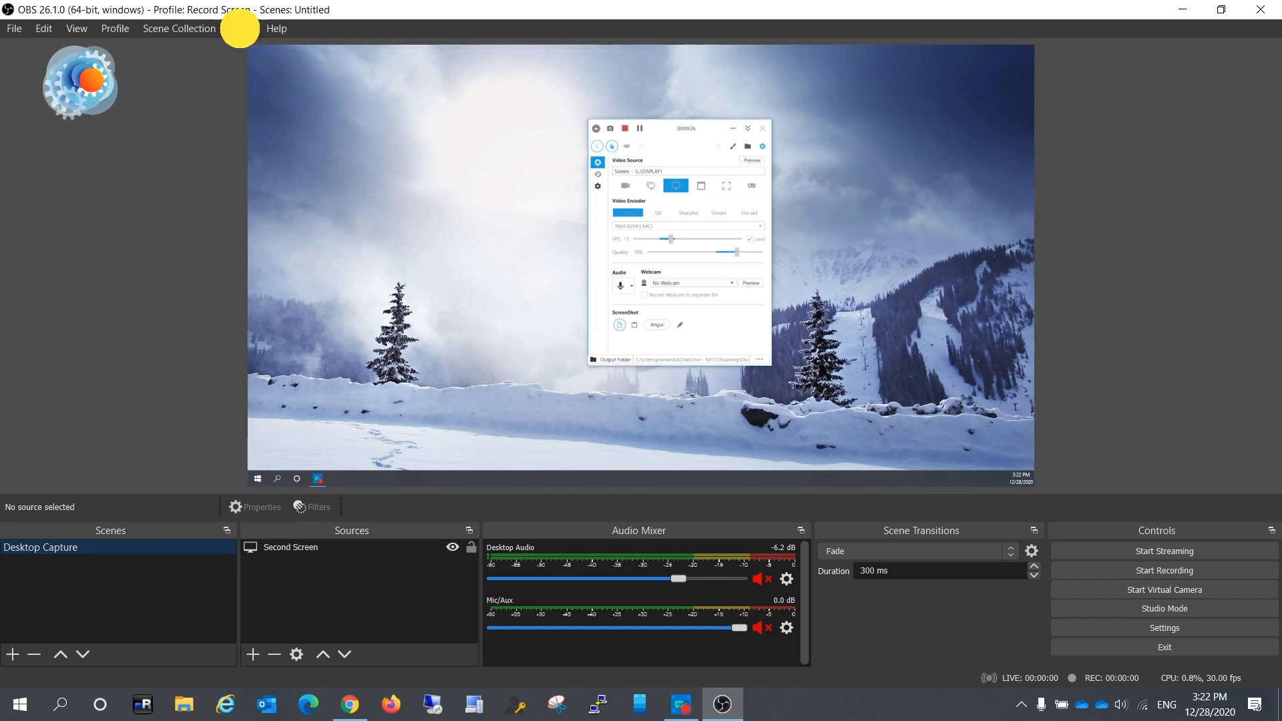
# Step: Launch the Auto-Configuration Wizard, pick Facebook Live as the service, and select the old stream key
pyautogui.click(240, 28)
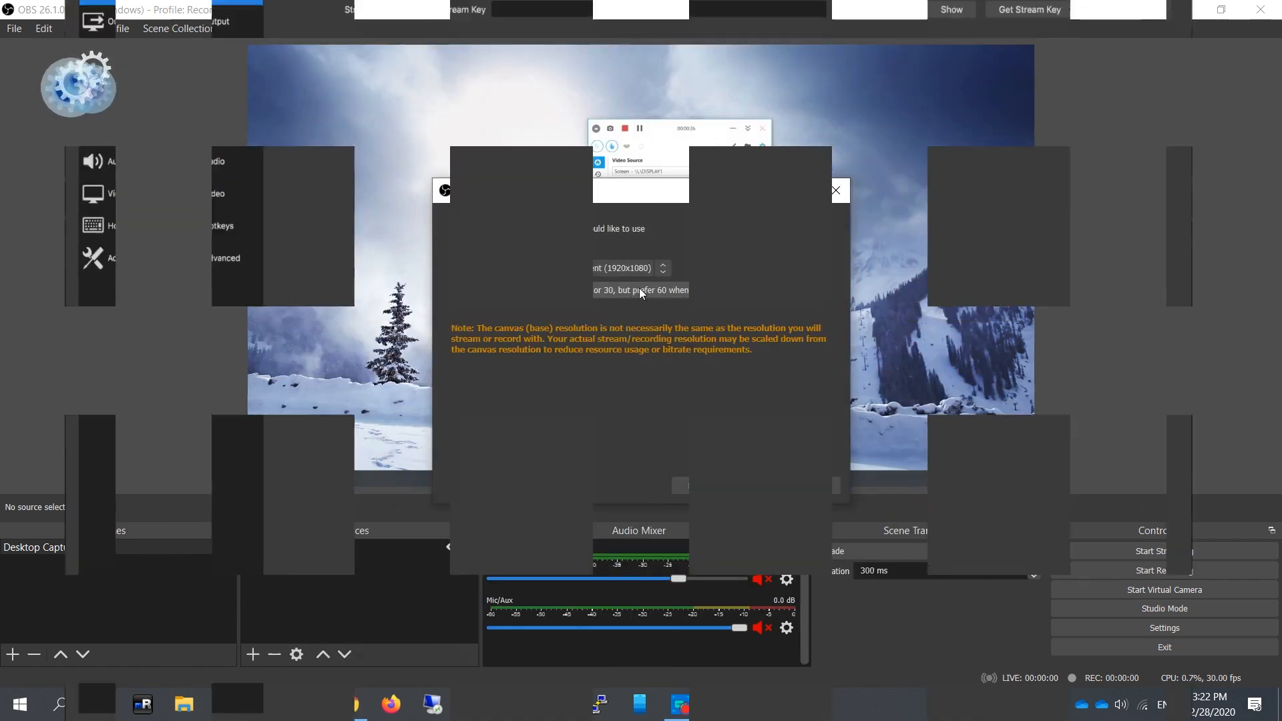
pyautogui.click(751, 484)
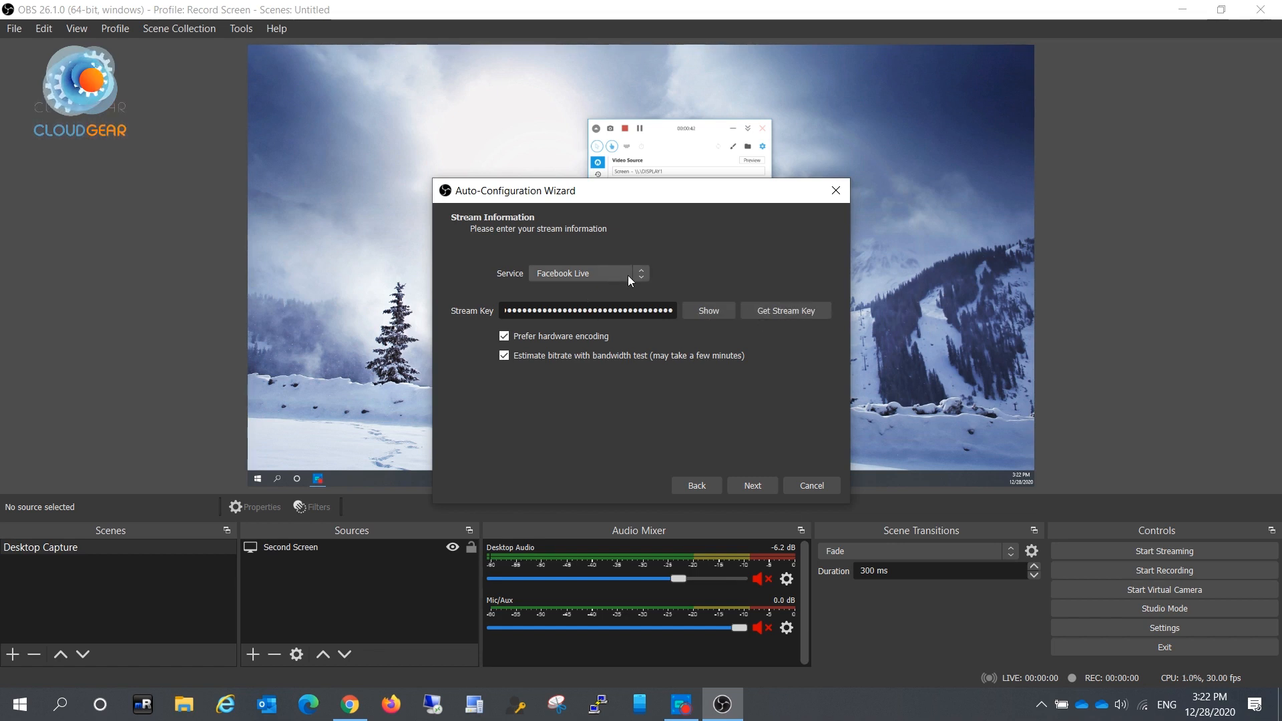
pyautogui.click(586, 273)
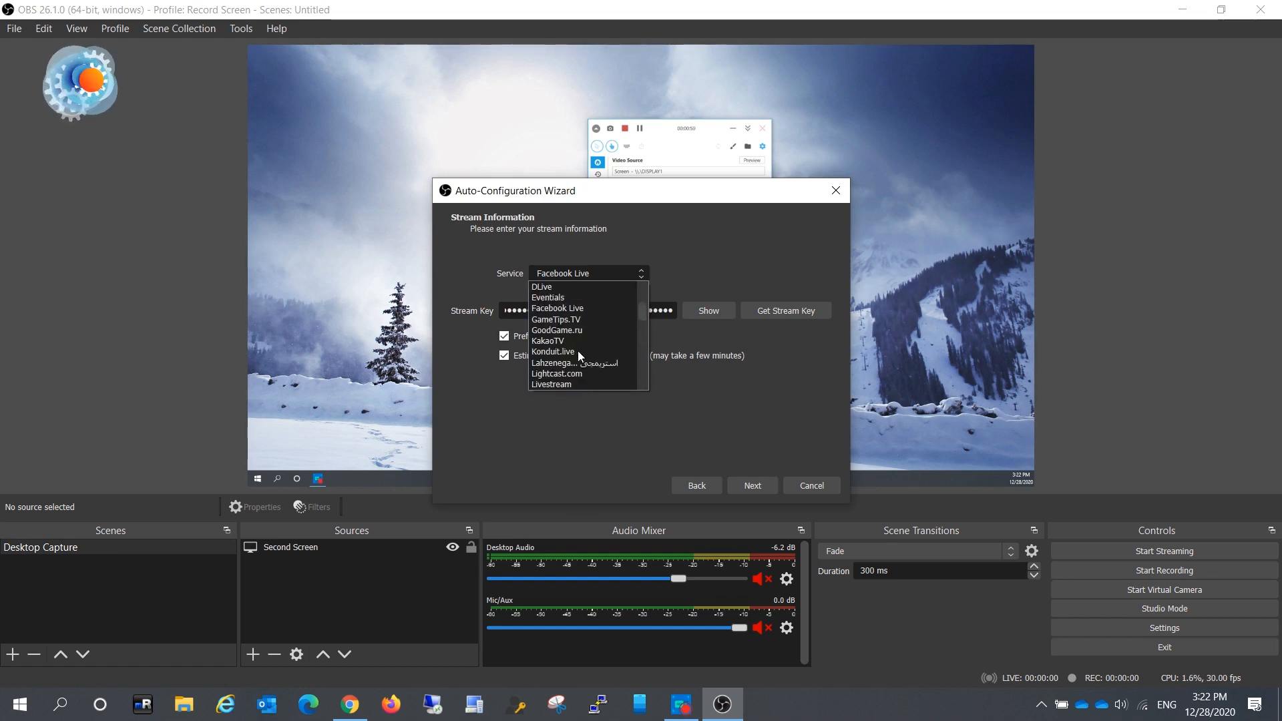
pyautogui.click(558, 309)
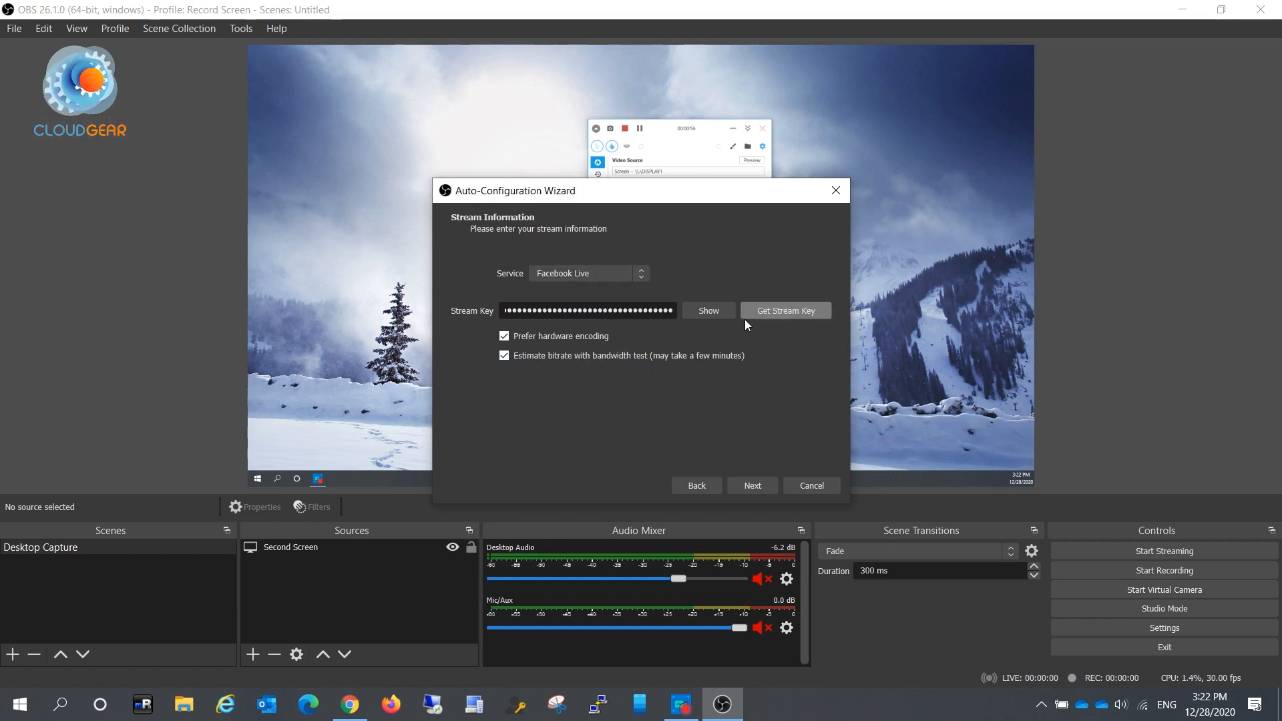
pyautogui.tripleClick(587, 310)
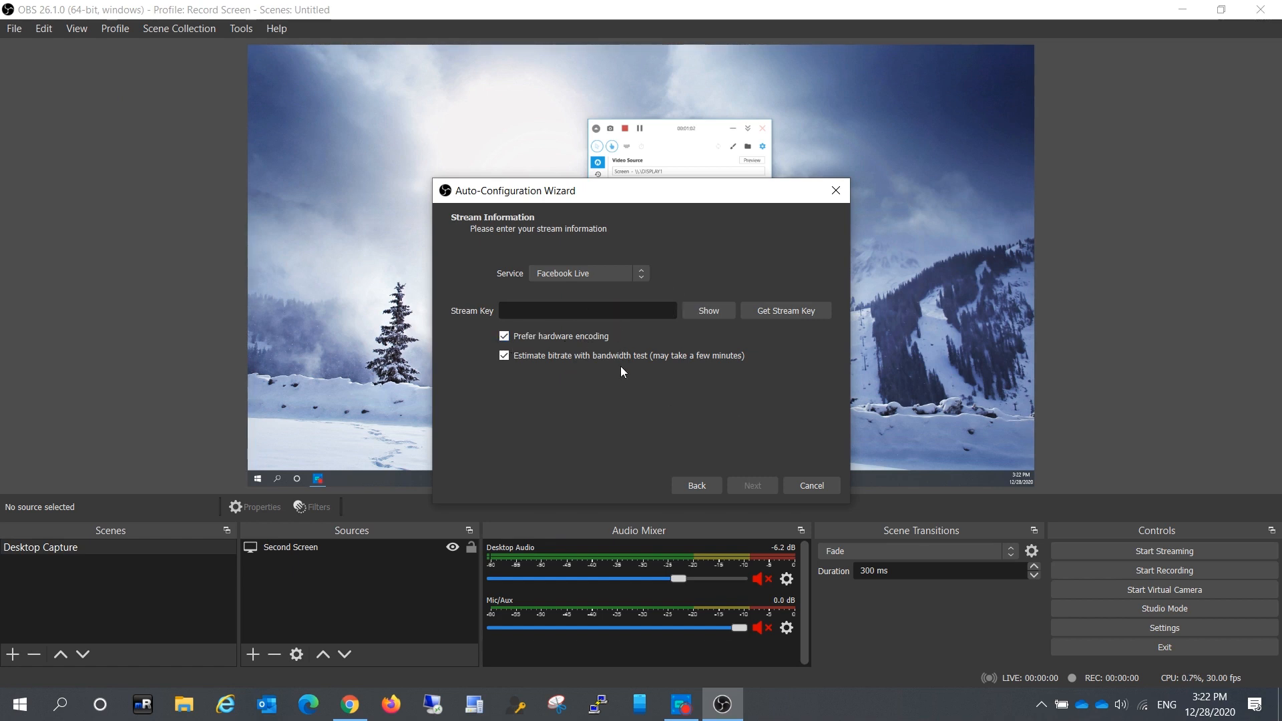
pyautogui.moveTo(380, 665)
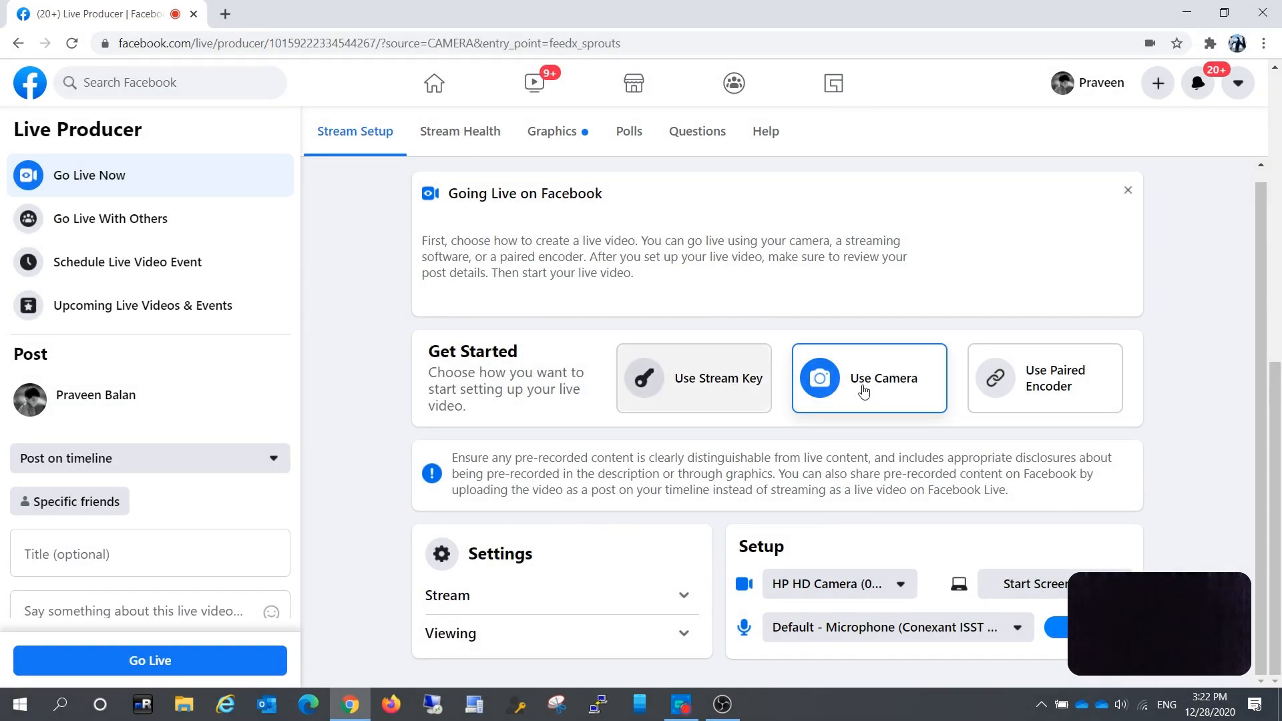
pyautogui.moveTo(865, 396)
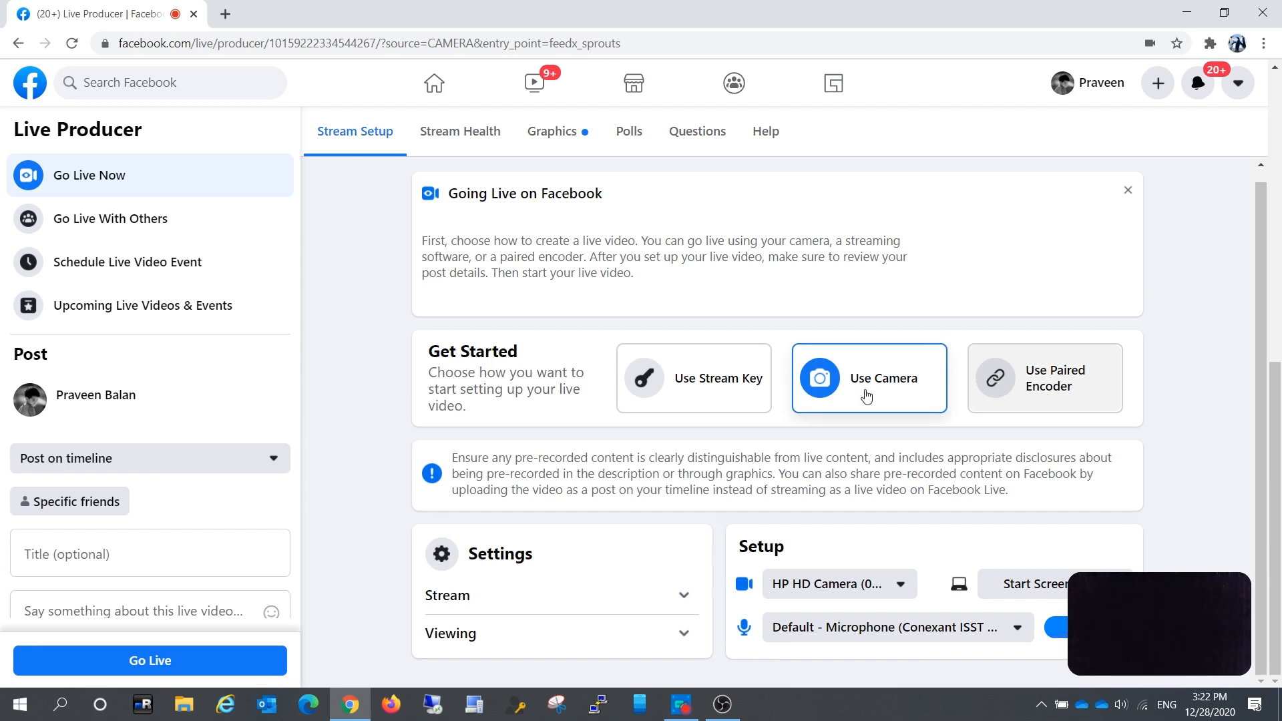
pyautogui.moveTo(465, 405)
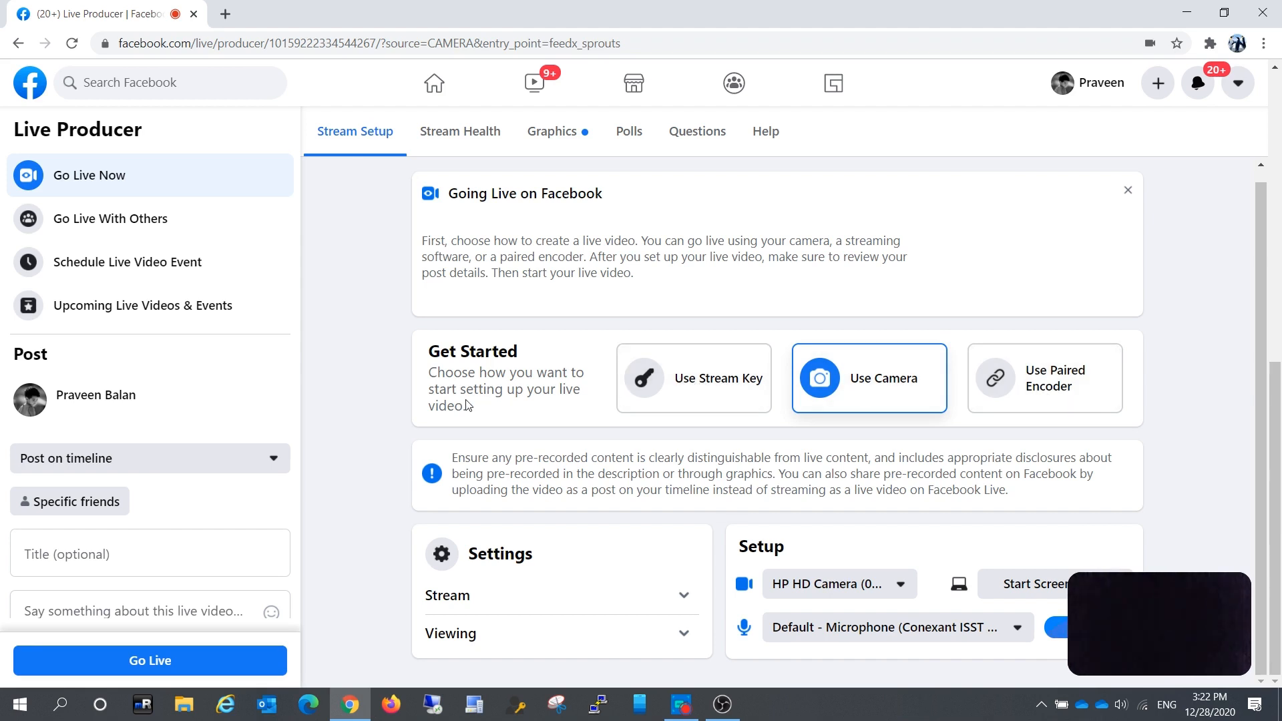
pyautogui.moveTo(692, 378)
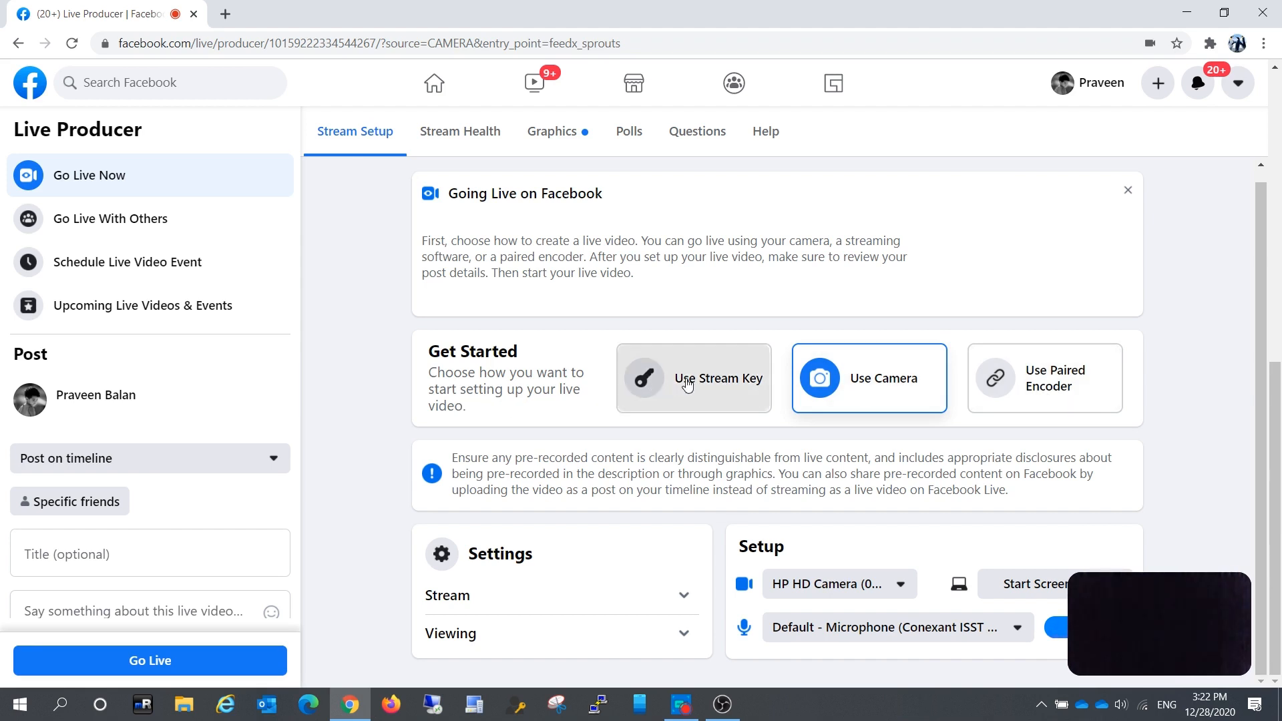
# Step: Choose Use Stream Key in Live Producer to get a new key for OBS
pyautogui.click(692, 378)
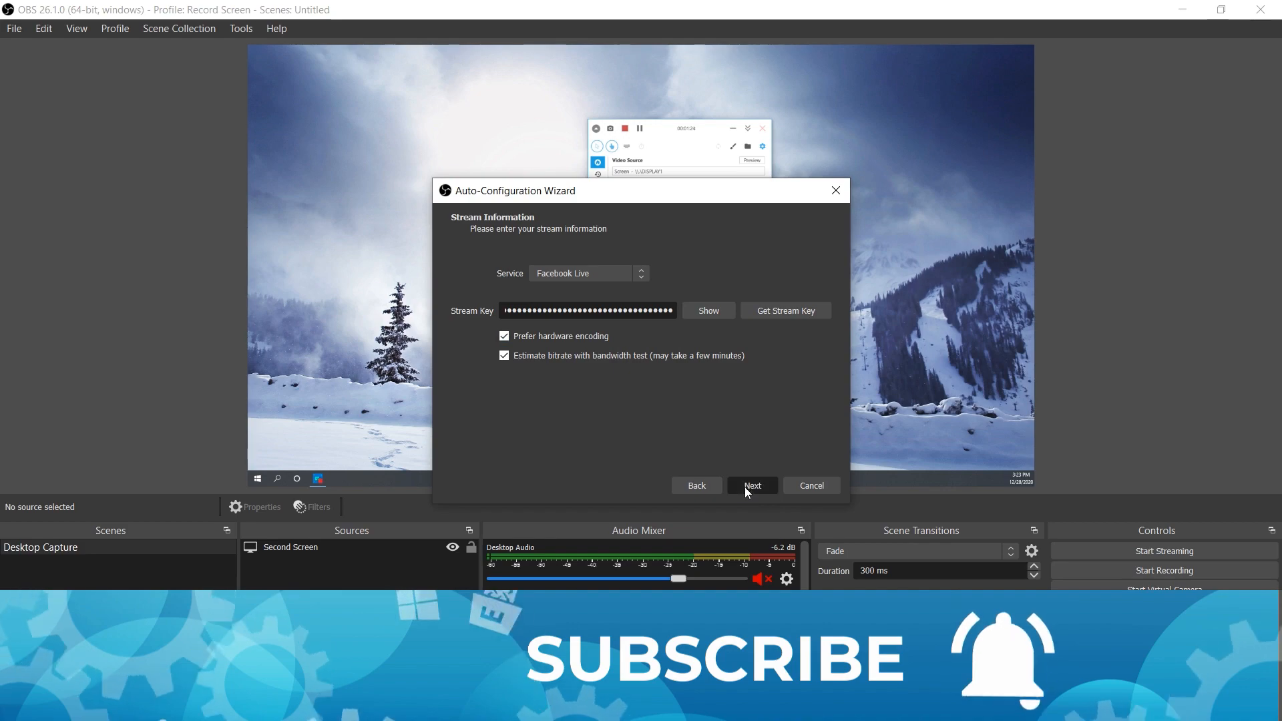
# Step: Run the bandwidth test and apply 3605 bitrate, 1280x720 output, 30 FPS
pyautogui.click(750, 485)
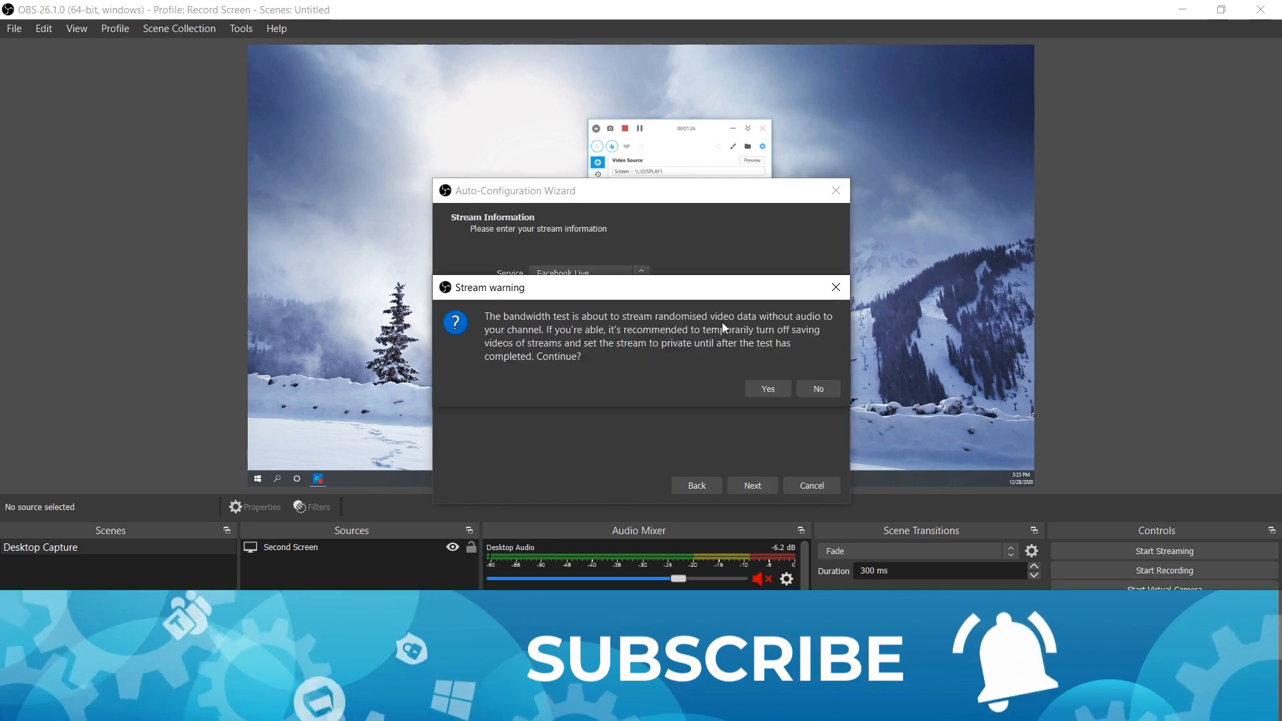
pyautogui.click(765, 388)
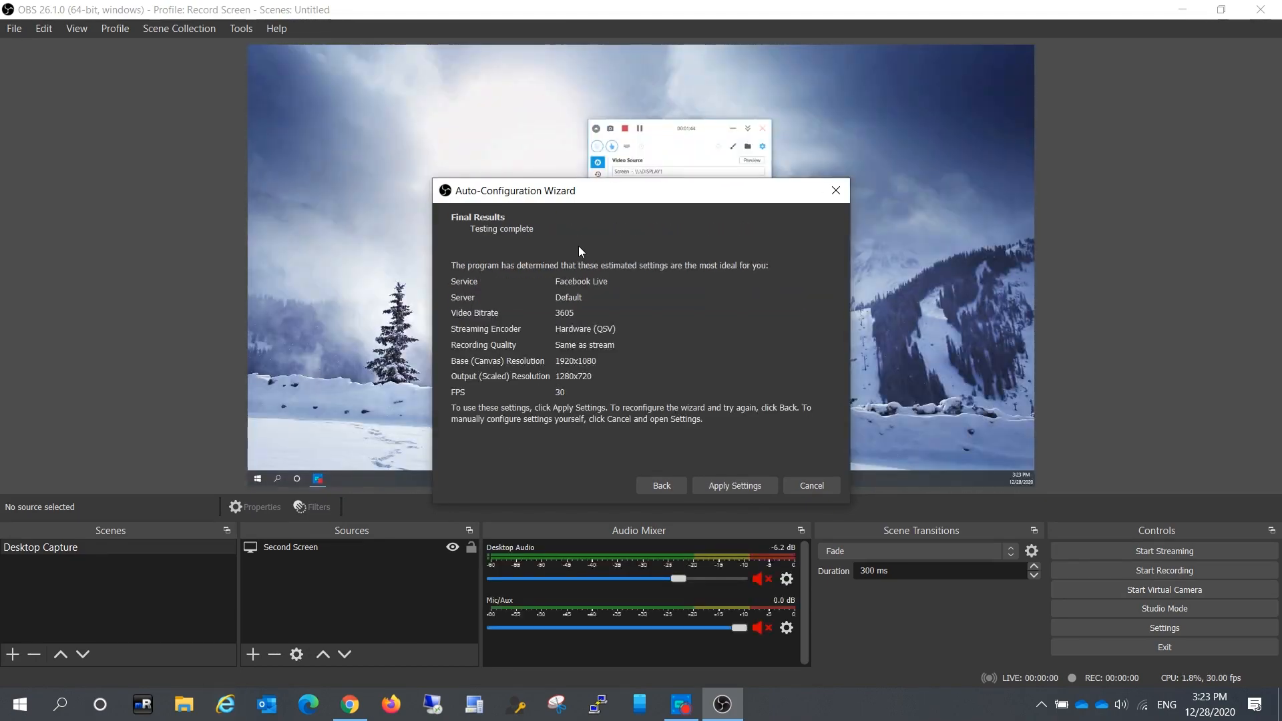
pyautogui.moveTo(530, 373)
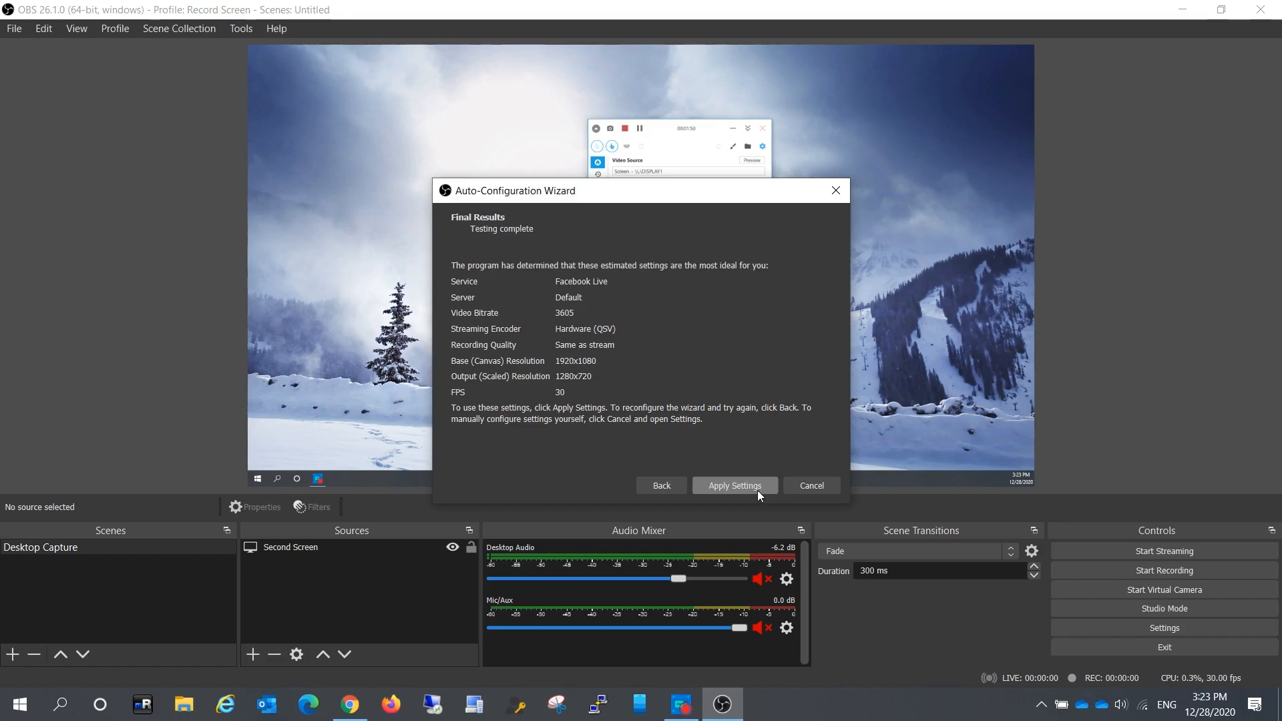
pyautogui.click(733, 485)
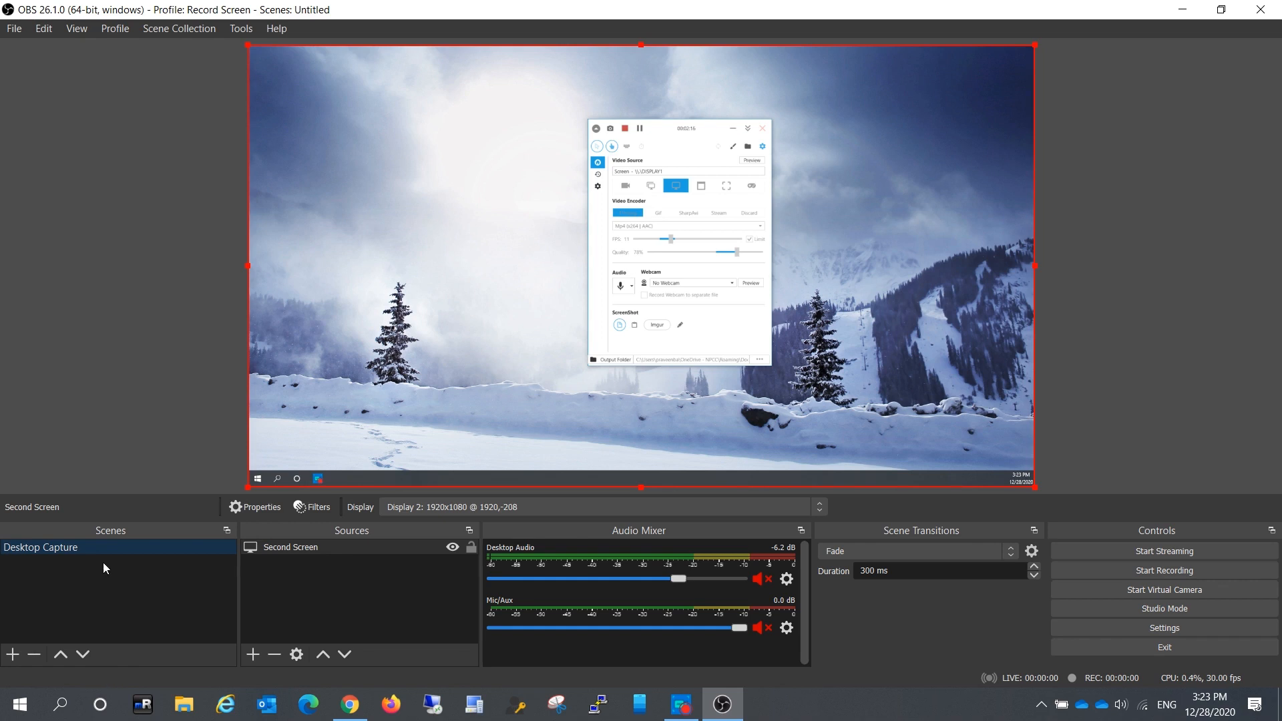
pyautogui.moveTo(188, 553)
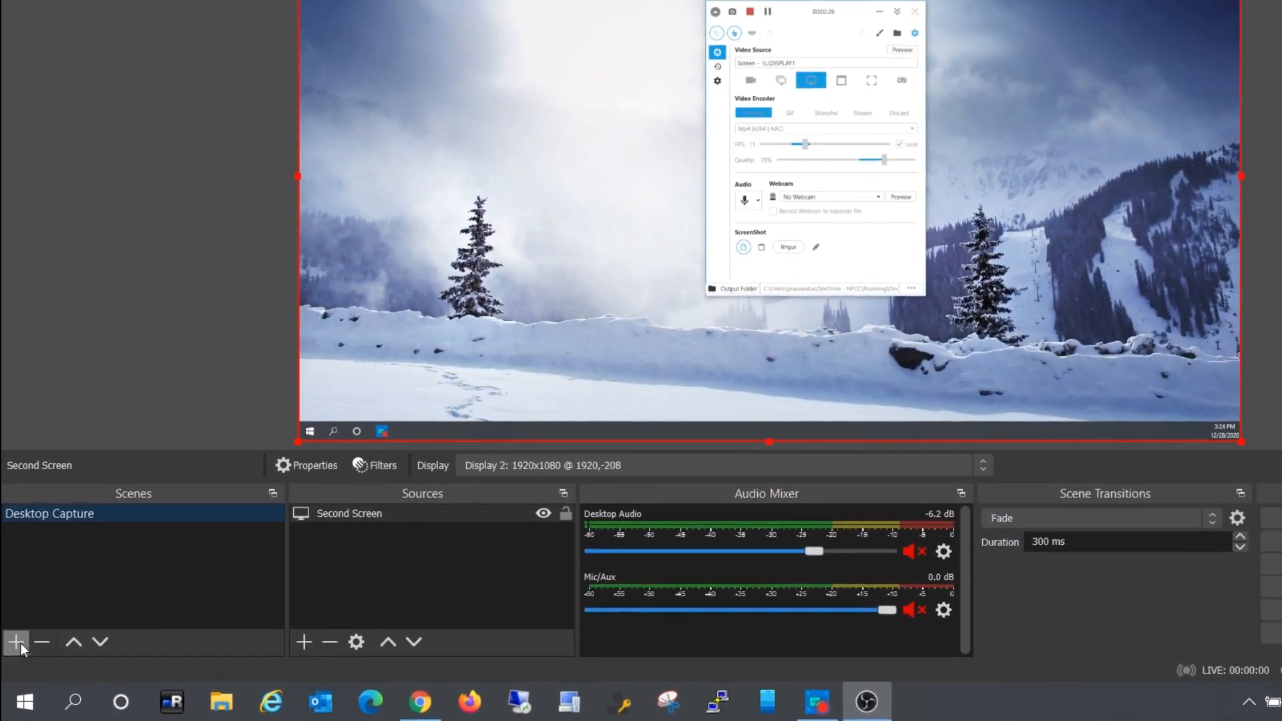
# Step: Add a new empty scene named 'Scene 1'
pyautogui.click(15, 642)
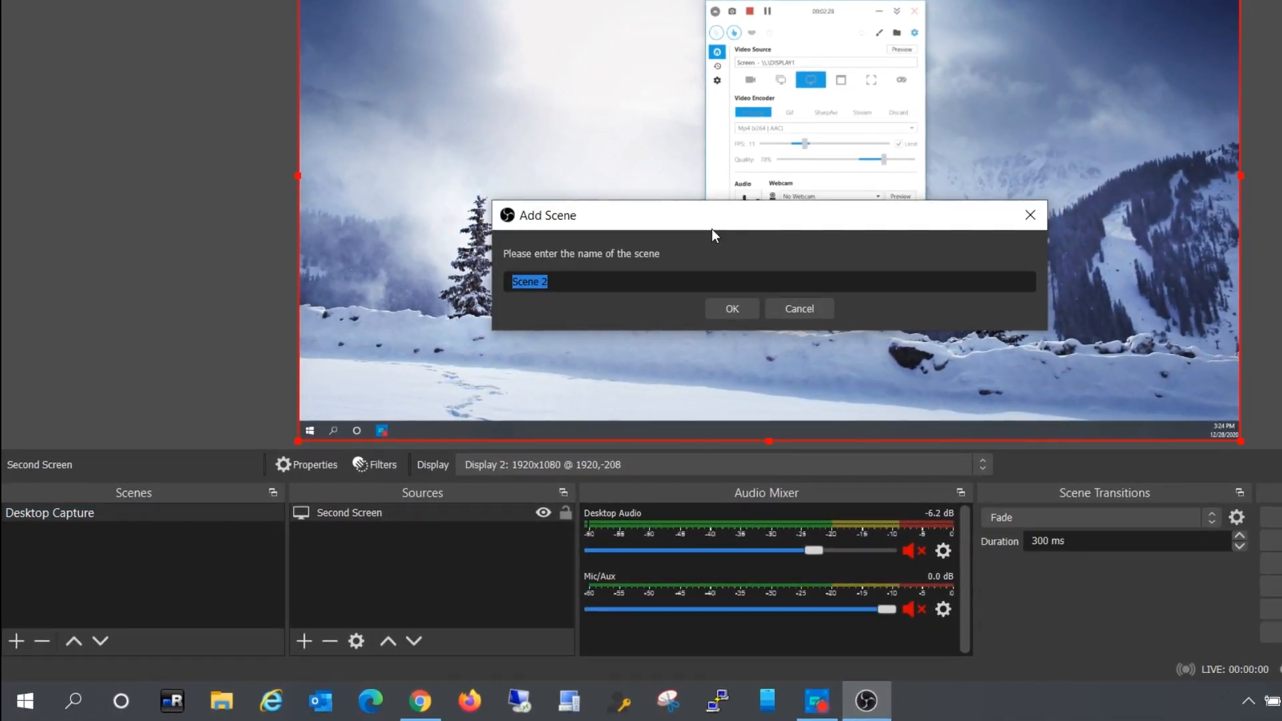
pyautogui.write('Scene 1')
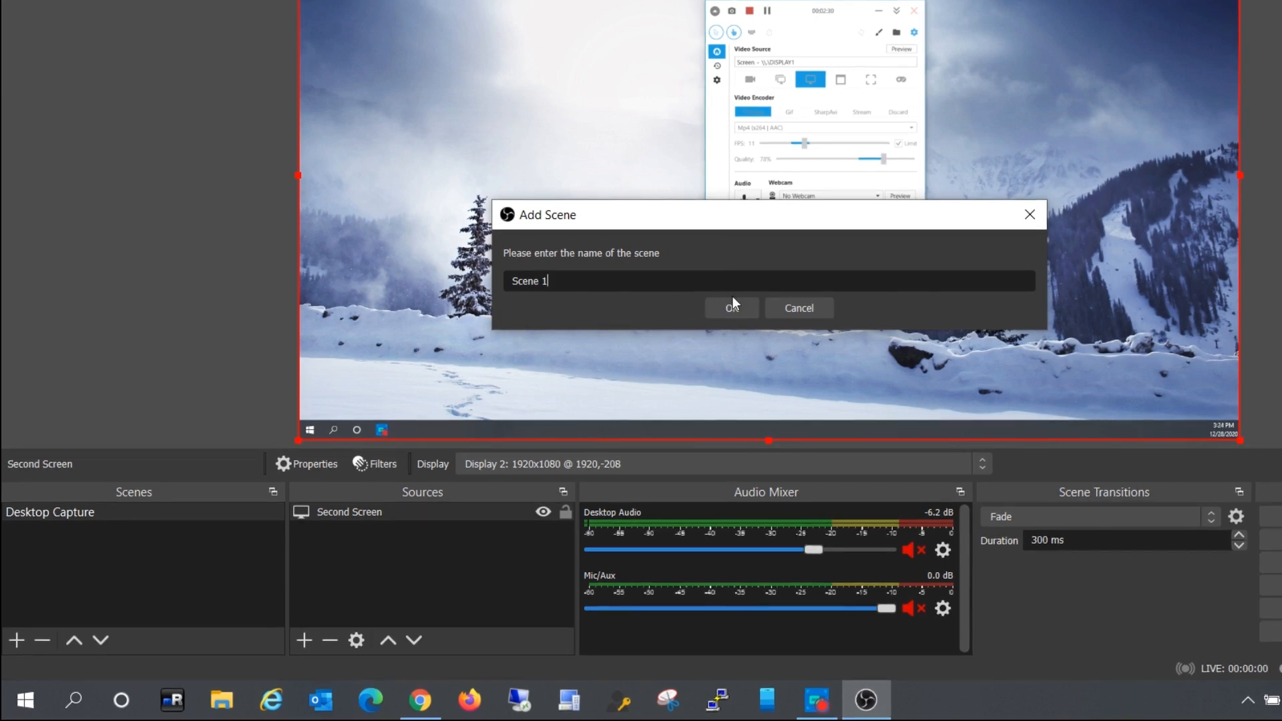
pyautogui.click(729, 308)
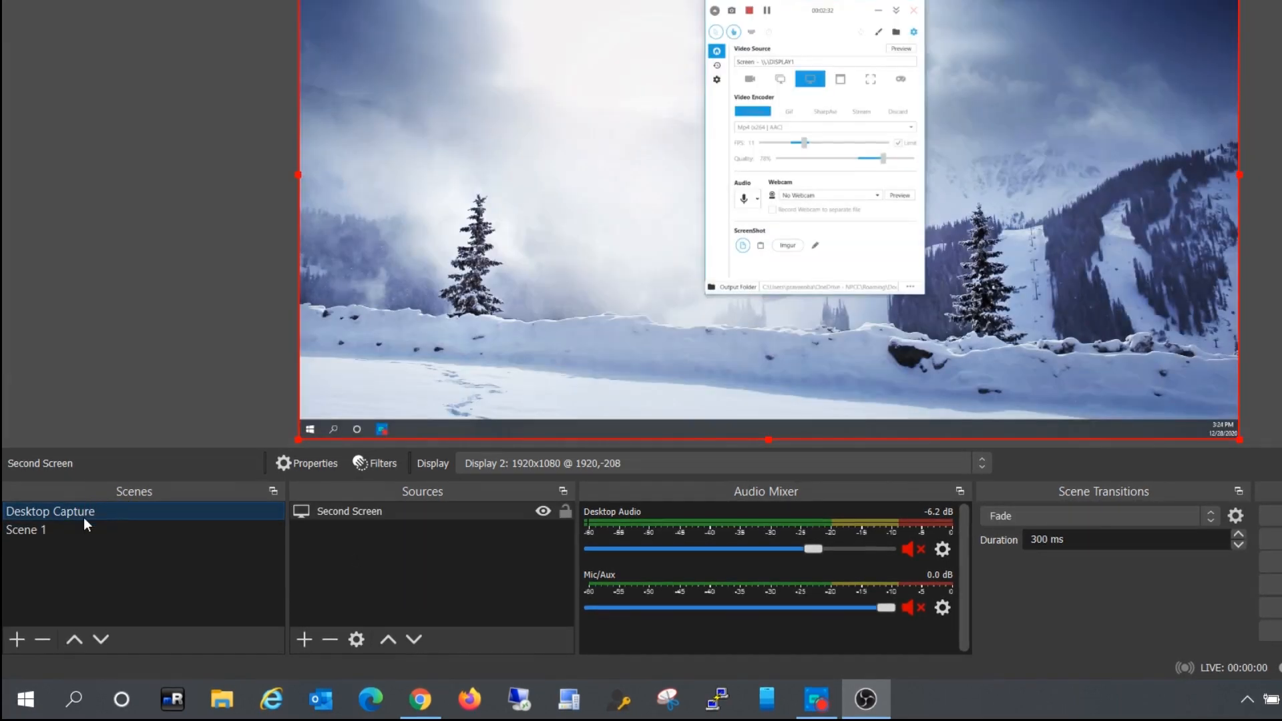
# Step: Delete the Desktop Capture scene and select Scene 1
pyautogui.click(42, 644)
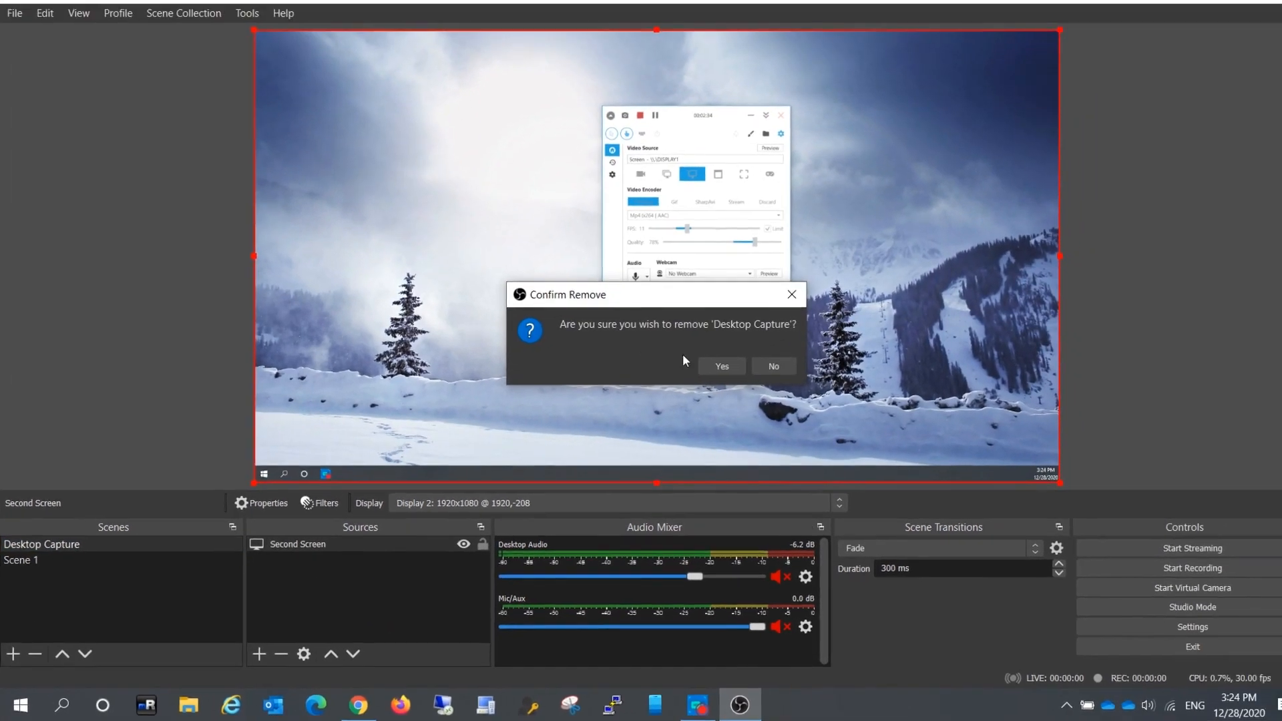
pyautogui.click(718, 367)
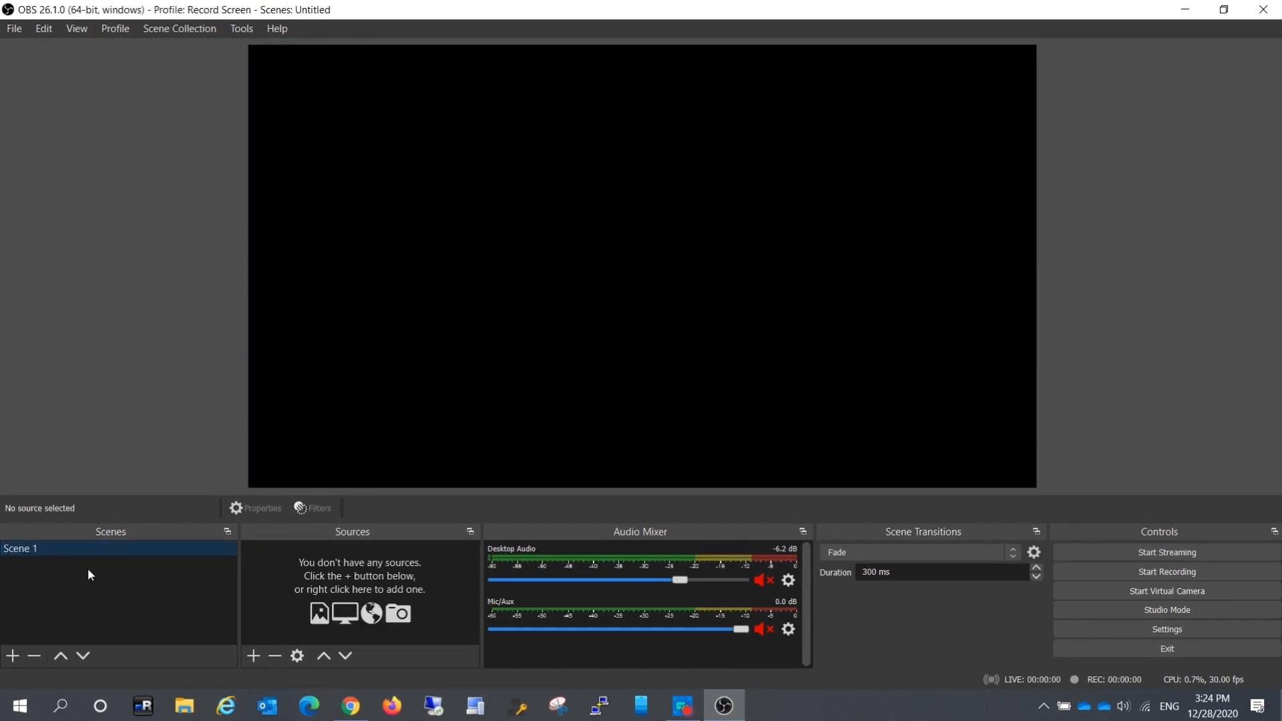
pyautogui.click(183, 705)
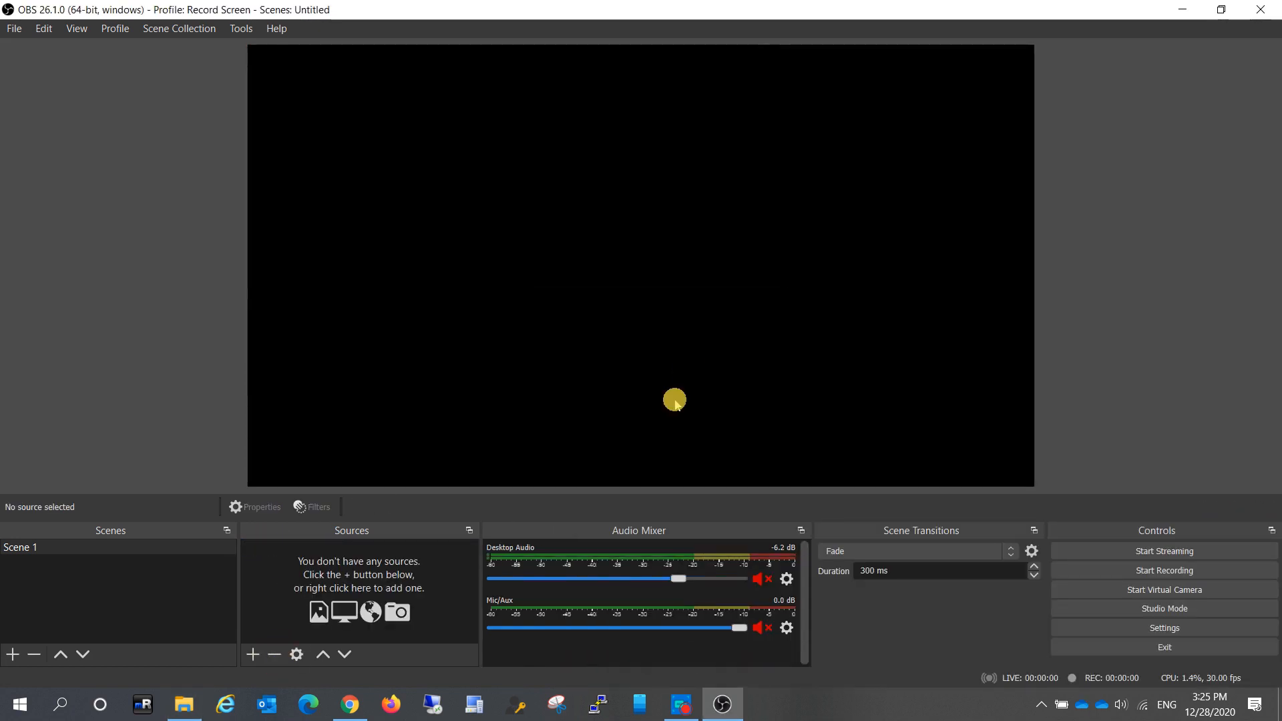
# Step: Add a media source named 'Intro' to Scene 1
pyautogui.click(252, 654)
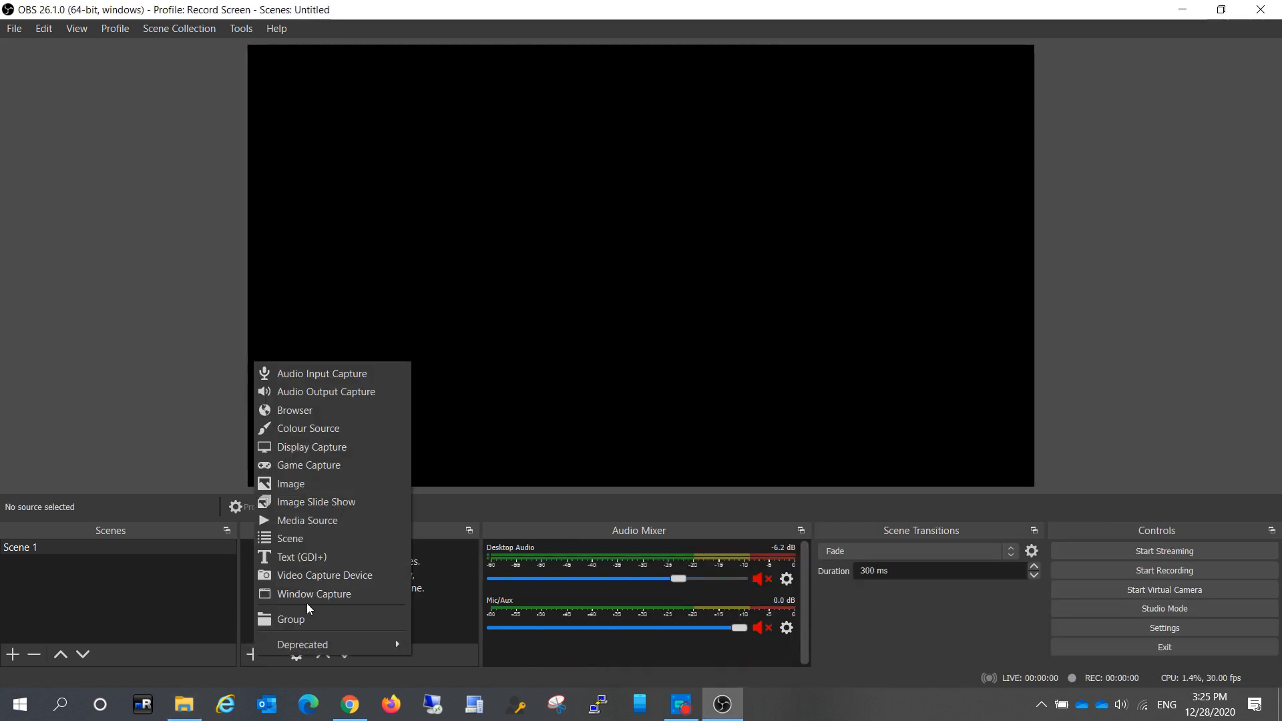
pyautogui.moveTo(290, 483)
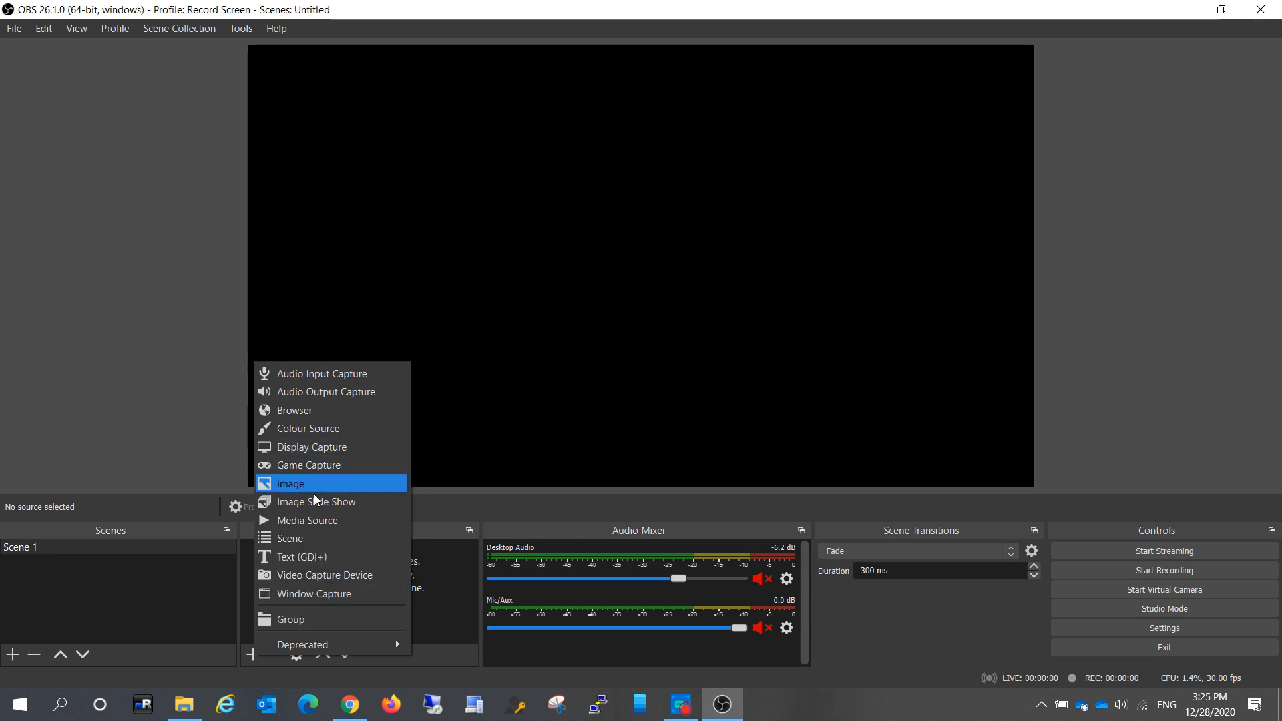
pyautogui.click(309, 520)
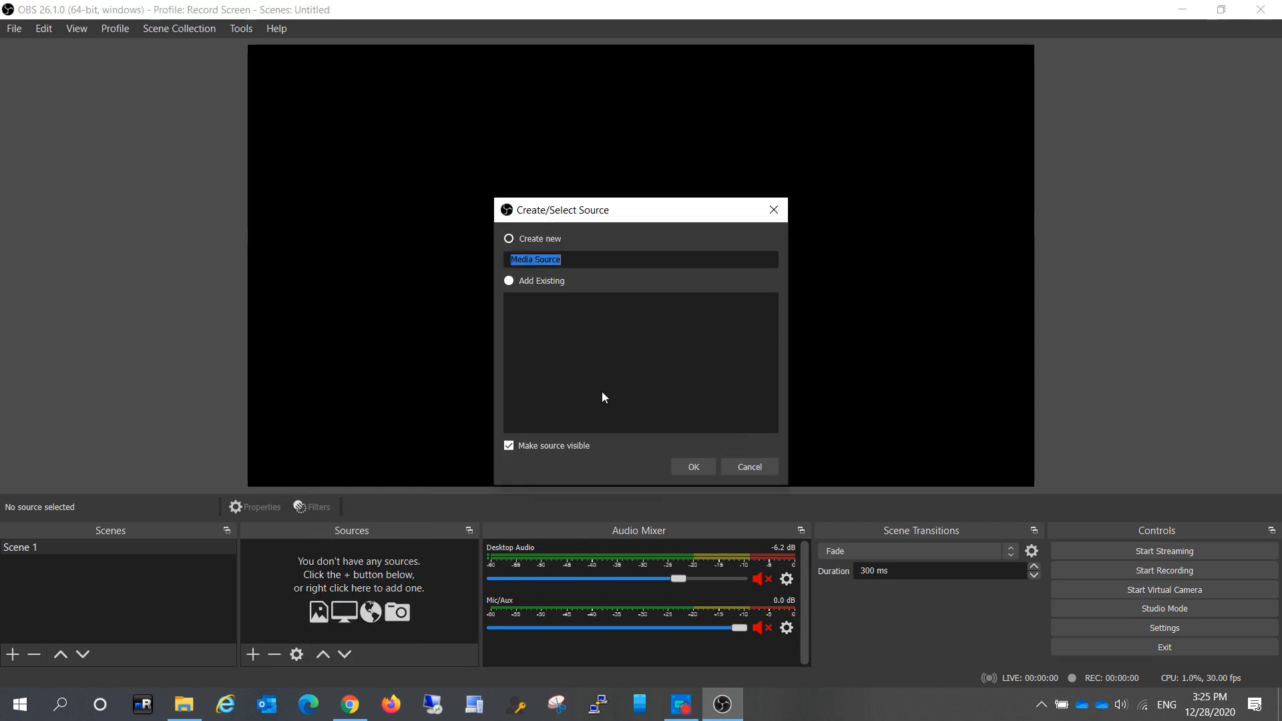
pyautogui.write('Intro')
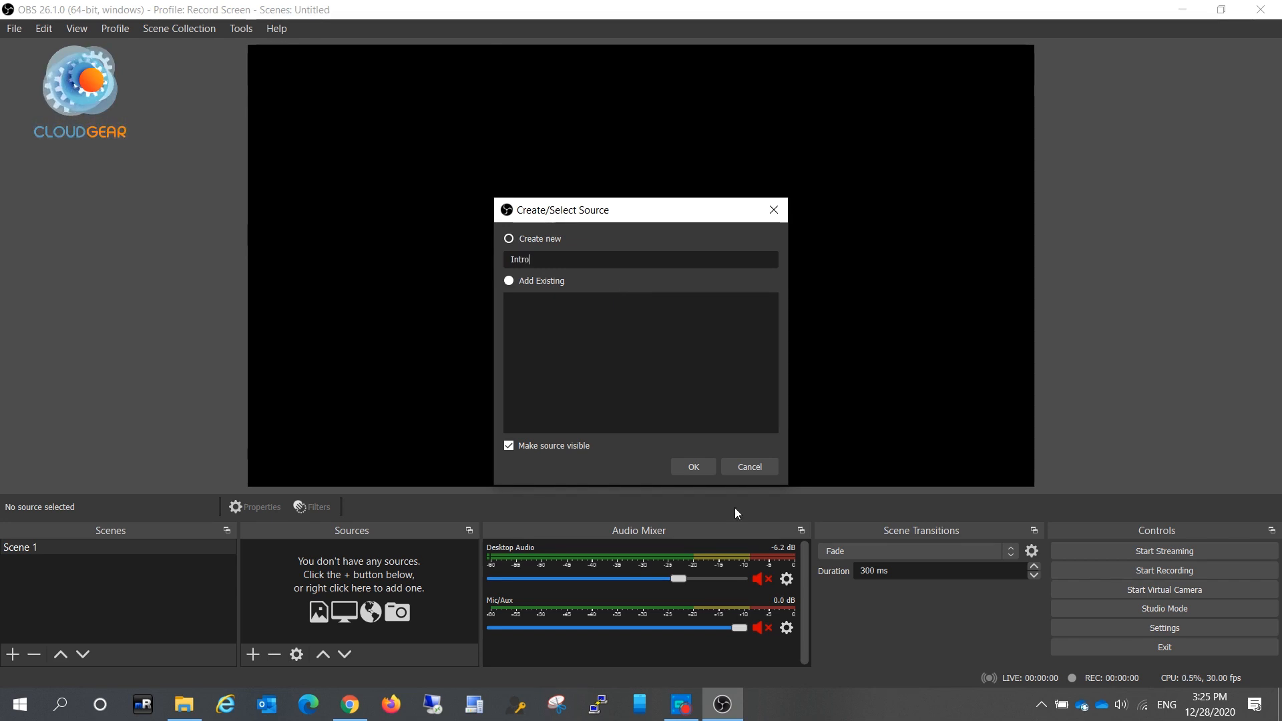
pyautogui.click(692, 466)
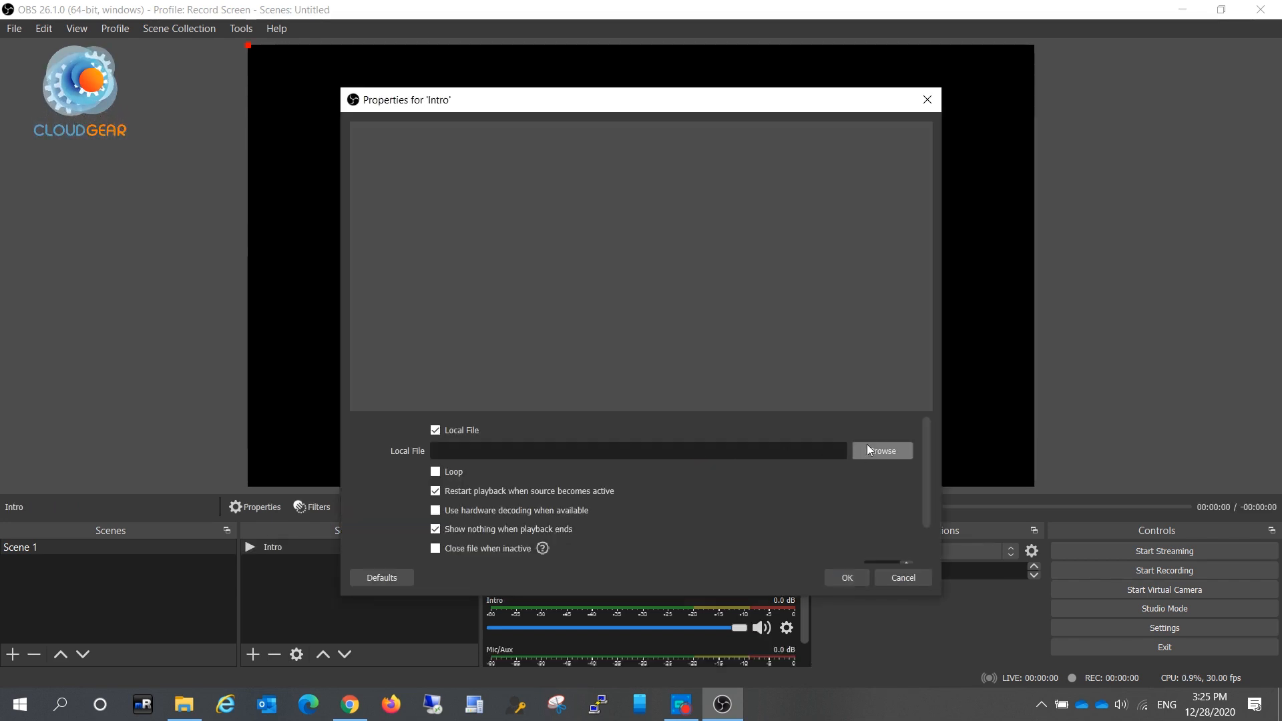
# Step: Load CG-F_1.mov into Intro and check the logo clip plays
pyautogui.click(881, 450)
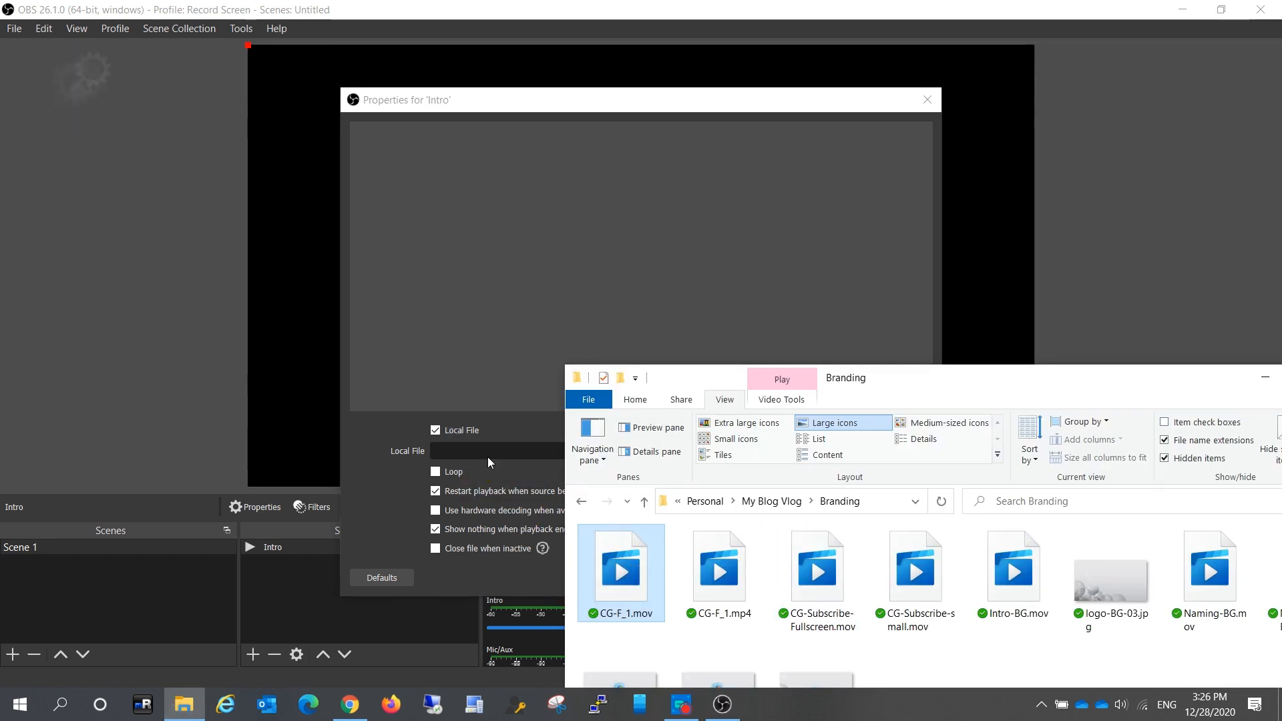
pyautogui.moveTo(911, 521)
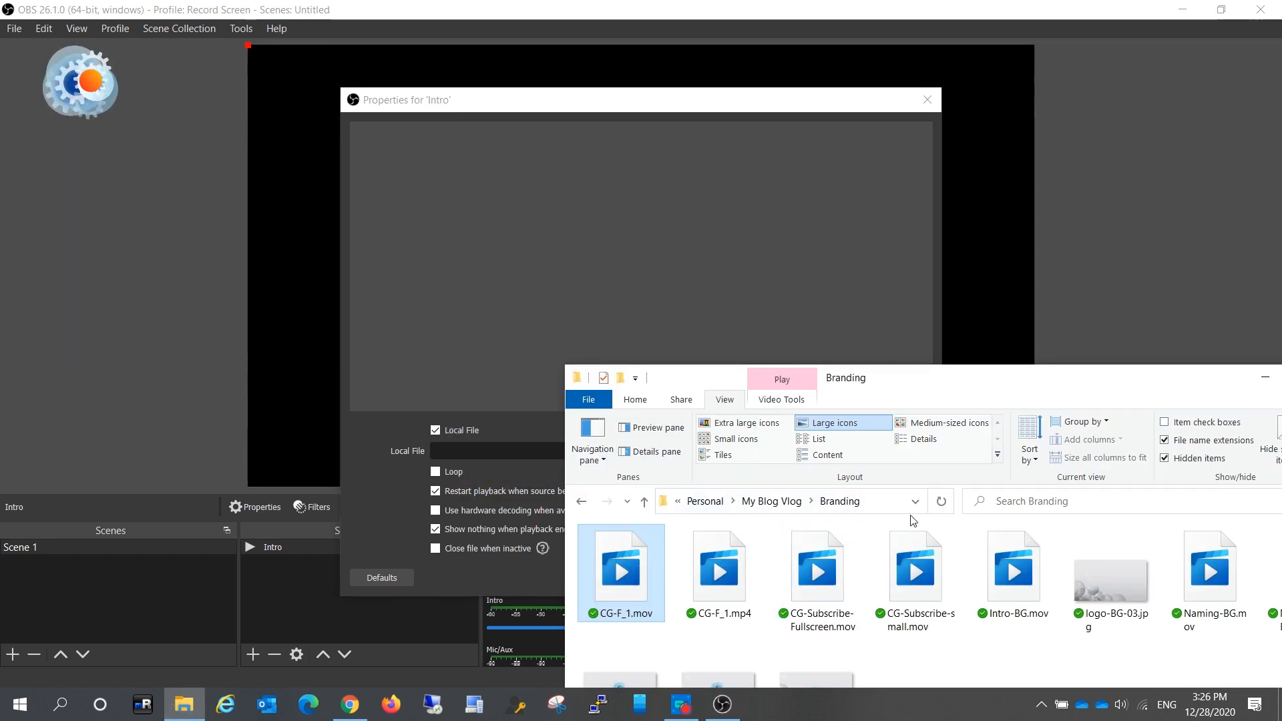
pyautogui.click(785, 501)
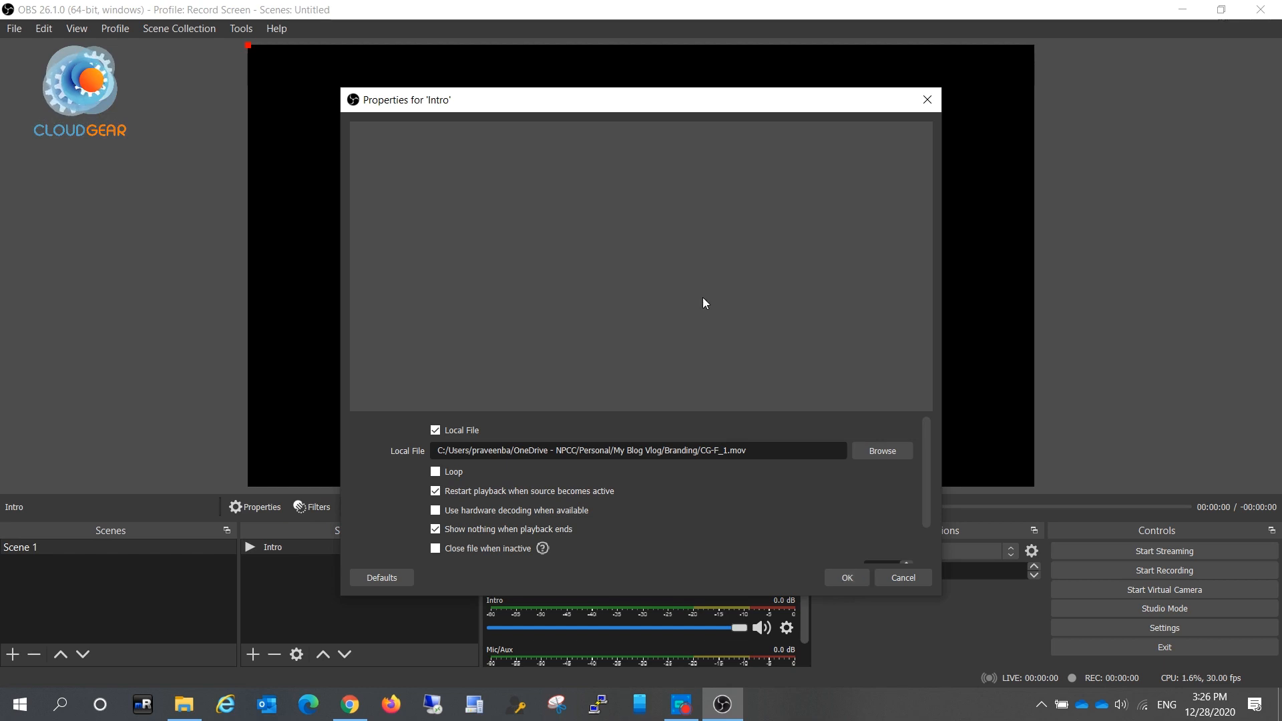
pyautogui.click(845, 577)
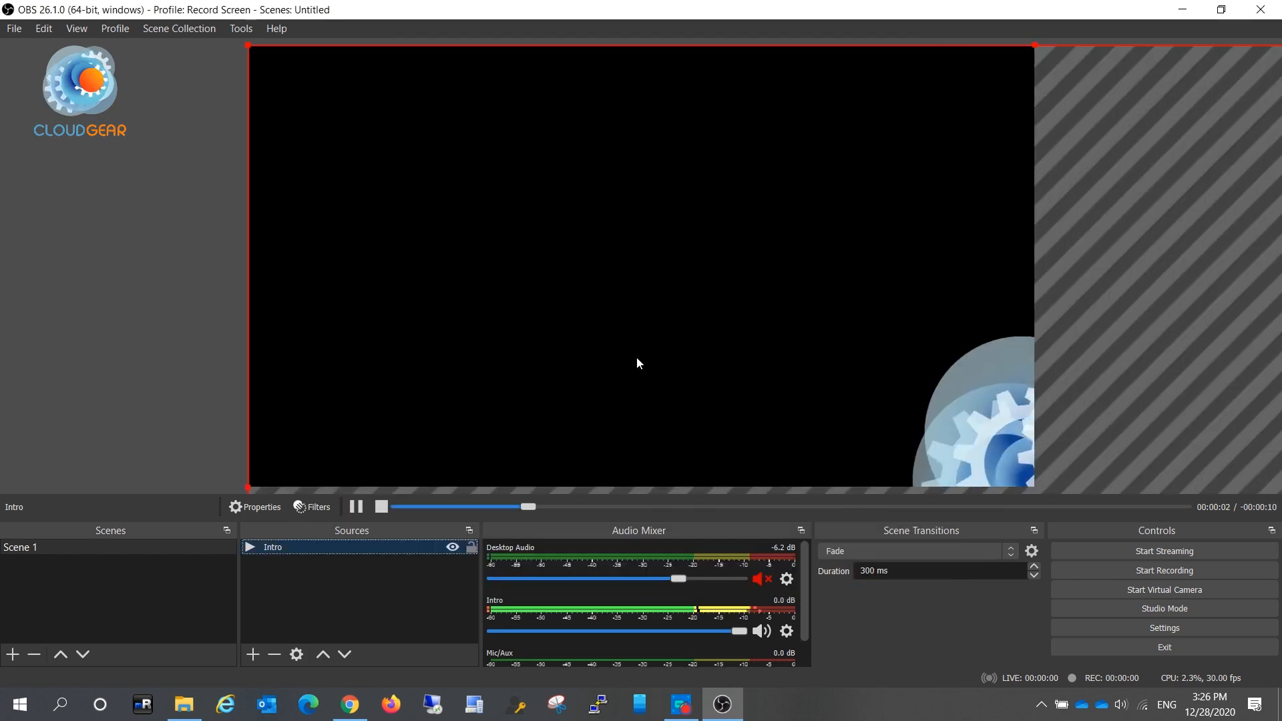
pyautogui.click(354, 506)
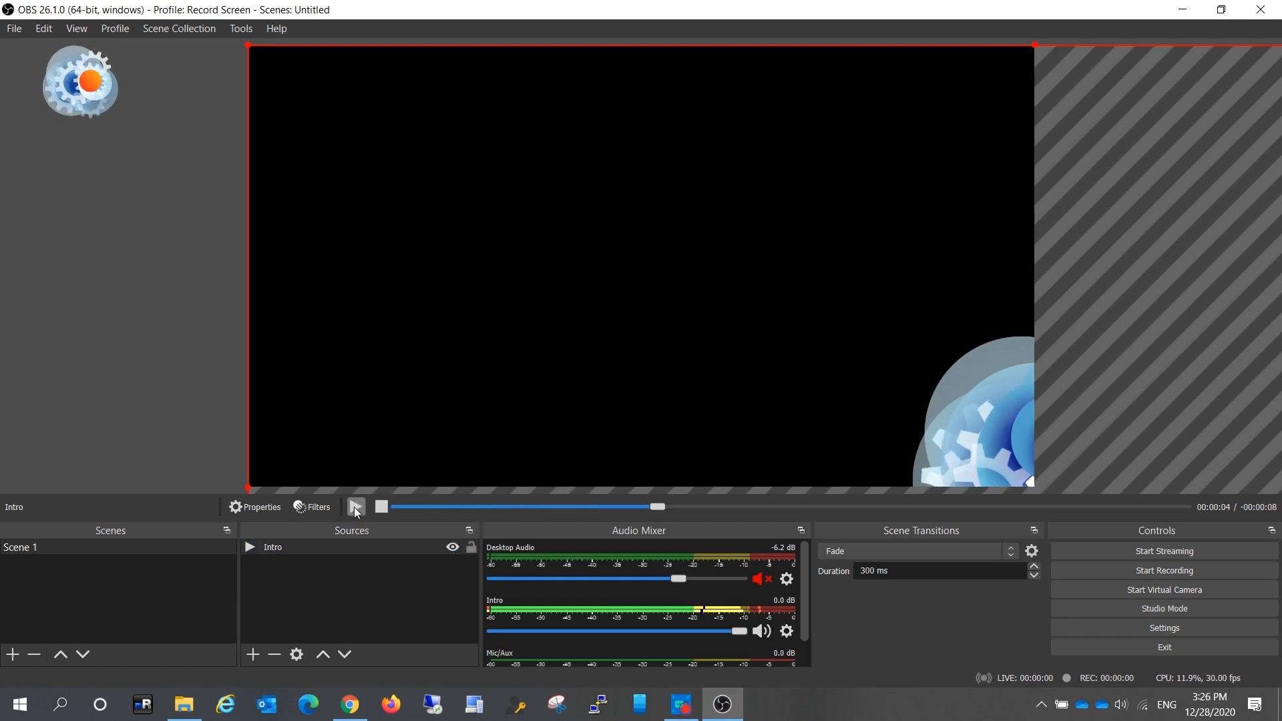
pyautogui.click(354, 506)
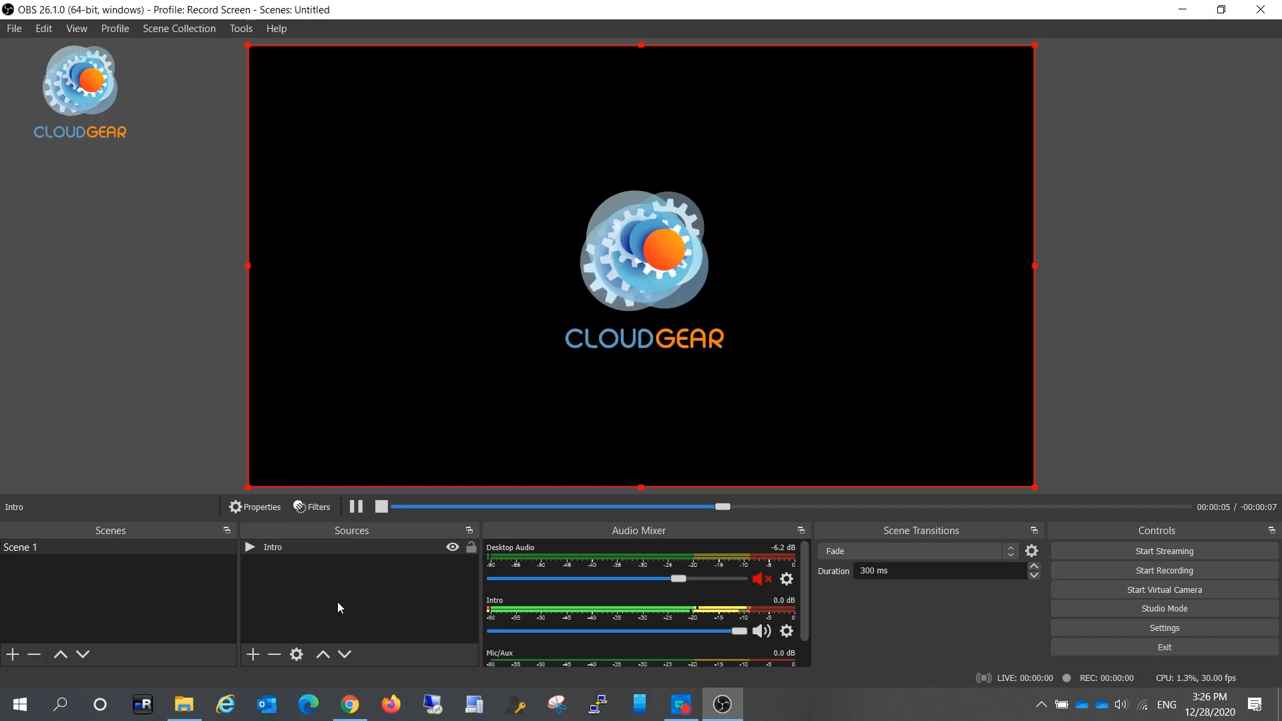
pyautogui.click(354, 507)
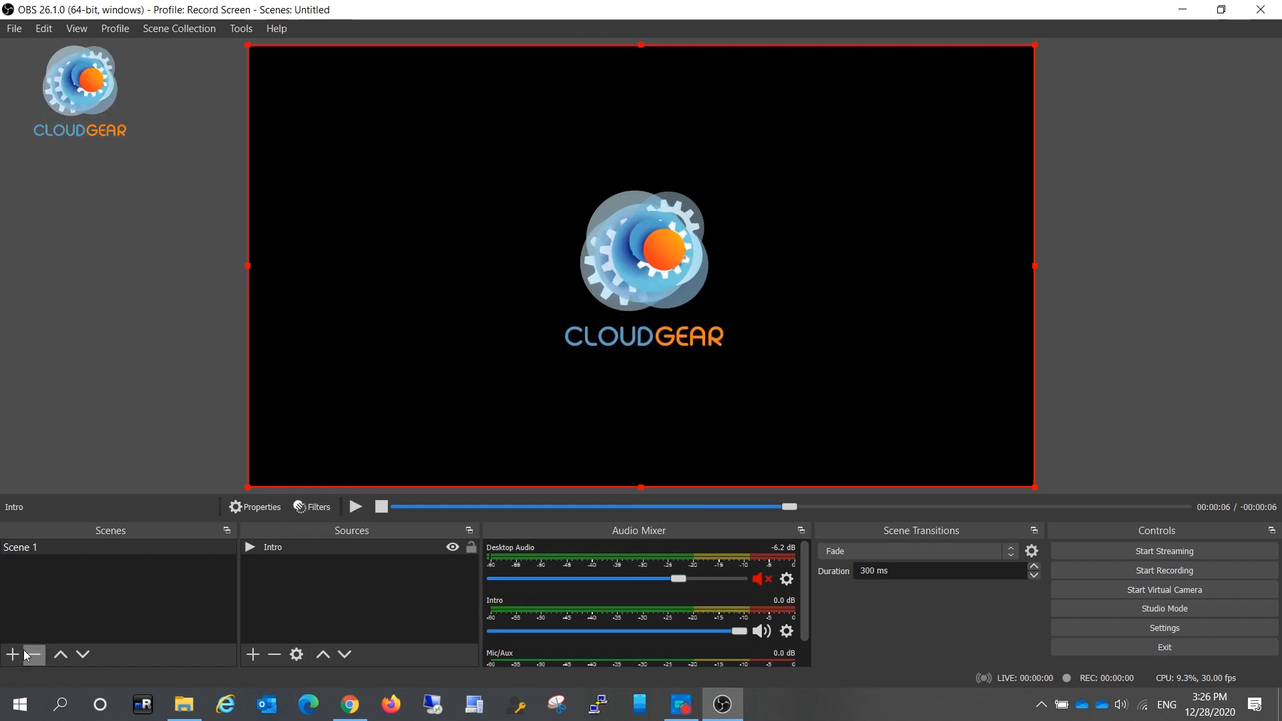
pyautogui.click(12, 654)
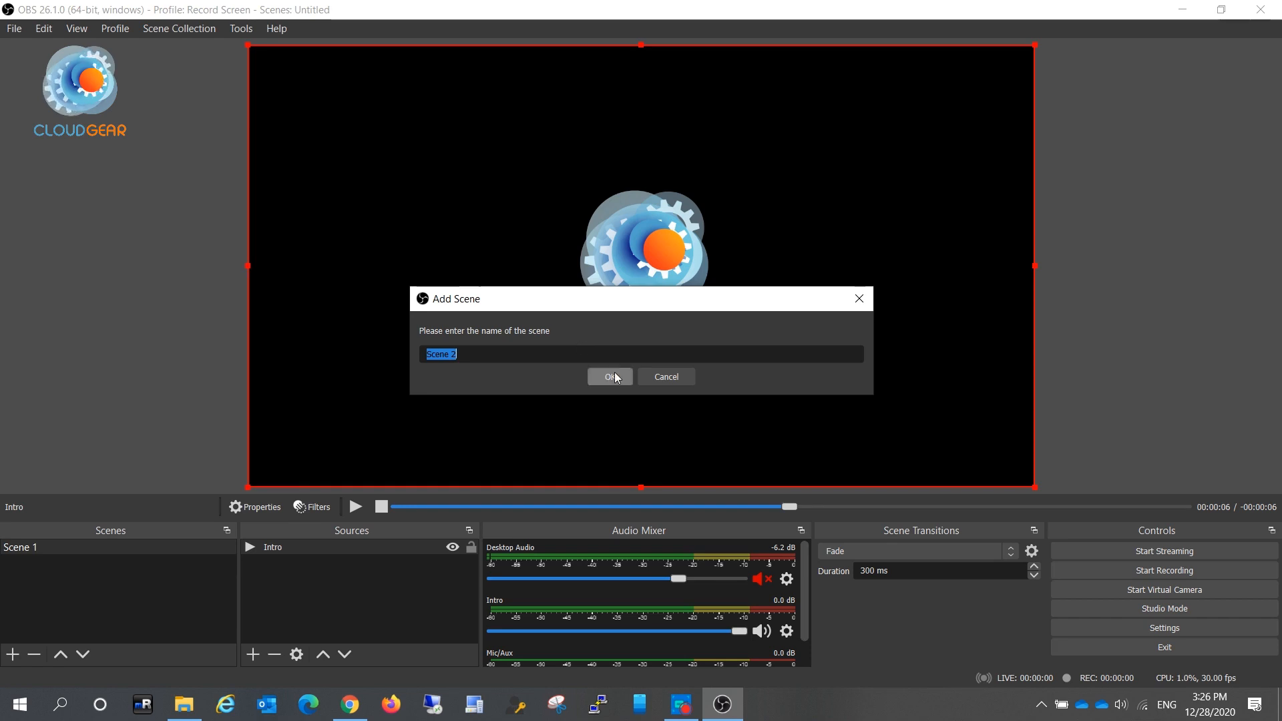
# Step: Create Scene 2 with a display capture source named 'Desktop Screen Live'
pyautogui.click(609, 377)
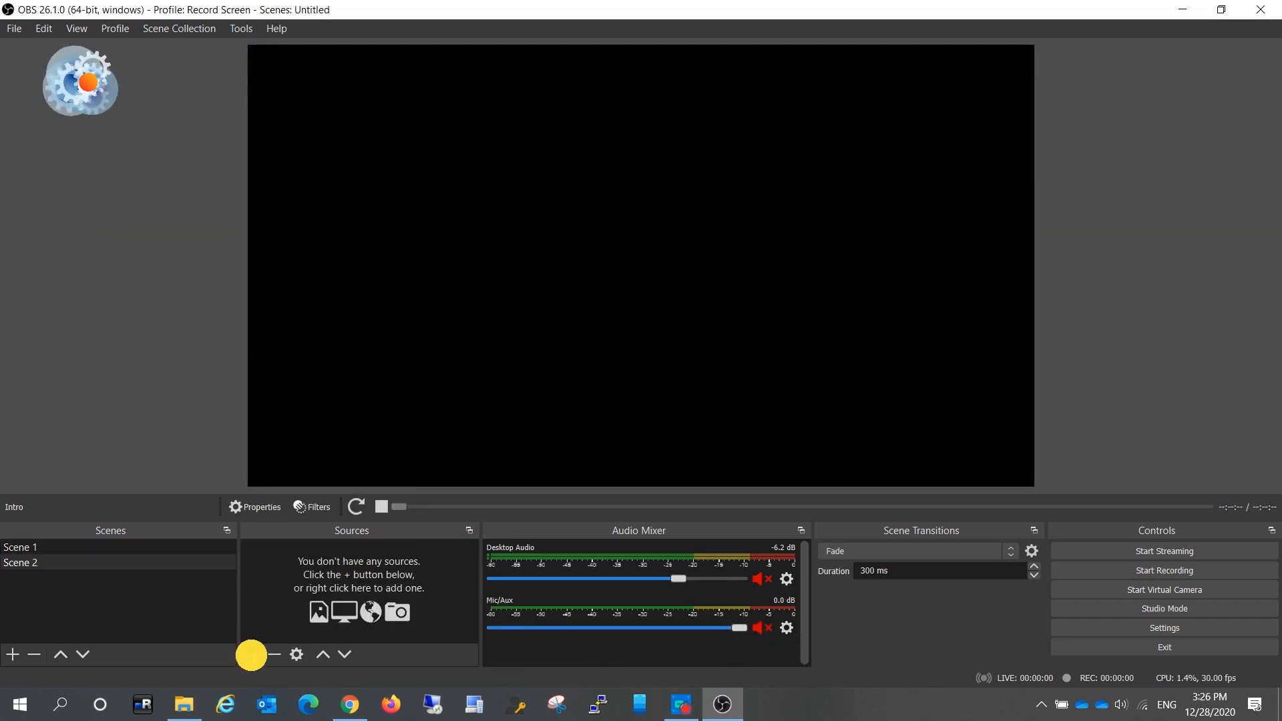
pyautogui.click(252, 654)
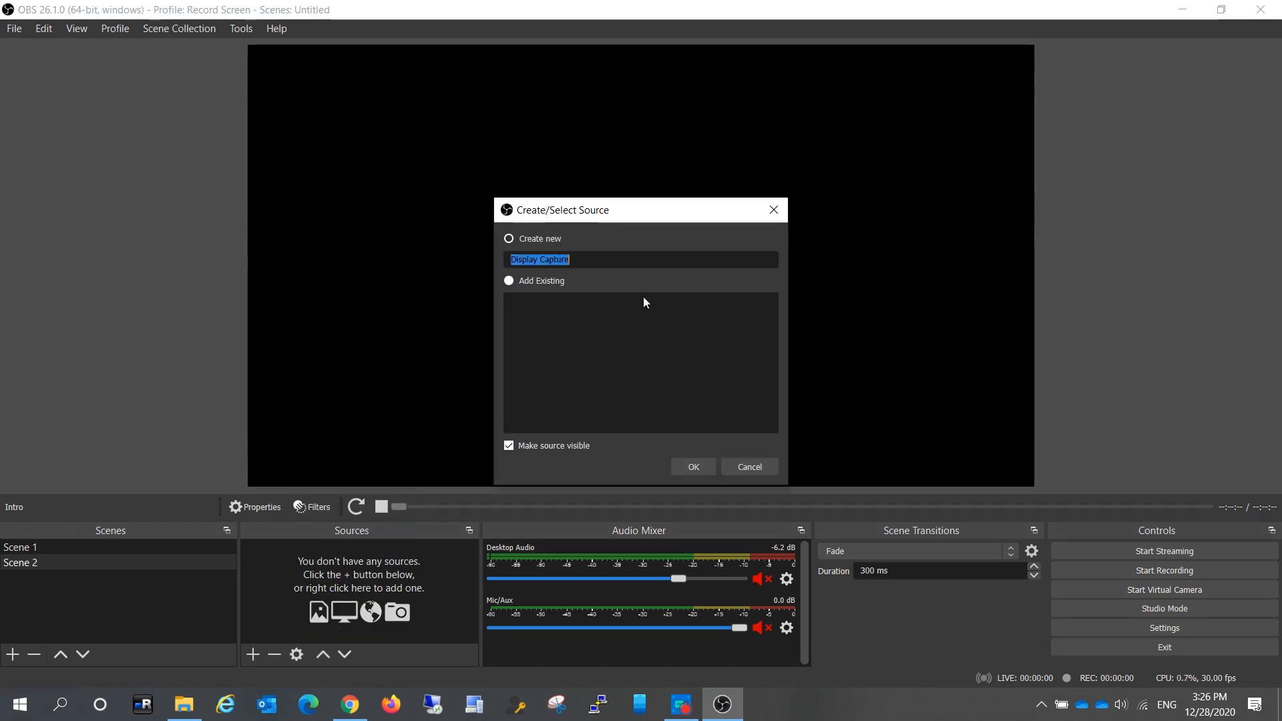
pyautogui.write('Screen Live')
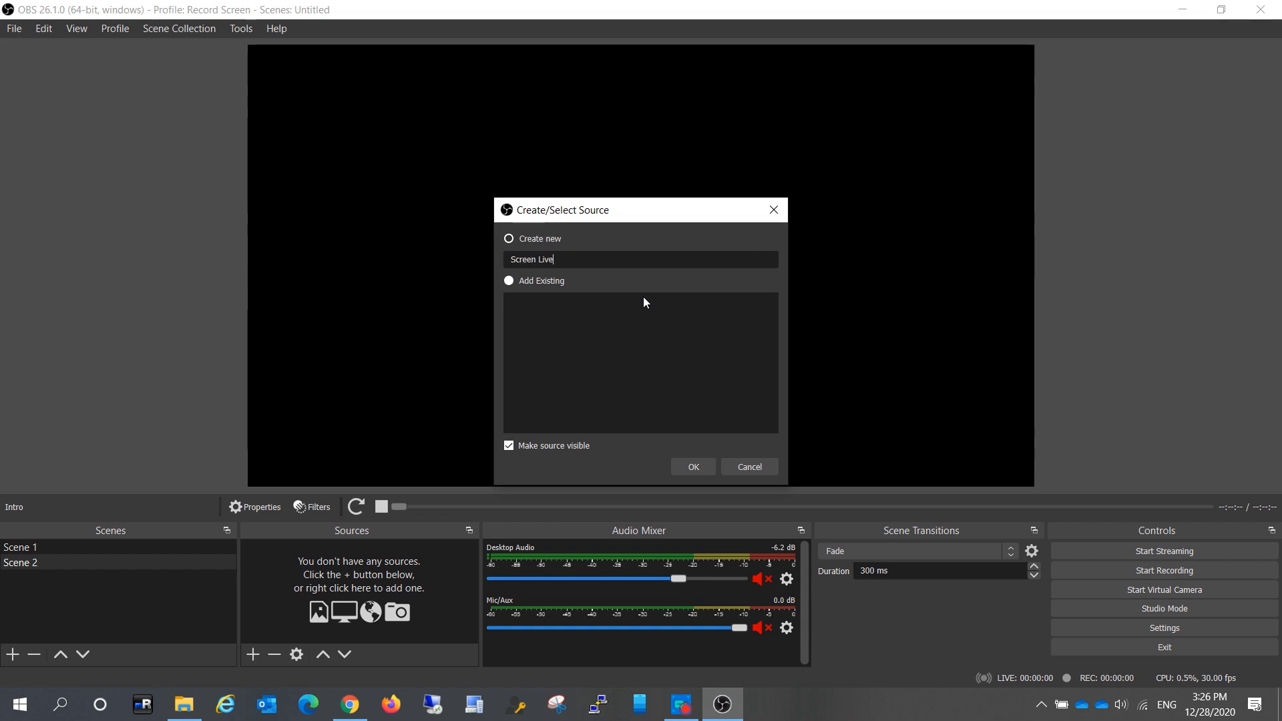
pyautogui.write('Desktop')
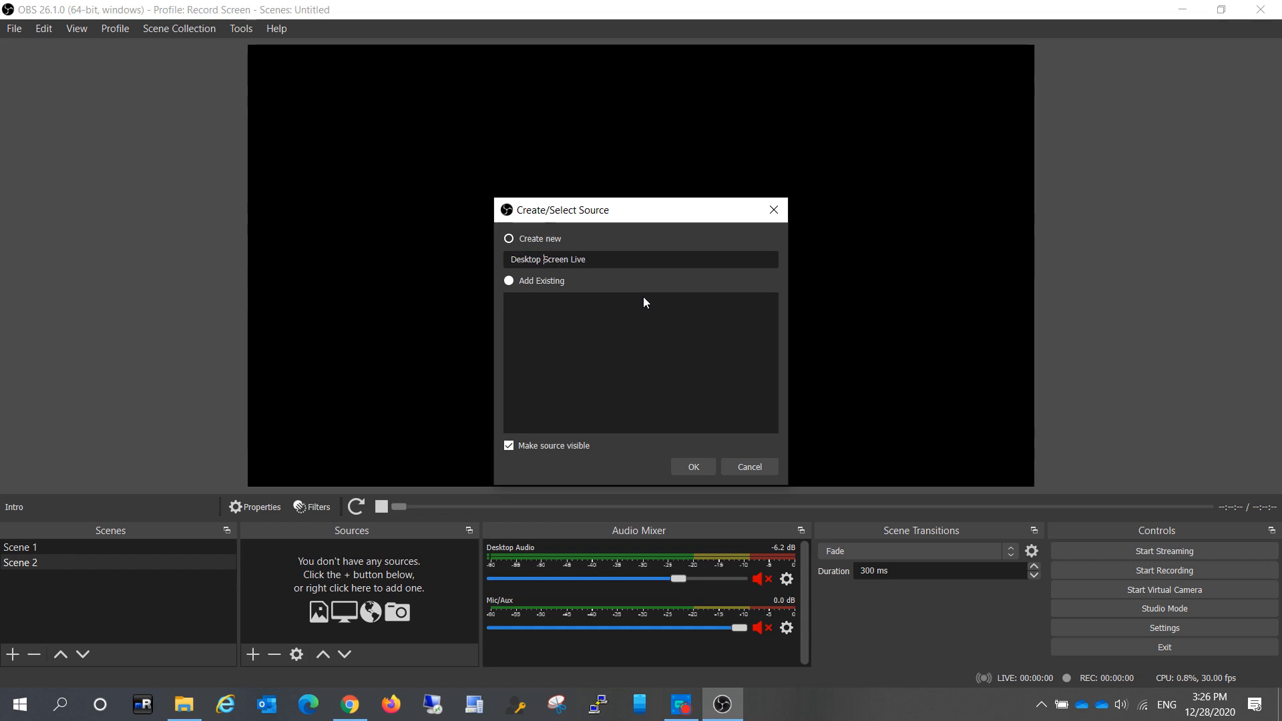
pyautogui.click(691, 466)
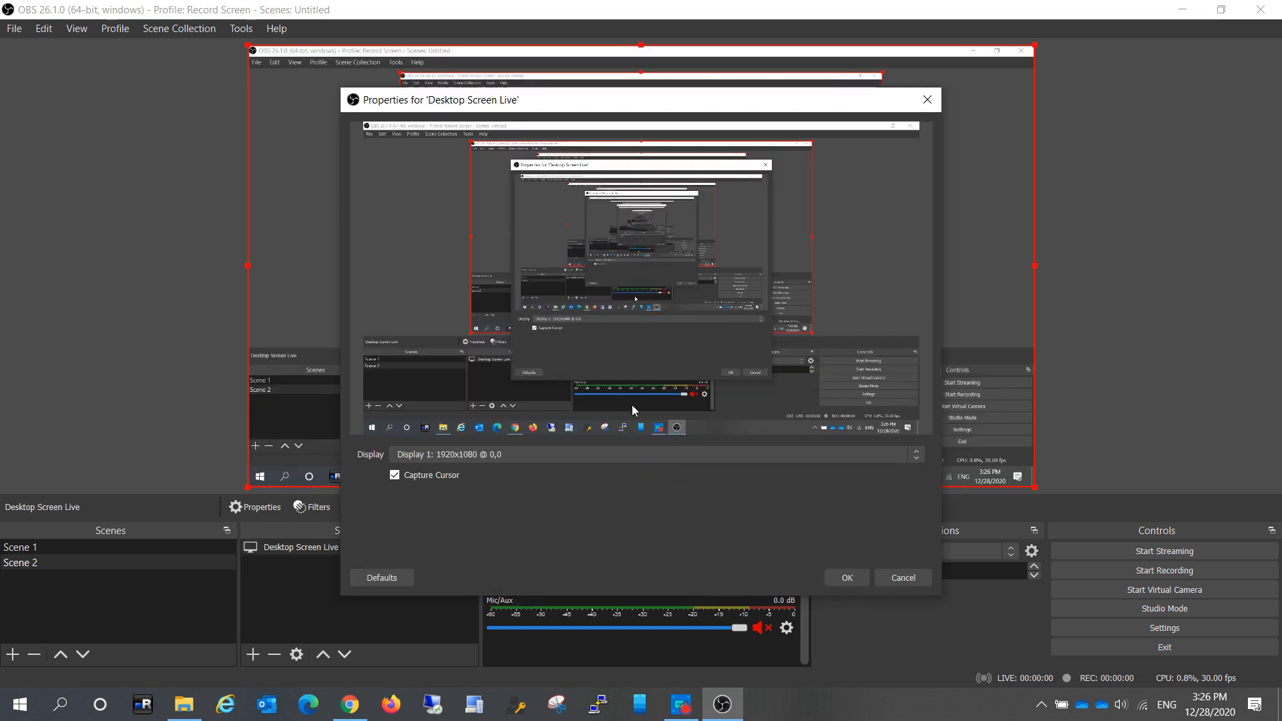
pyautogui.click(846, 577)
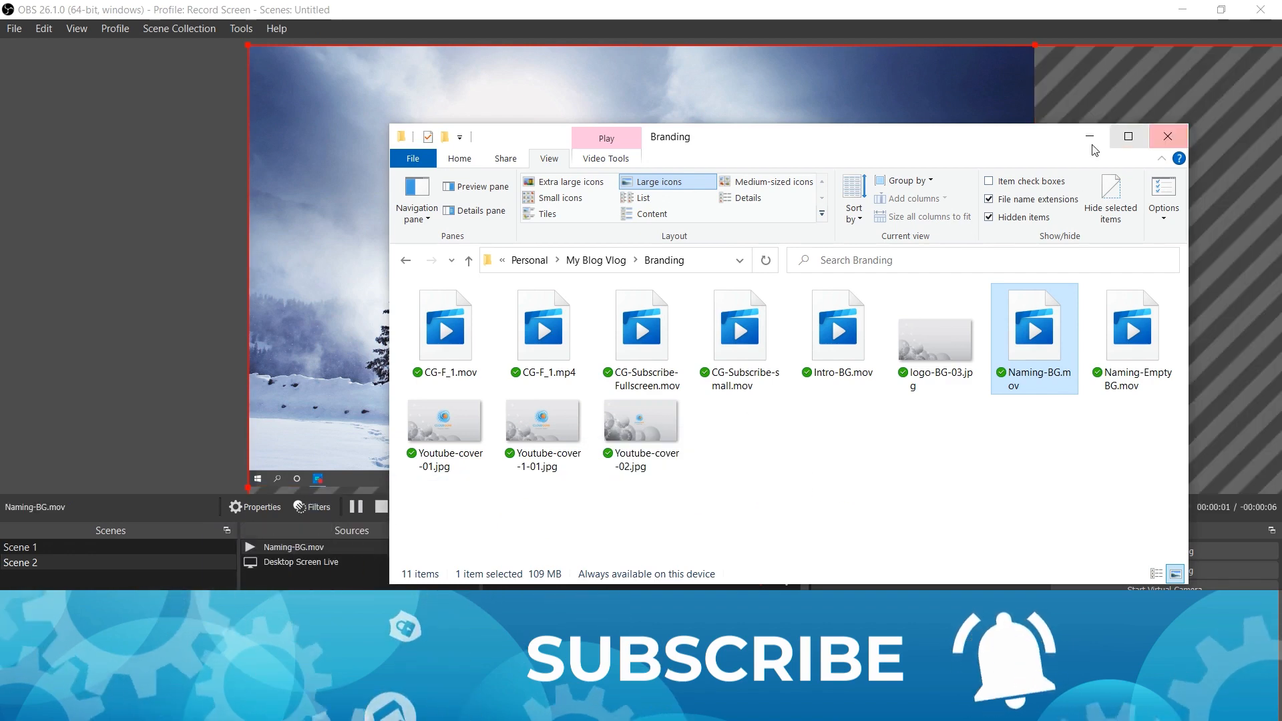
# Step: Minimize File Explorer, select the Desktop Screen Live and Naming-BG.mov sources, and add Scene 3
pyautogui.click(1168, 136)
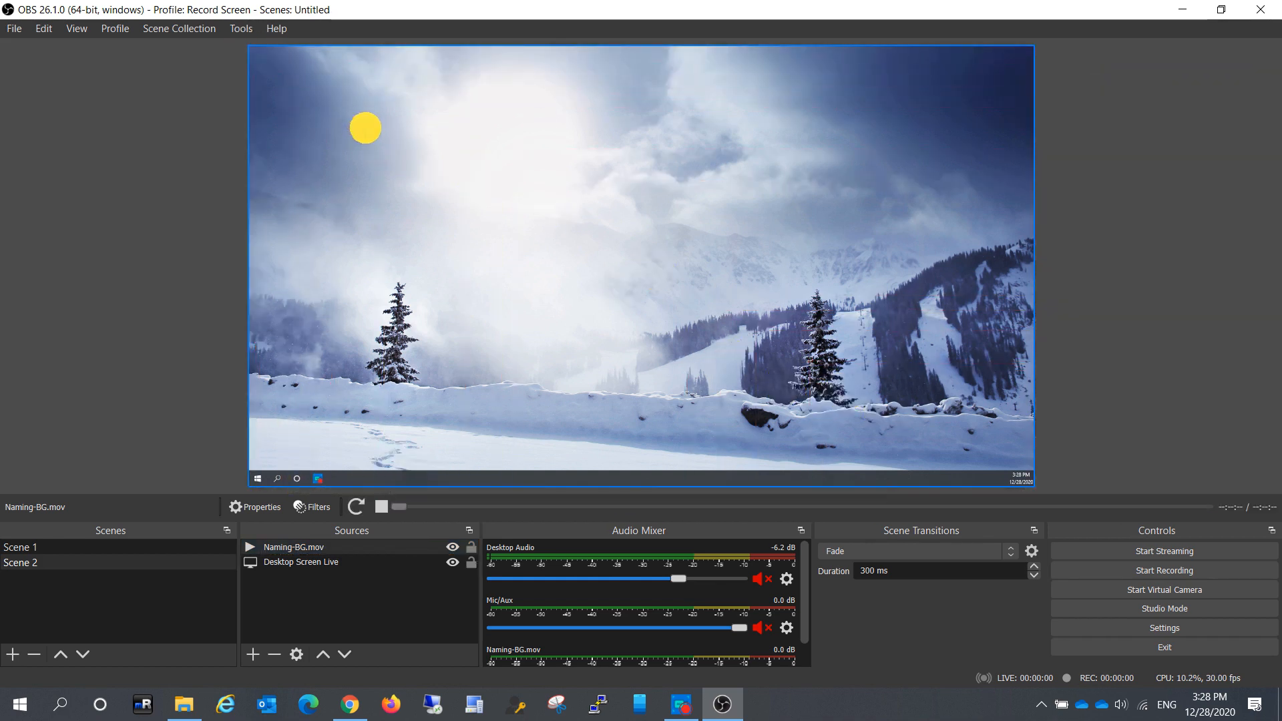
pyautogui.click(301, 561)
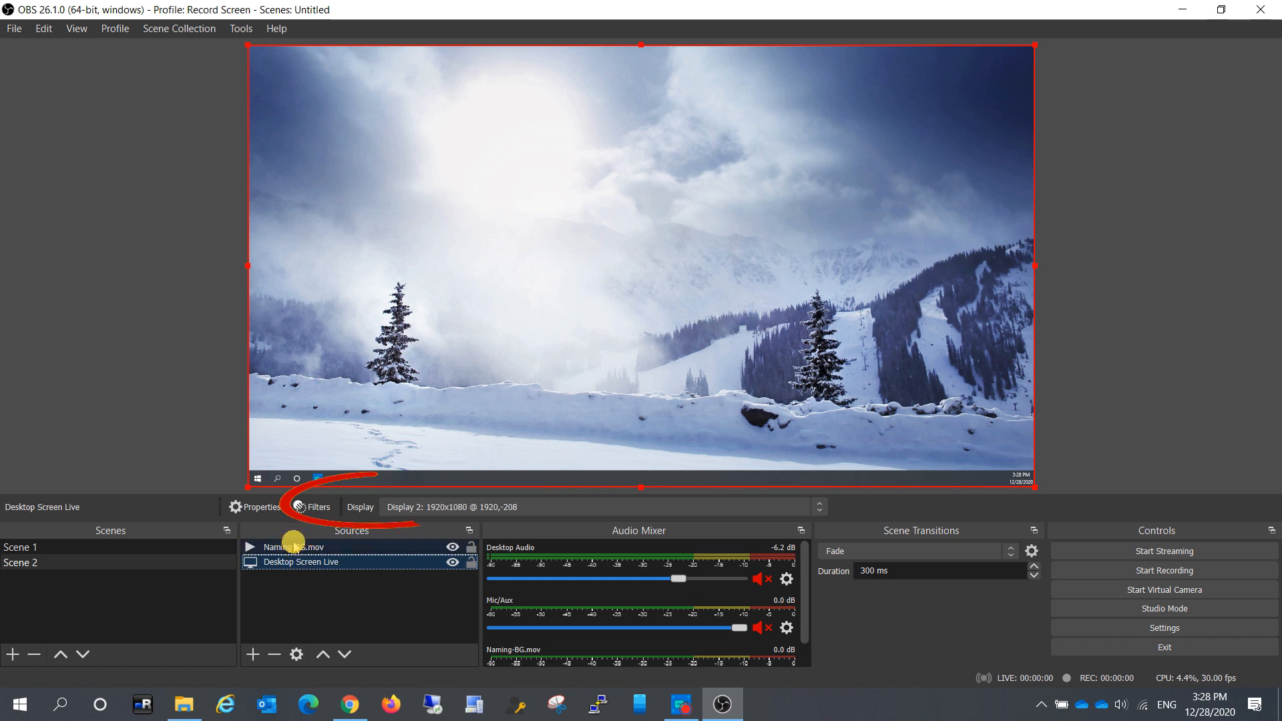
pyautogui.click(292, 547)
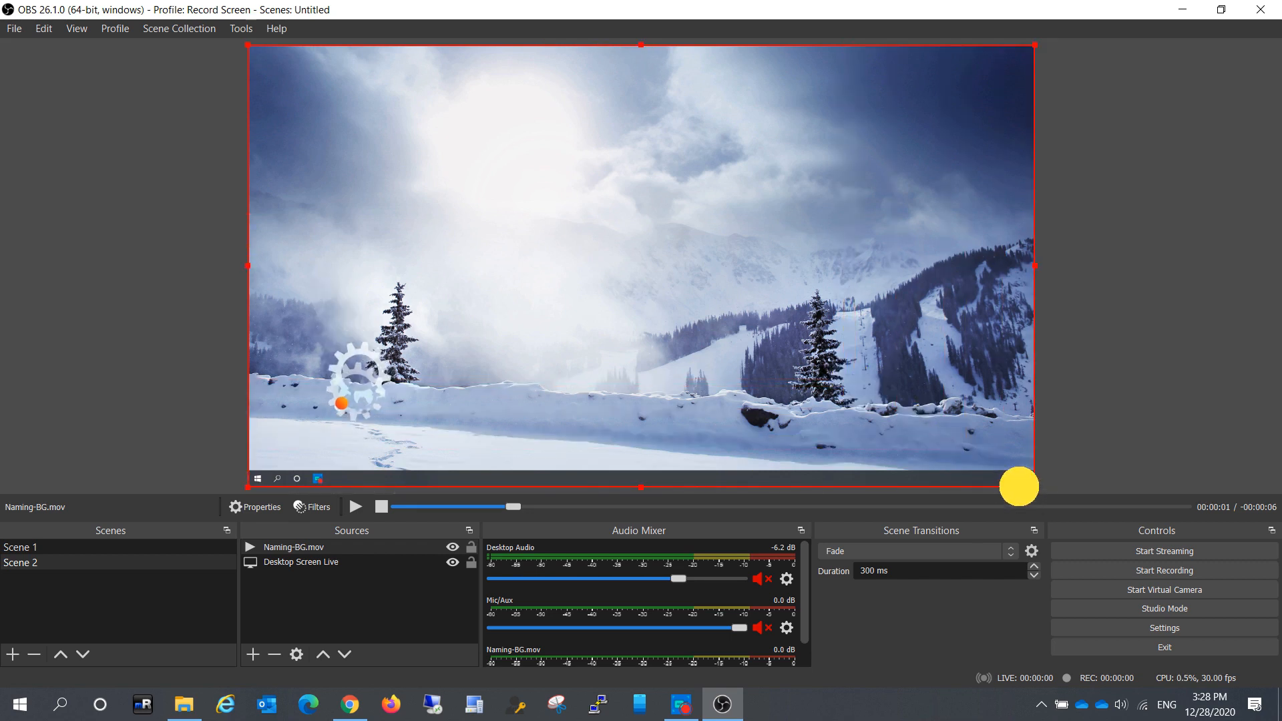
pyautogui.click(12, 654)
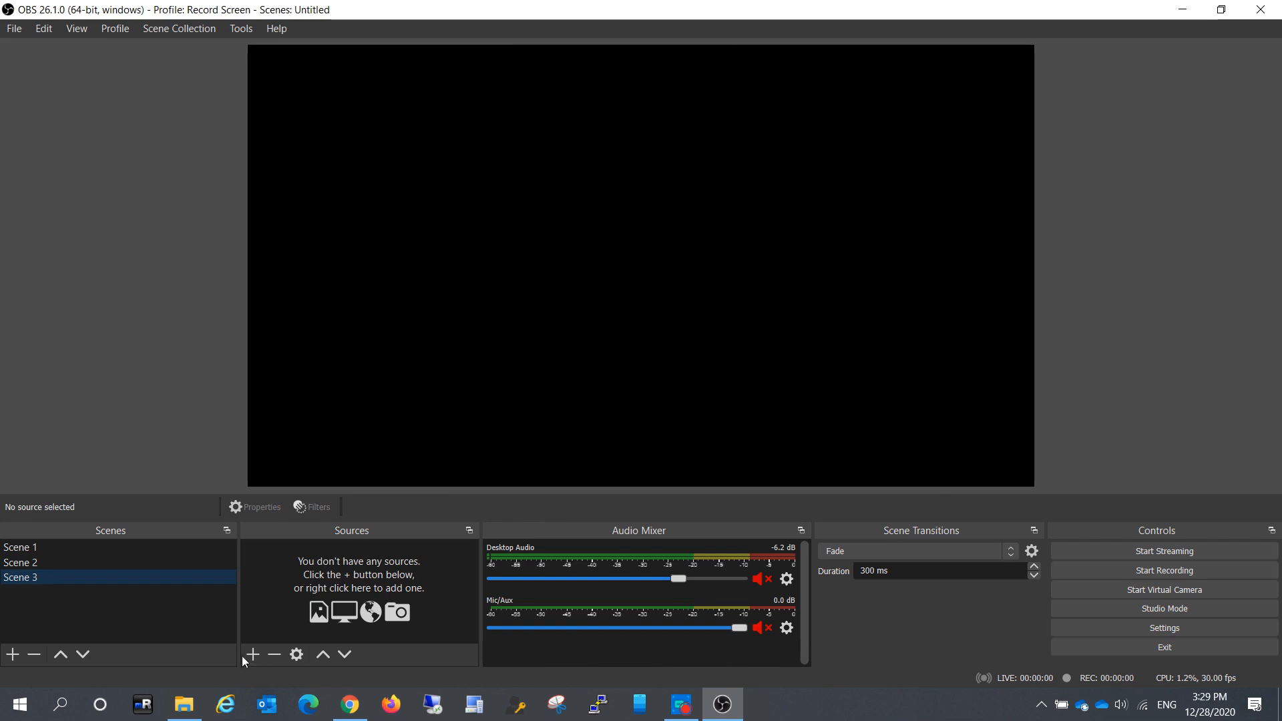
# Step: Add a 'Blog Video' media source to Scene 3 and confirm its local file settings
pyautogui.click(251, 654)
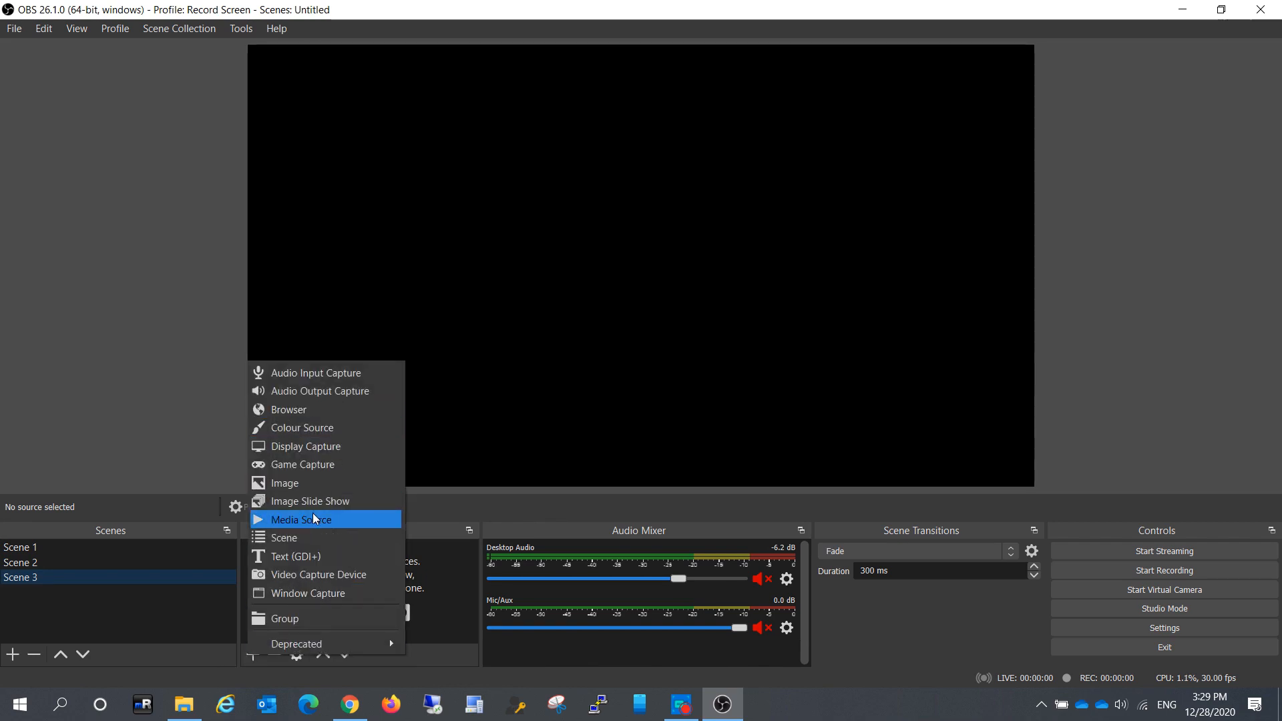
pyautogui.click(301, 519)
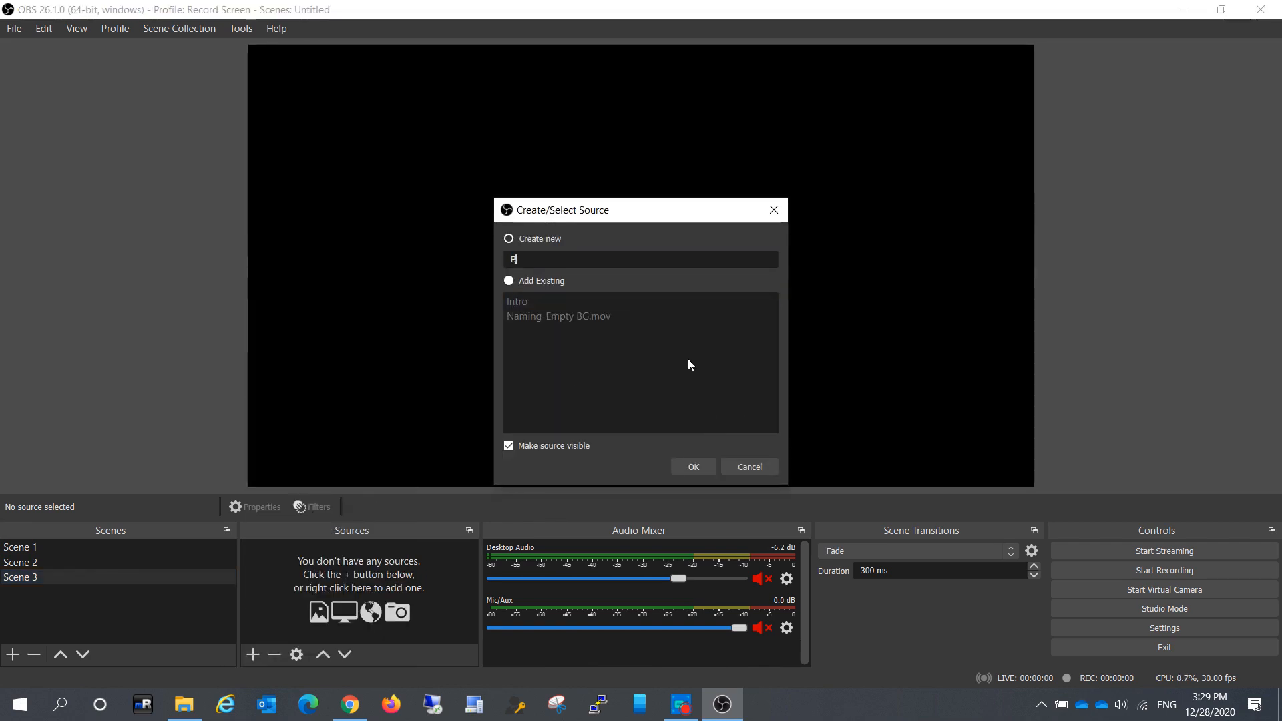
pyautogui.write('log BV')
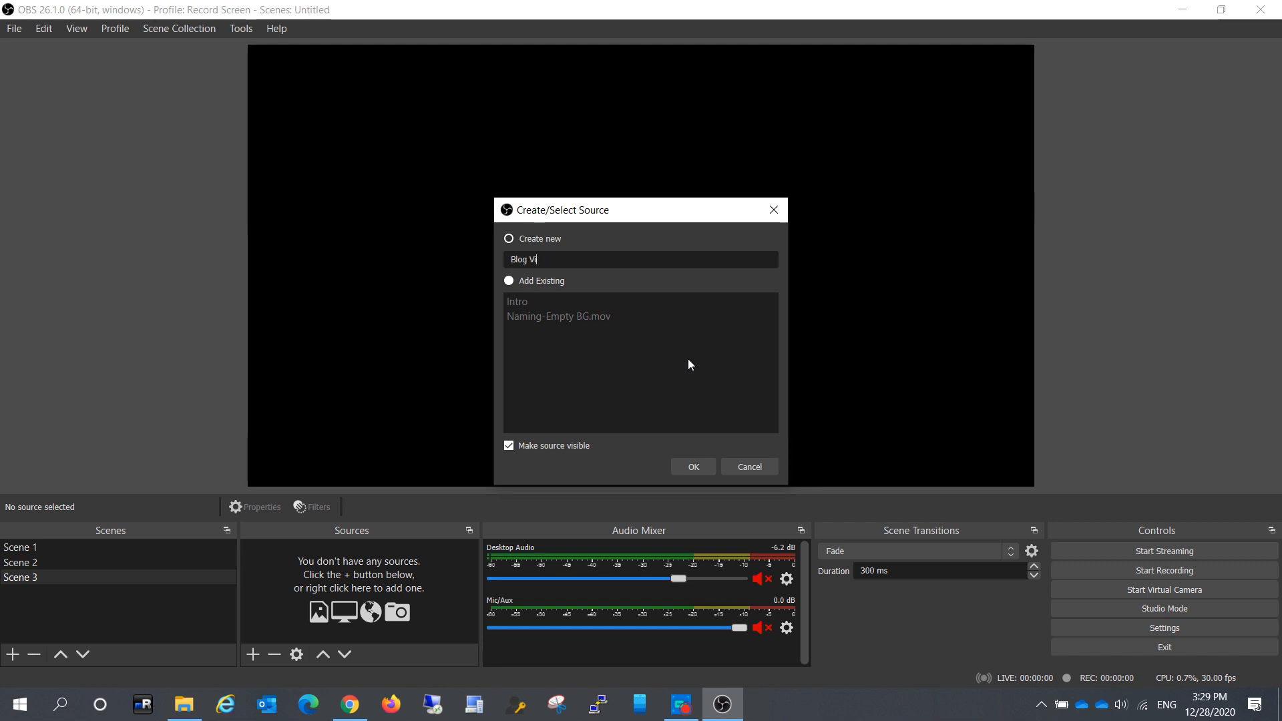
pyautogui.click(691, 467)
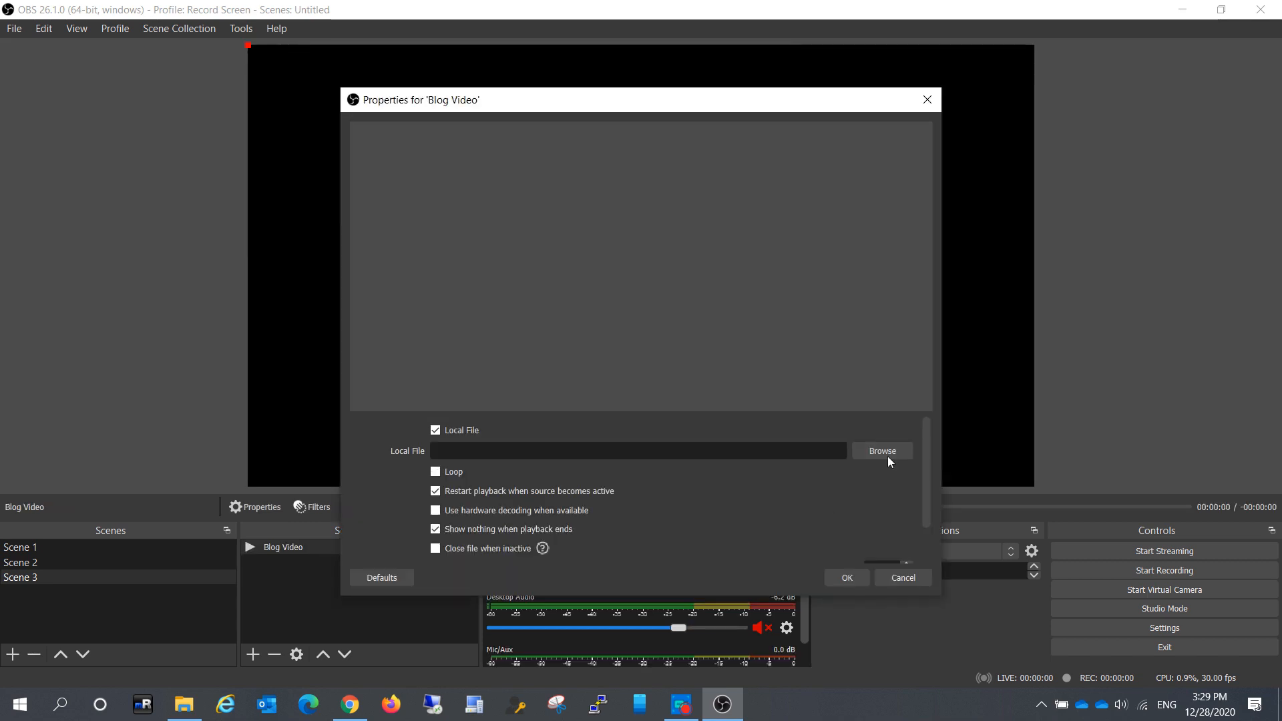
pyautogui.click(881, 451)
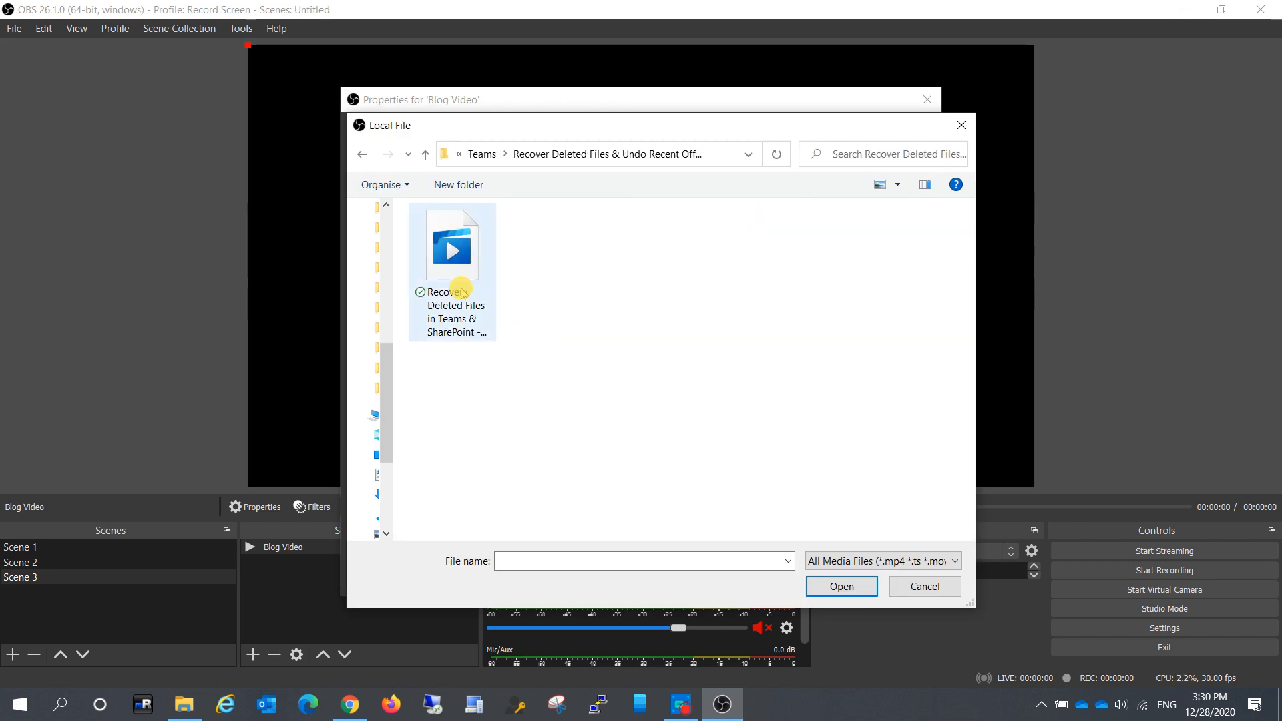
pyautogui.doubleClick(451, 244)
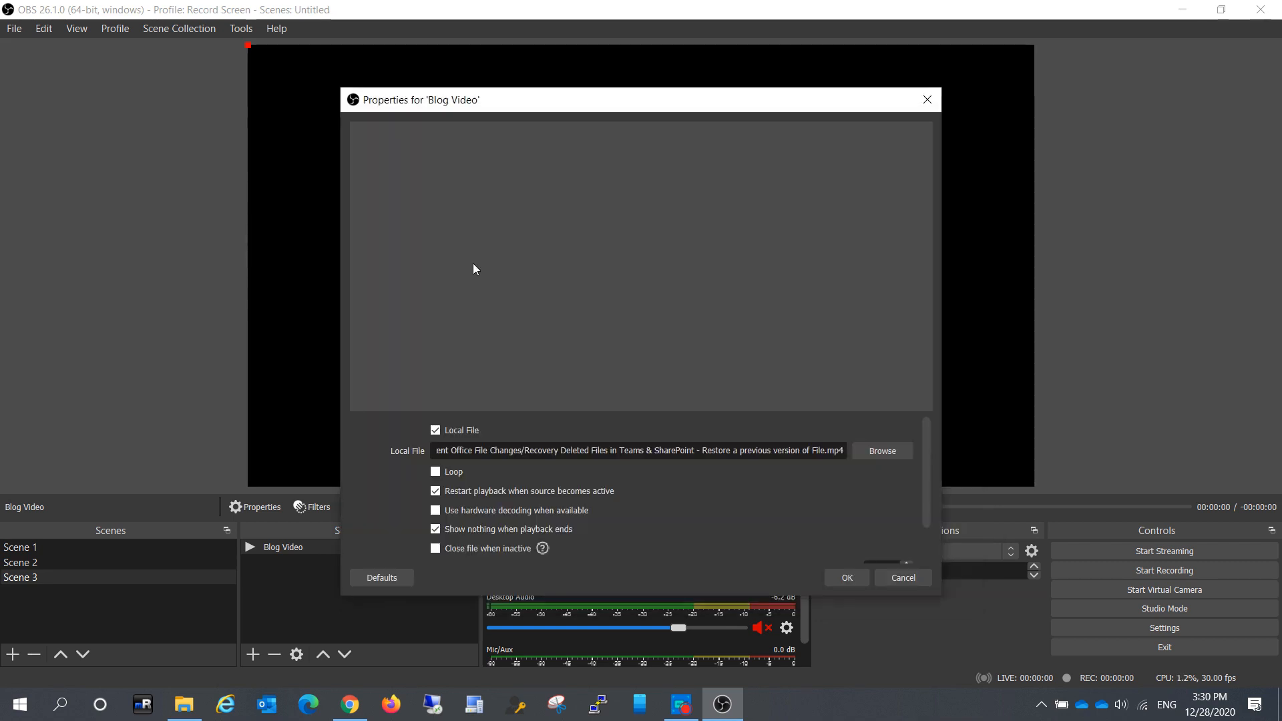
pyautogui.click(845, 577)
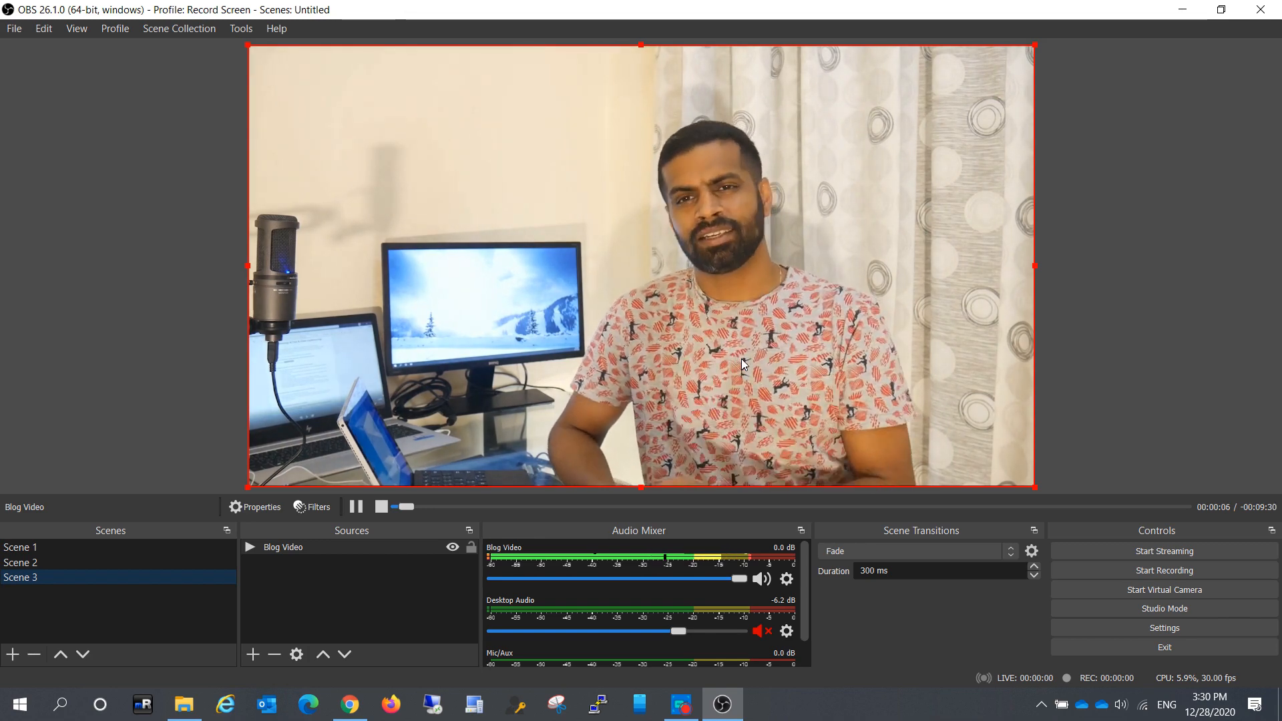
pyautogui.click(18, 547)
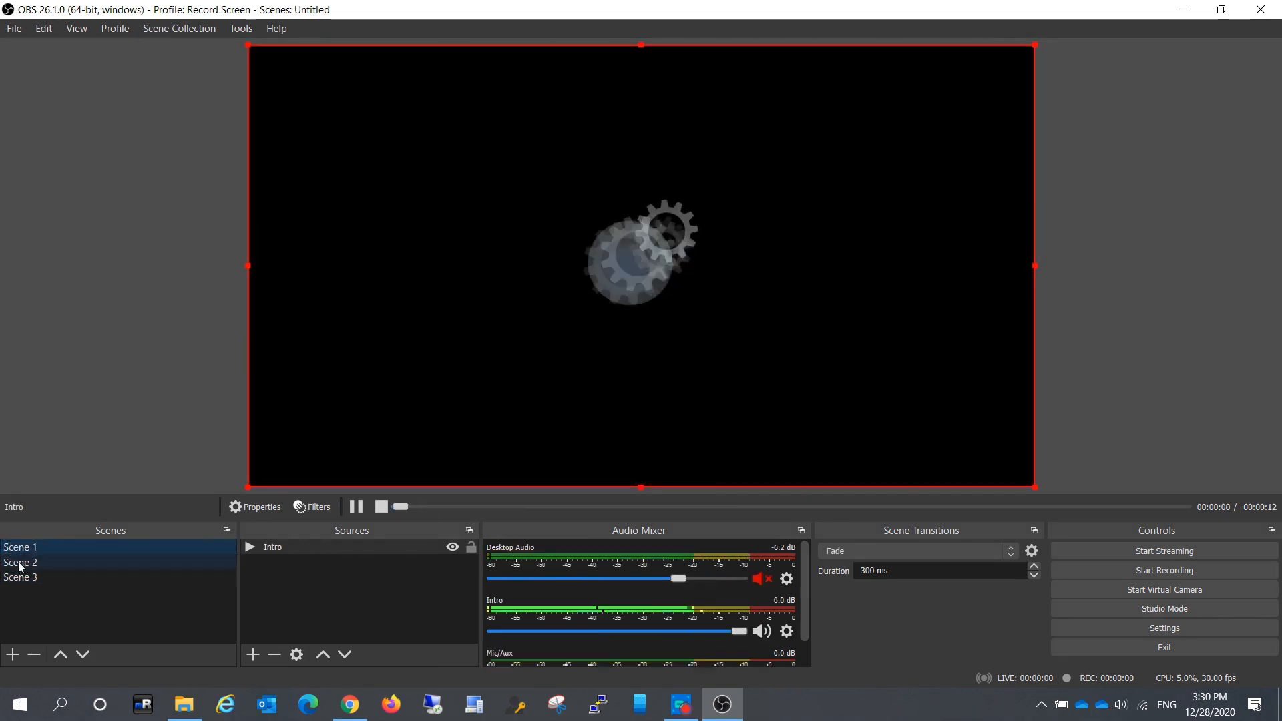
pyautogui.click(19, 577)
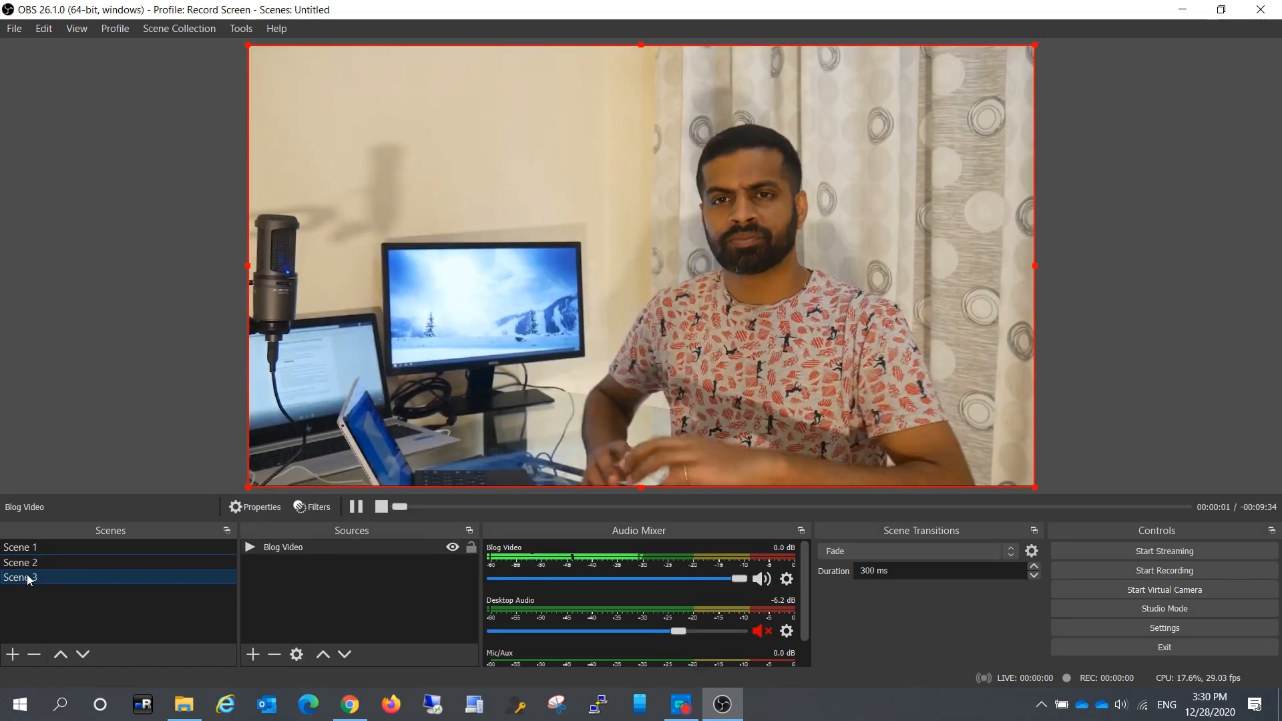
pyautogui.click(19, 547)
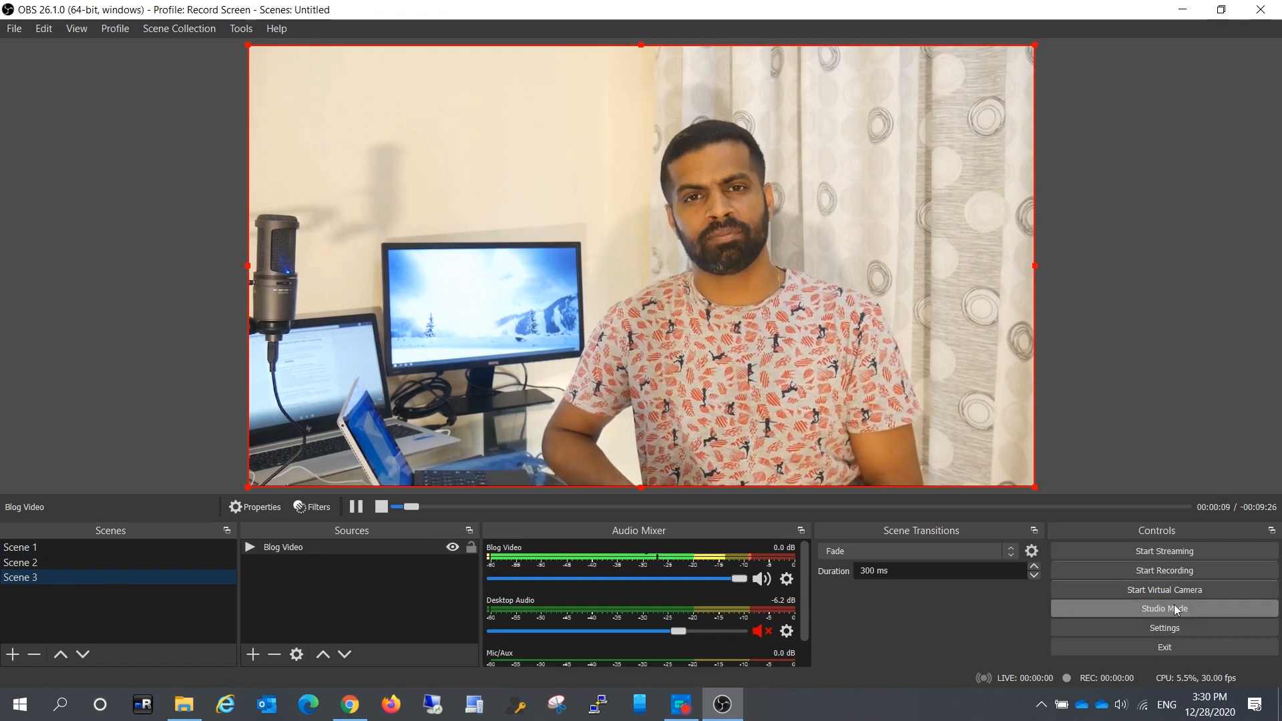
# Step: Enable Studio Mode, preview Scene 2, and transition it to Program
pyautogui.click(1162, 608)
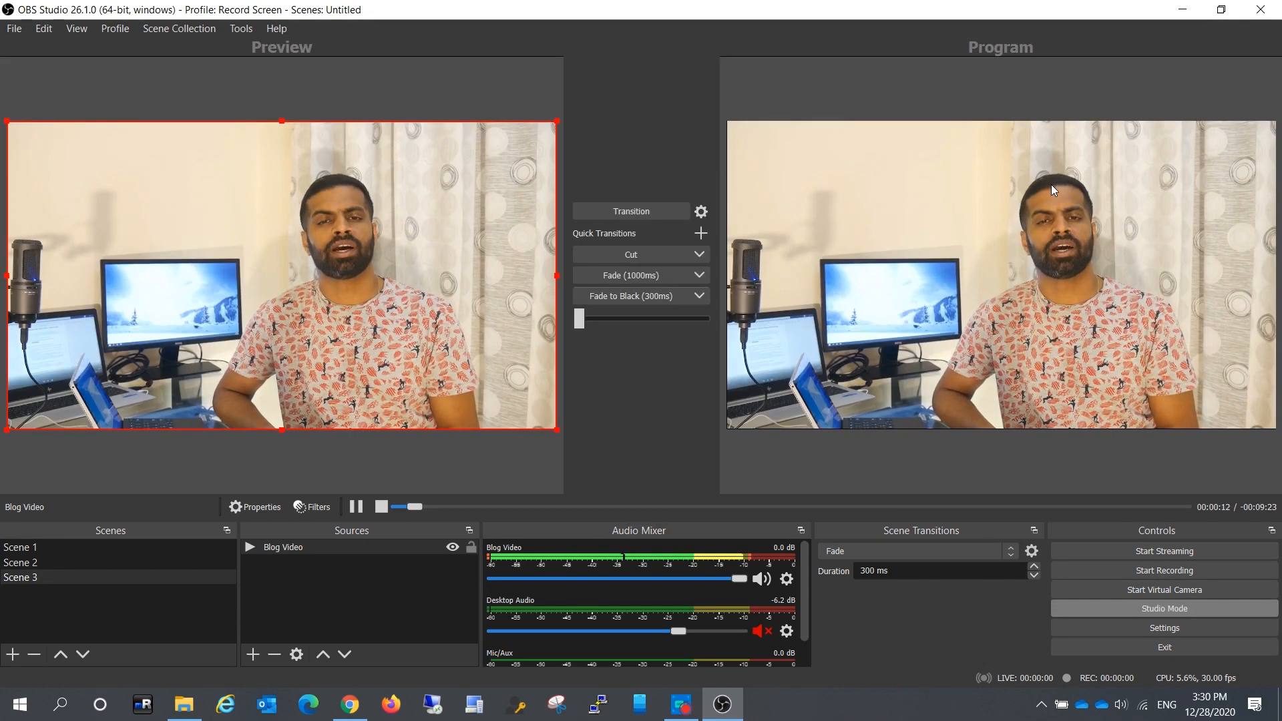
pyautogui.moveTo(977, 70)
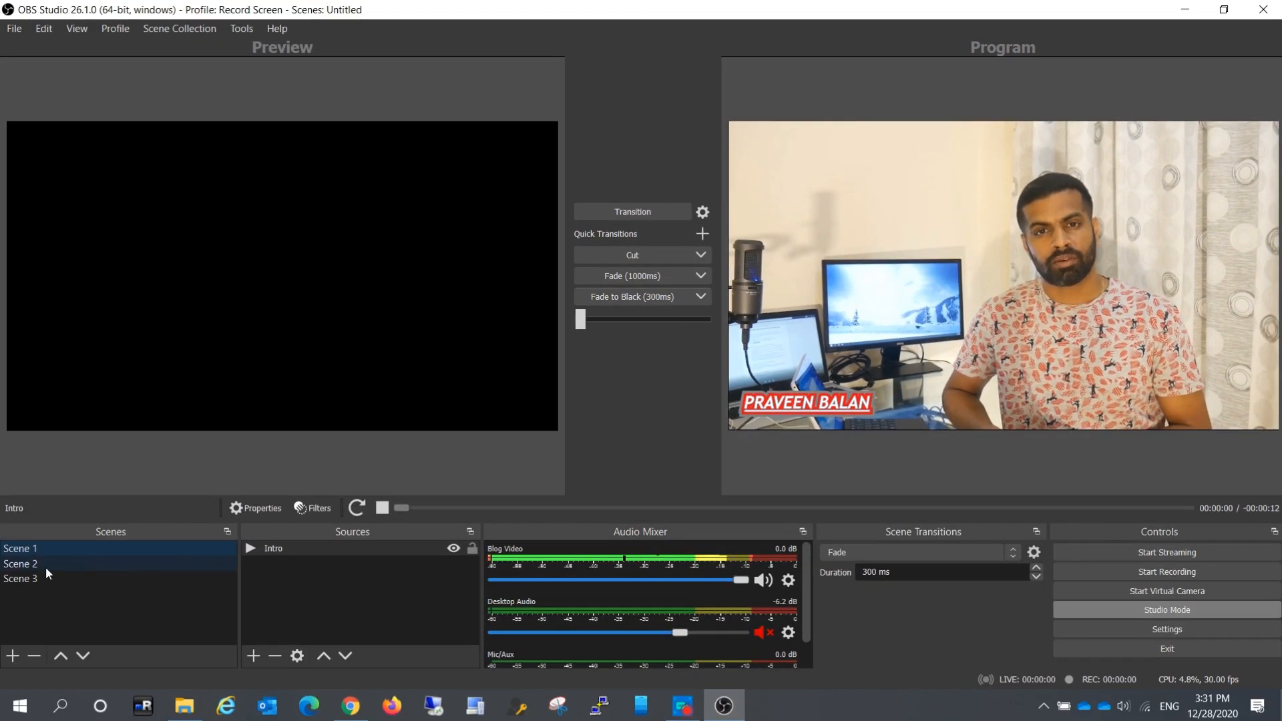
pyautogui.click(20, 564)
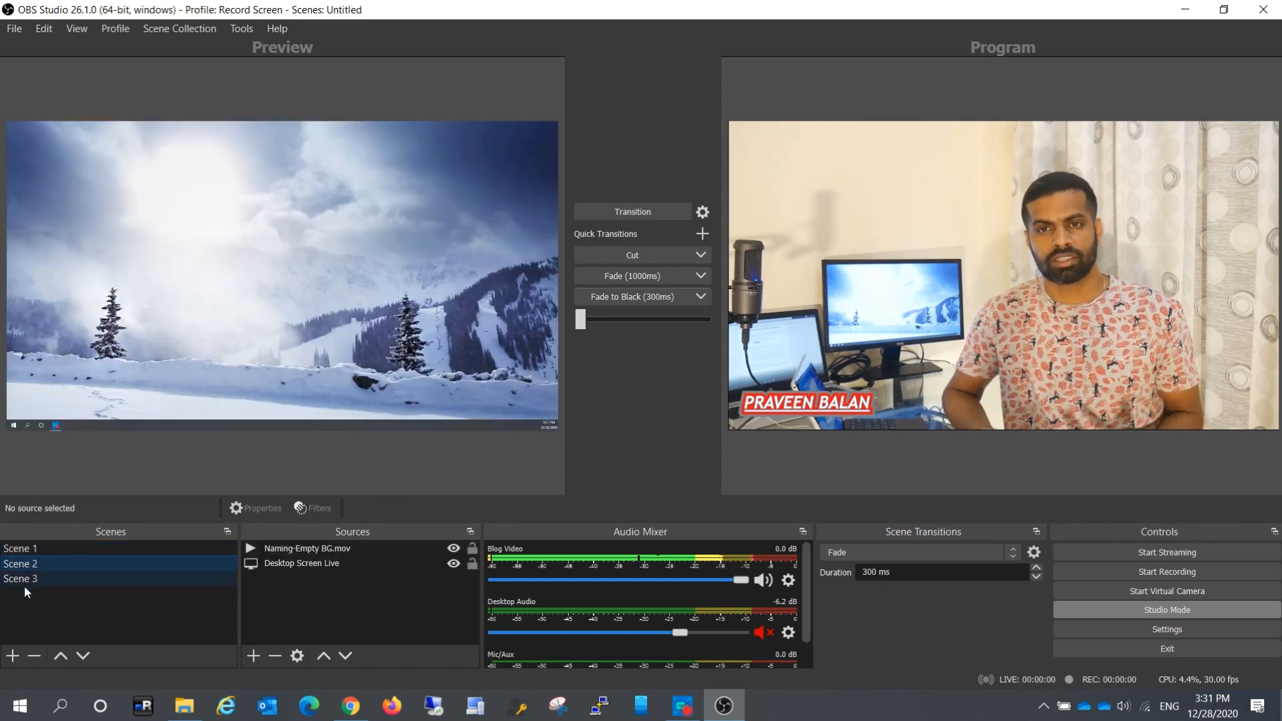
pyautogui.click(18, 579)
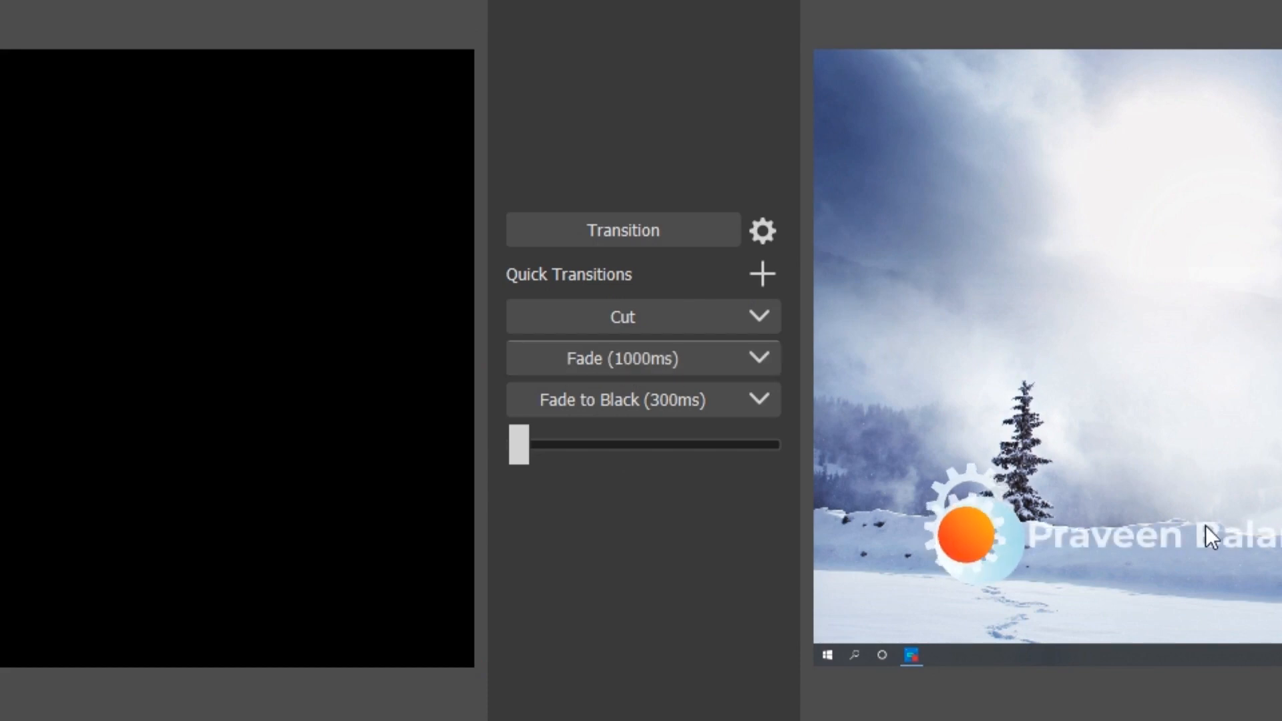
pyautogui.click(622, 316)
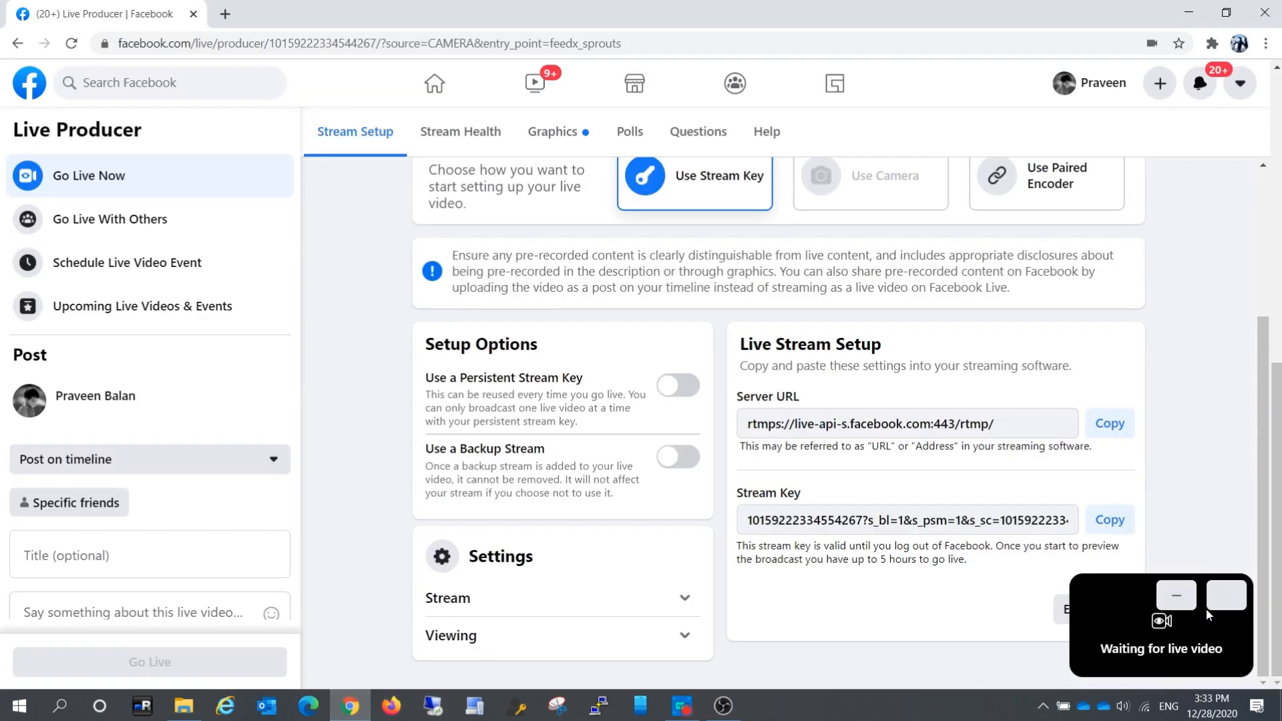
pyautogui.moveTo(719, 169)
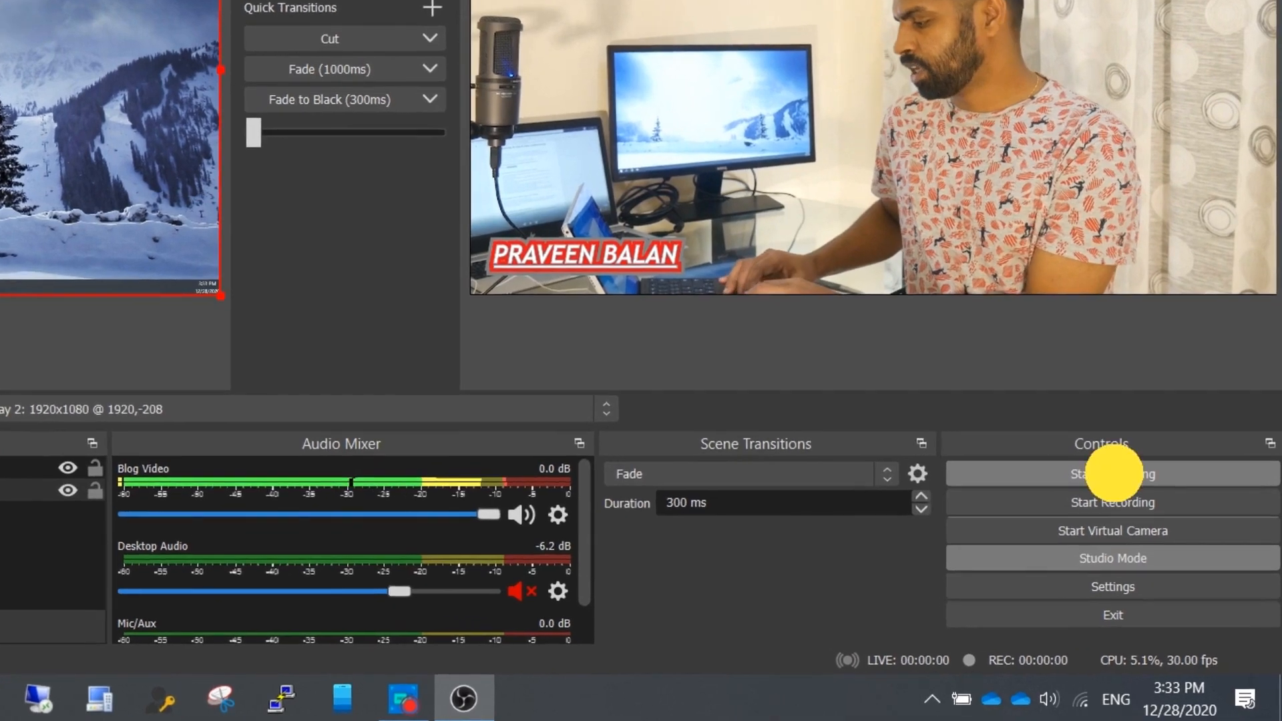
# Step: Go live to Facebook and put the Scene 1 CloudGear logo intro on Program
pyautogui.click(1110, 474)
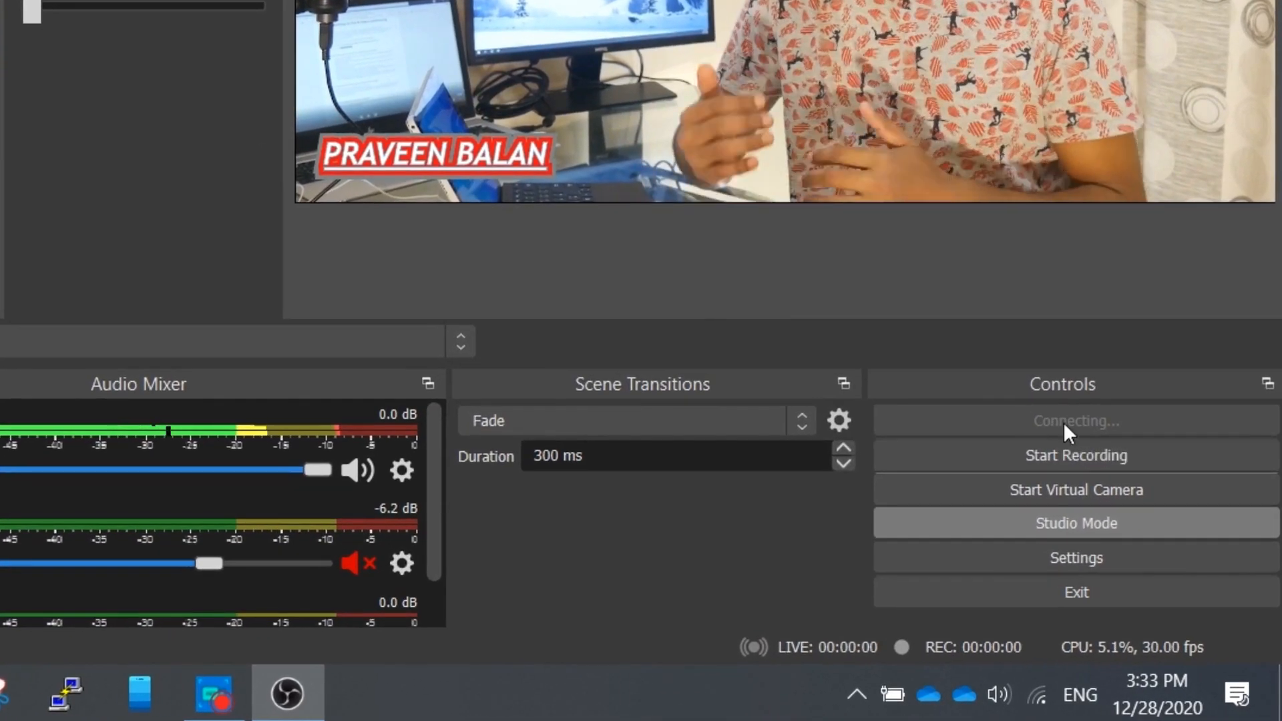
pyautogui.click(1075, 420)
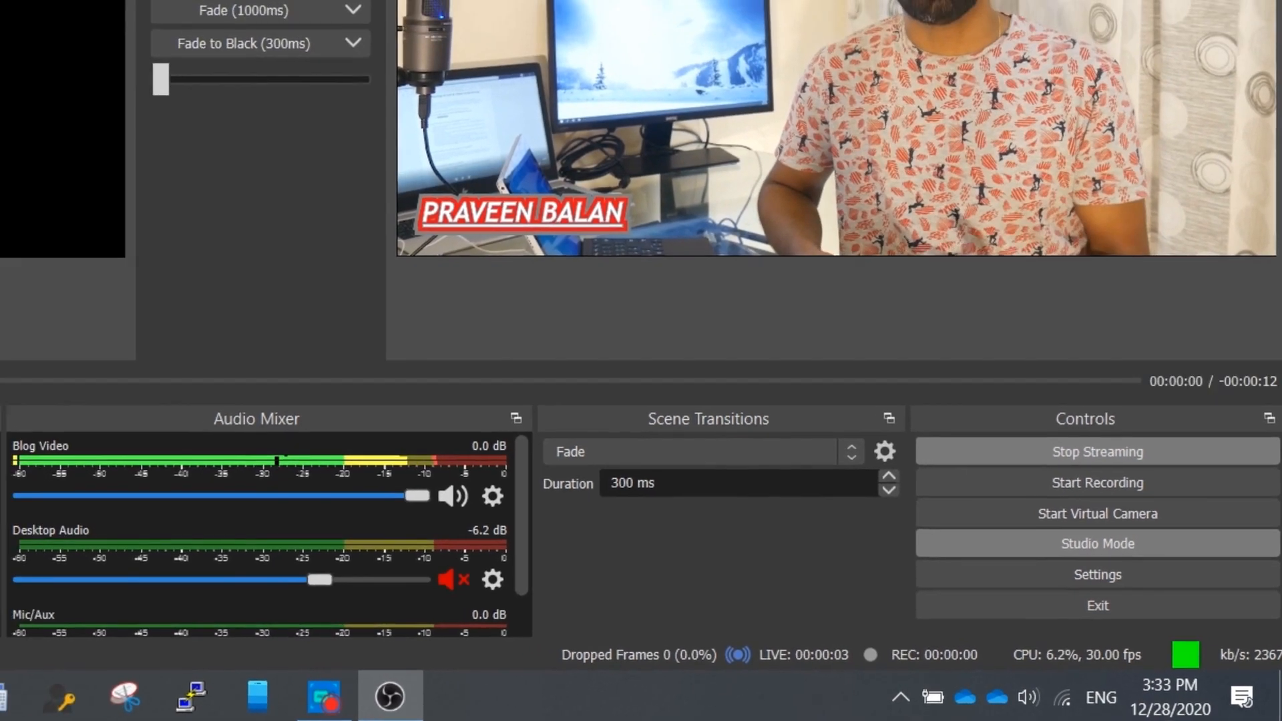
pyautogui.click(1098, 543)
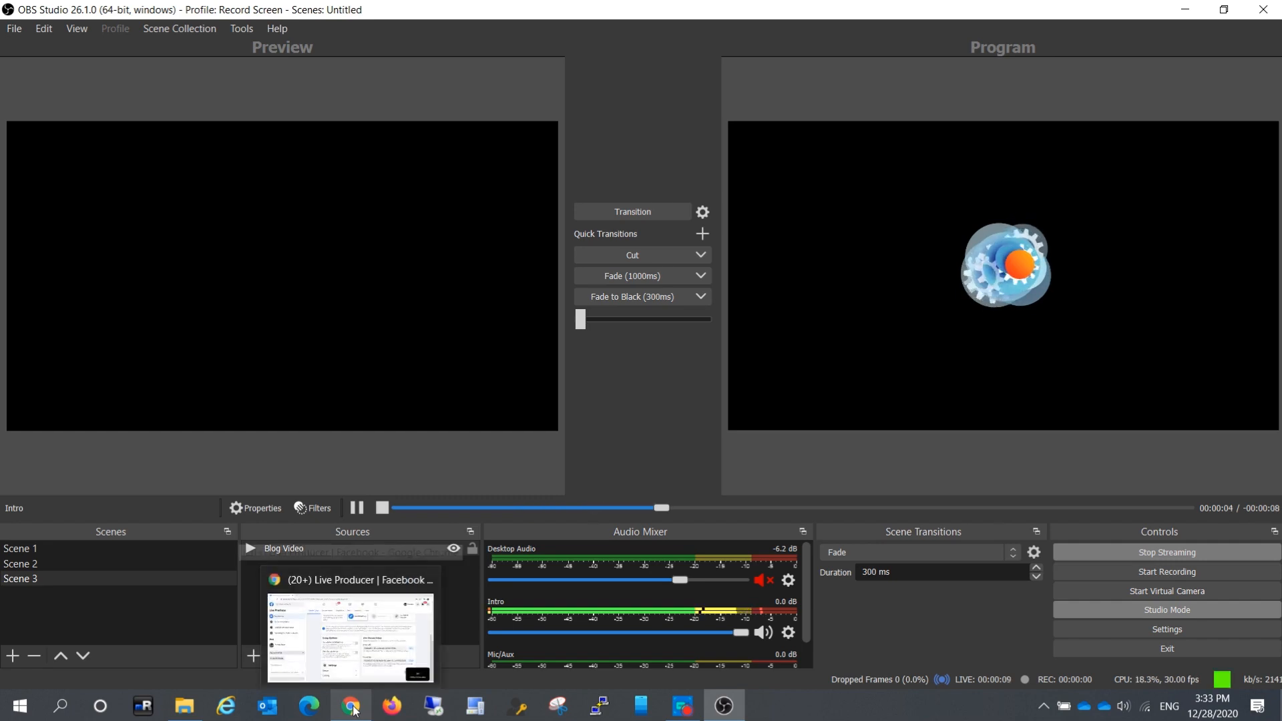
# Step: Check the incoming CloudGear logo stream in Facebook Live Producer and go live
pyautogui.click(21, 549)
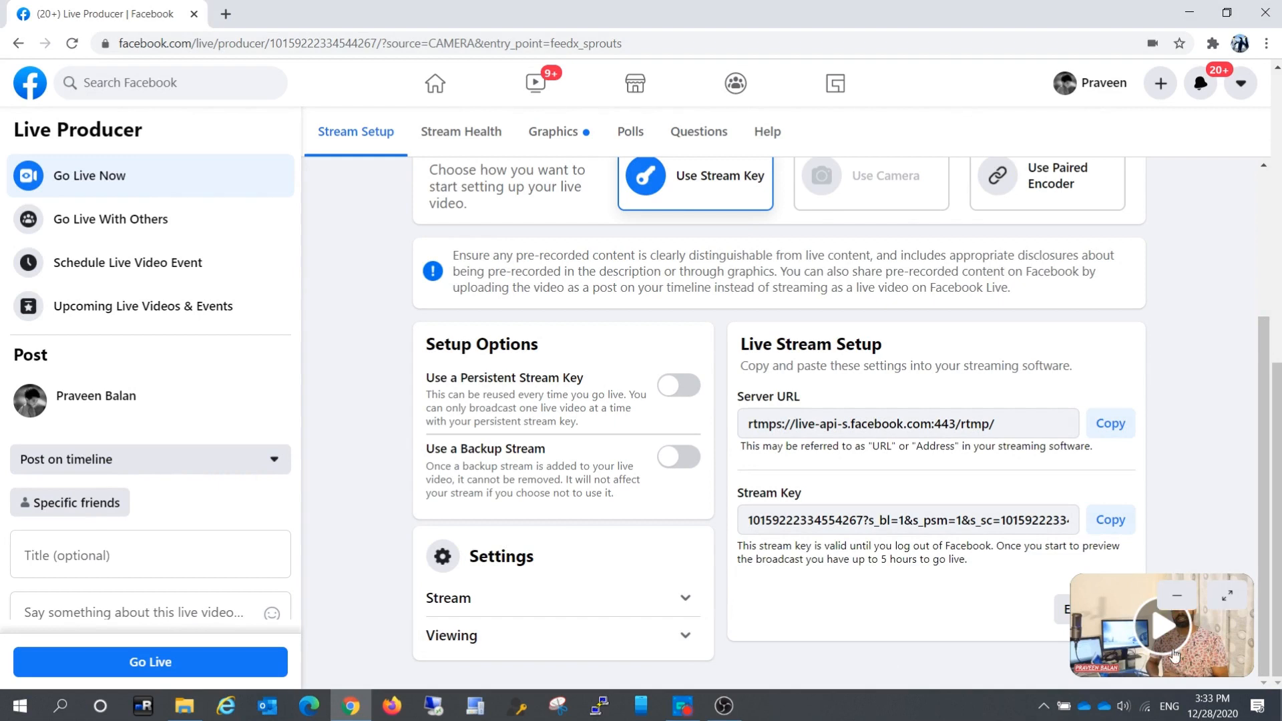
pyautogui.moveTo(1224, 636)
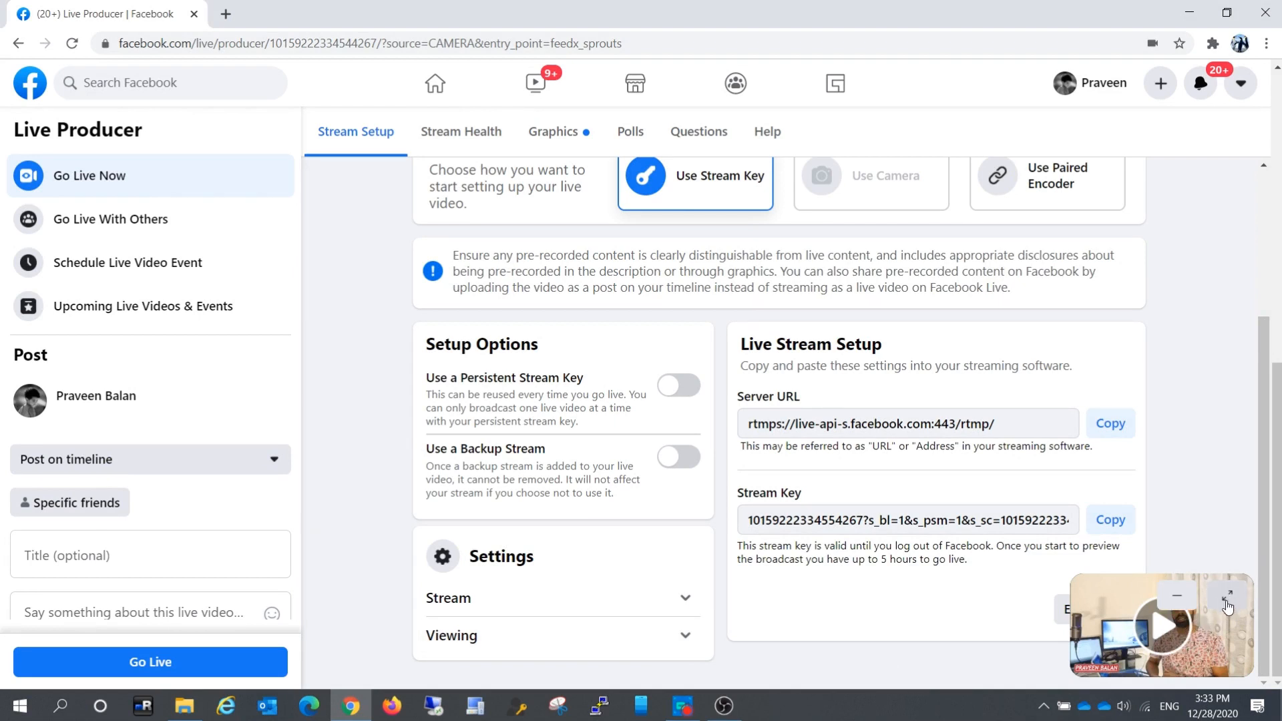
pyautogui.scroll(-3)
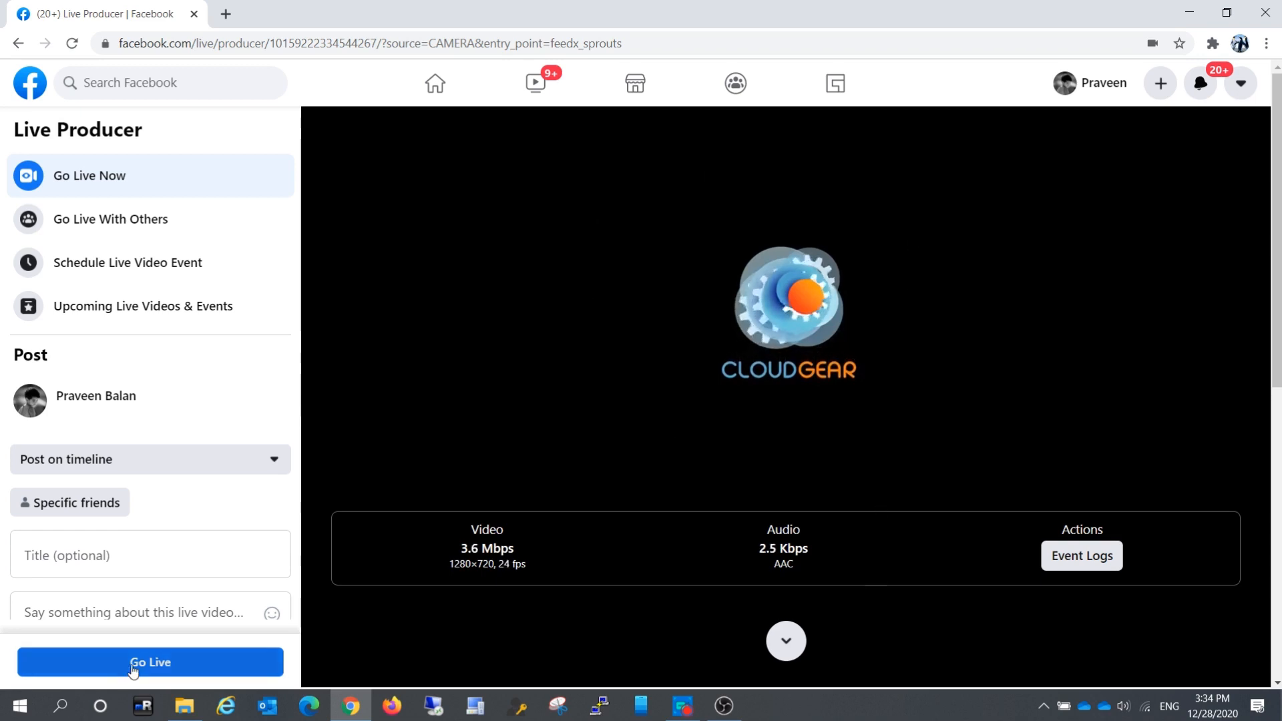
pyautogui.click(150, 663)
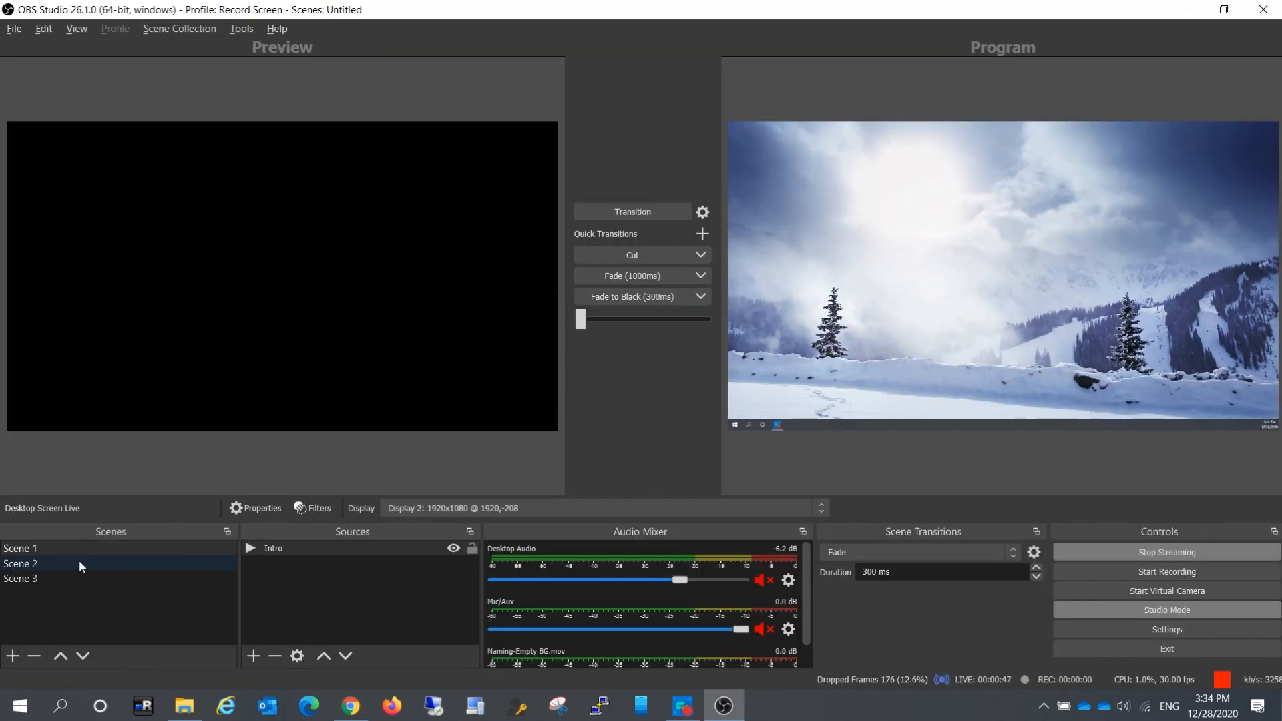
# Step: Switch Program between the intro, blog video and snowy desktop scenes, ending on snowy desktop
pyautogui.click(21, 548)
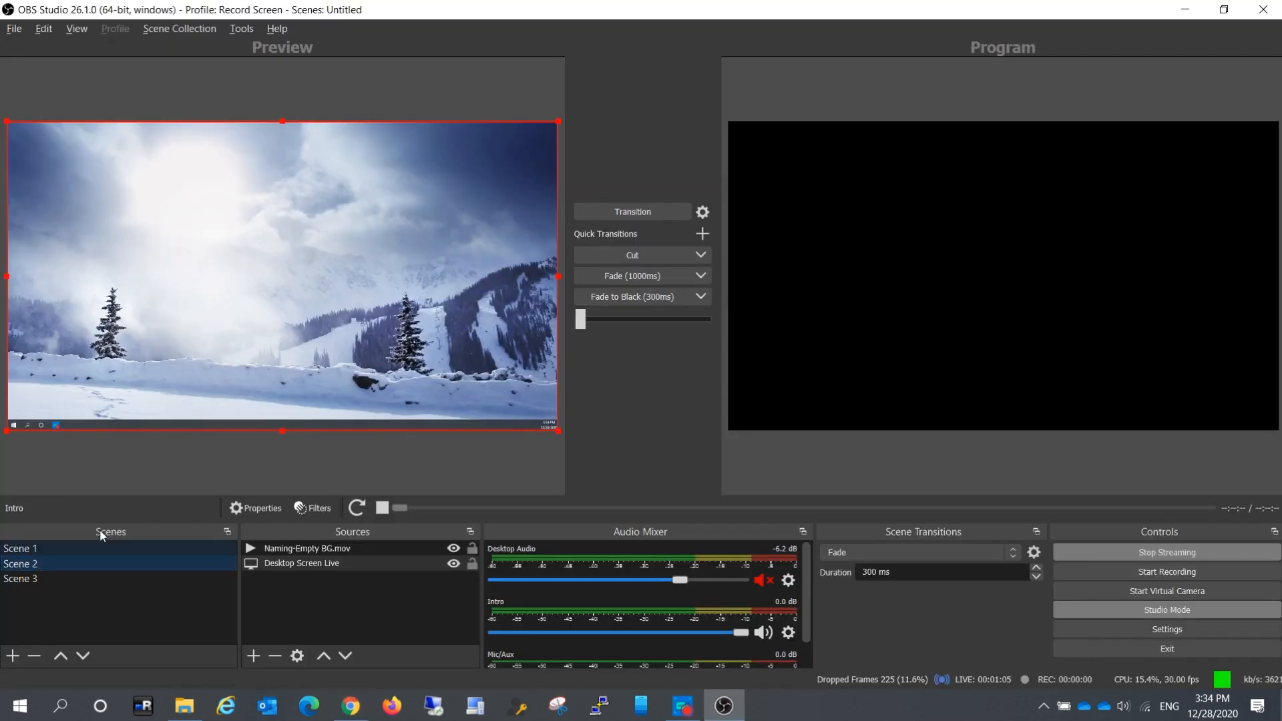
pyautogui.click(21, 549)
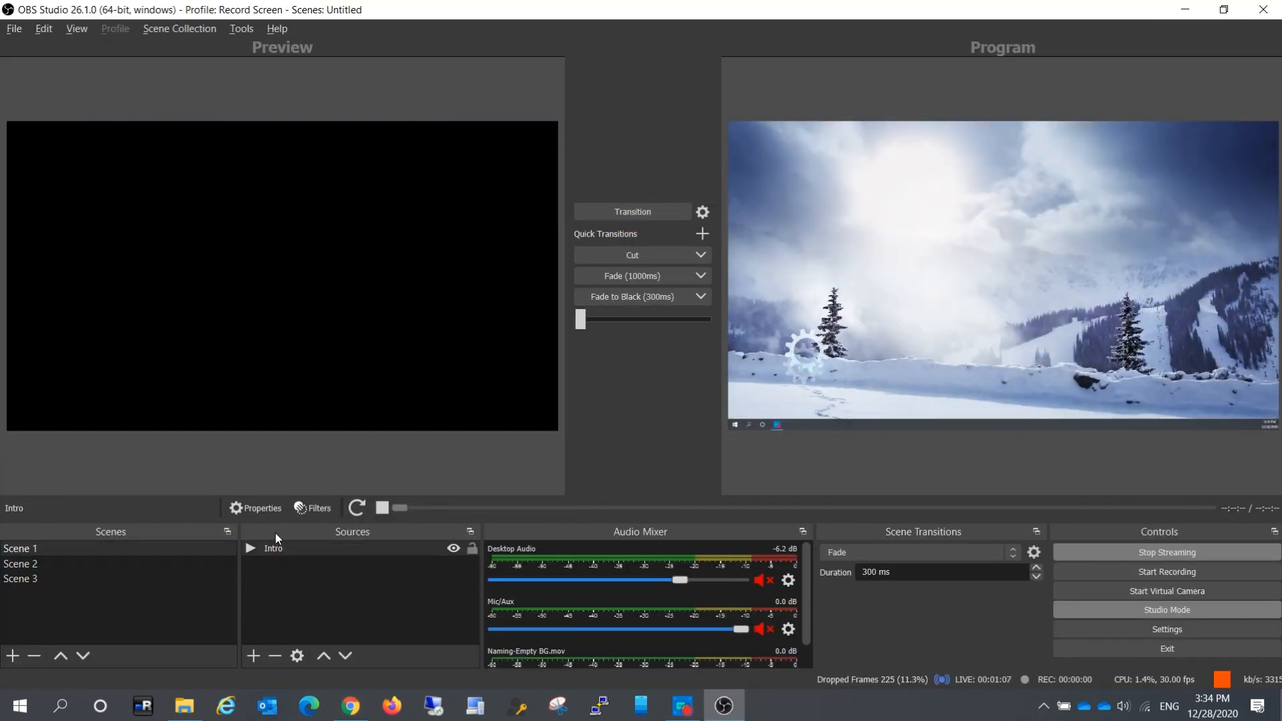
pyautogui.click(350, 705)
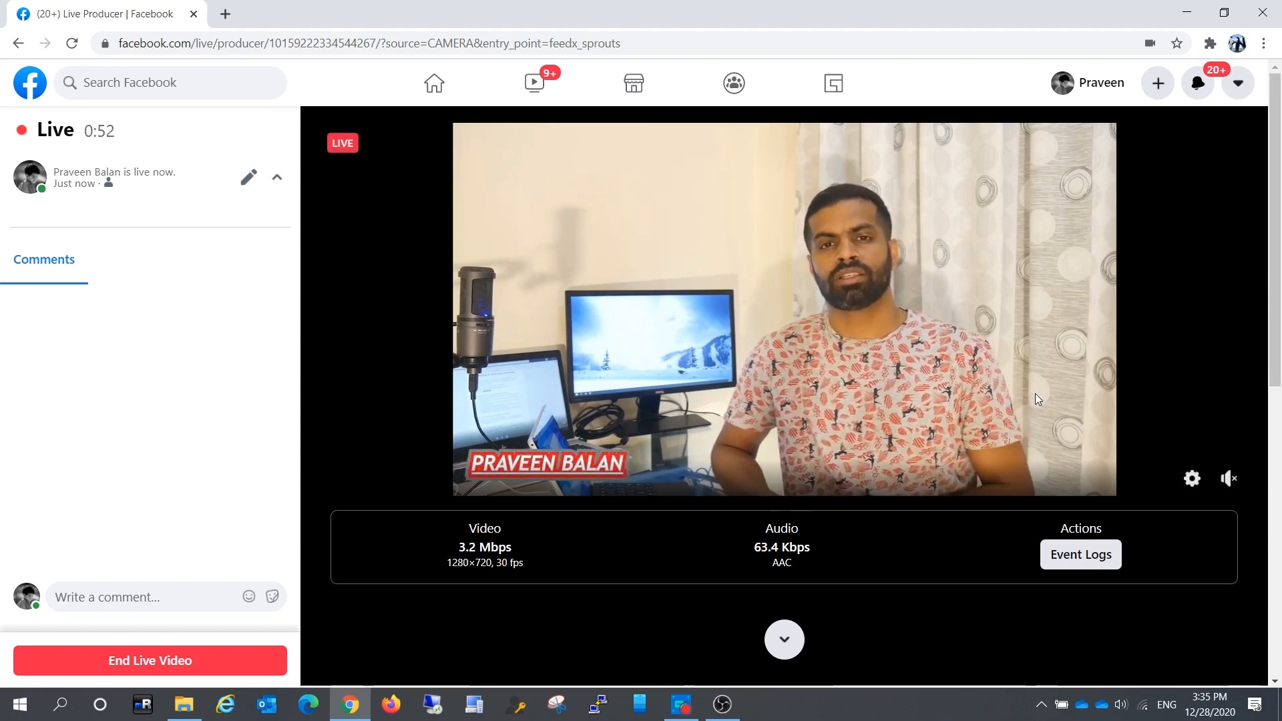
pyautogui.click(720, 704)
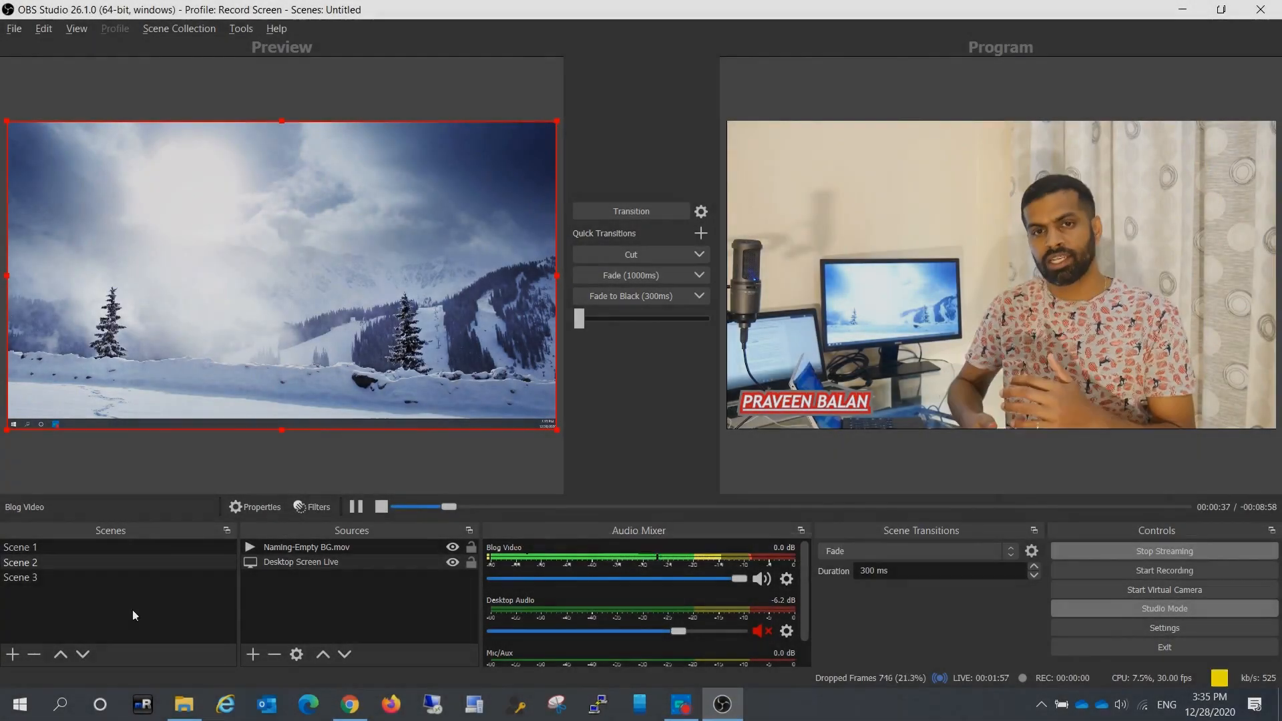
pyautogui.click(19, 547)
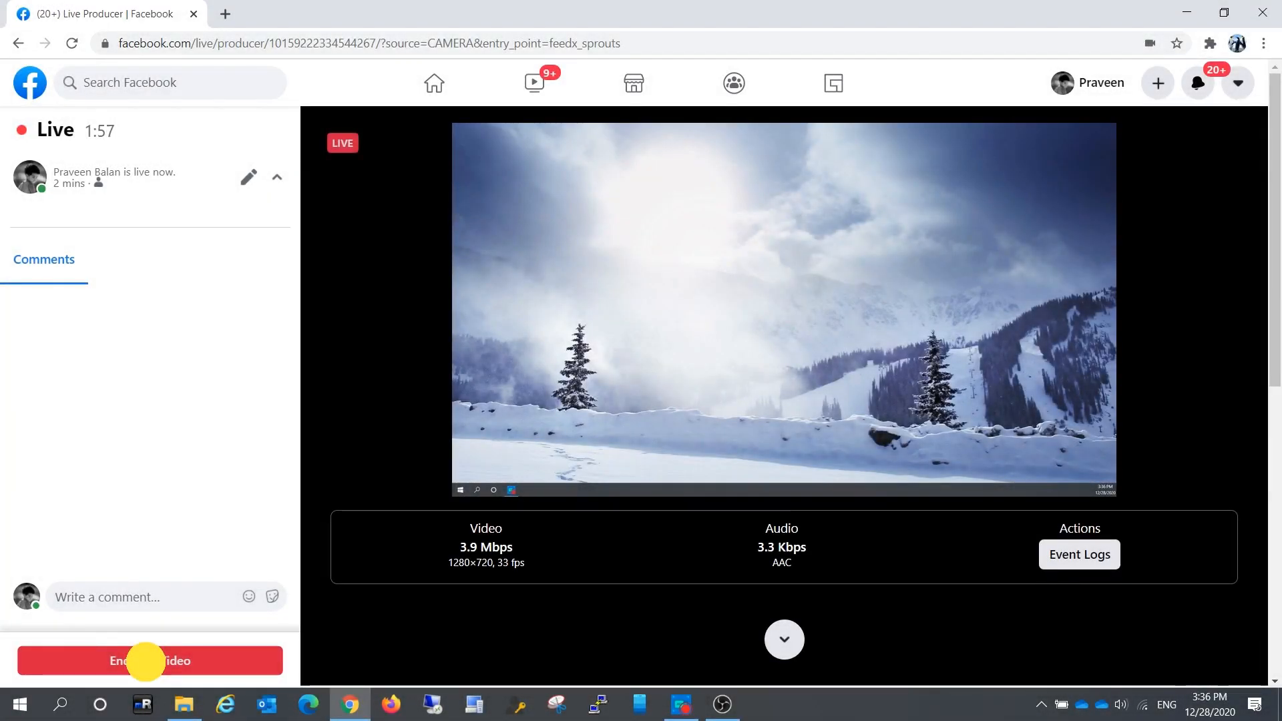
# Step: End the Facebook live video, confirm the End dialog, and view the Stream Summary
pyautogui.click(150, 660)
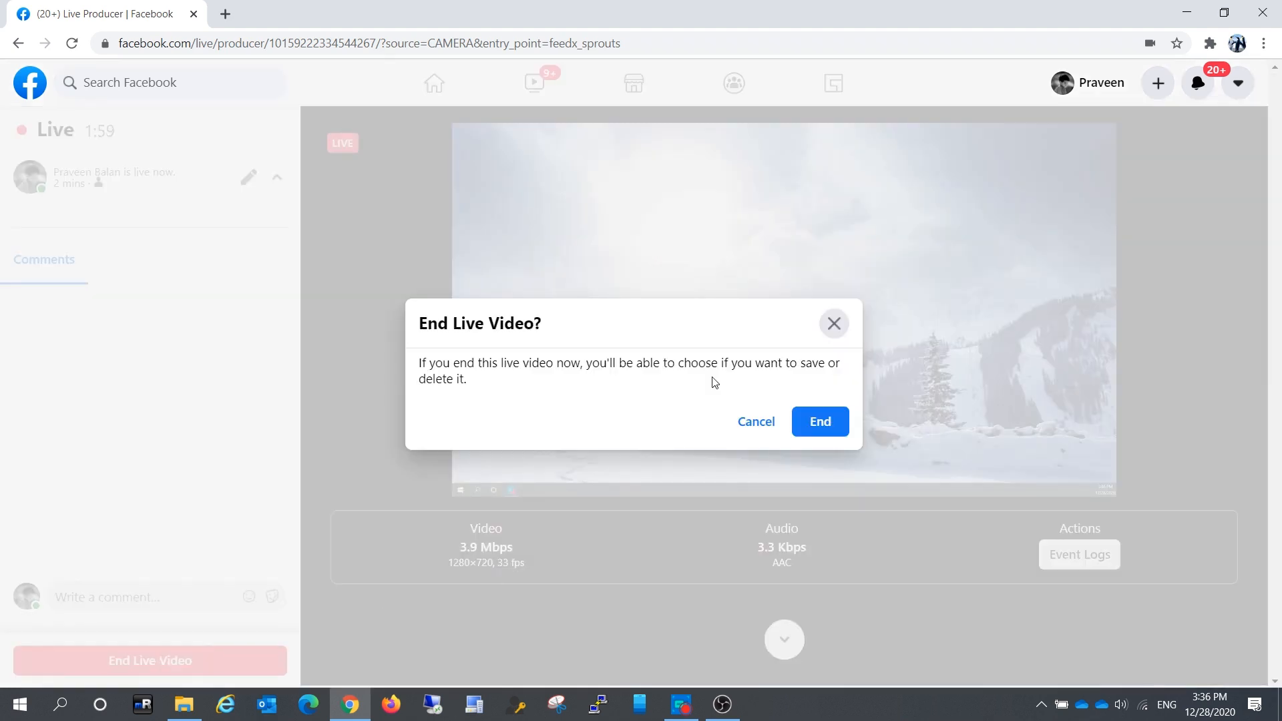
pyautogui.moveTo(820, 422)
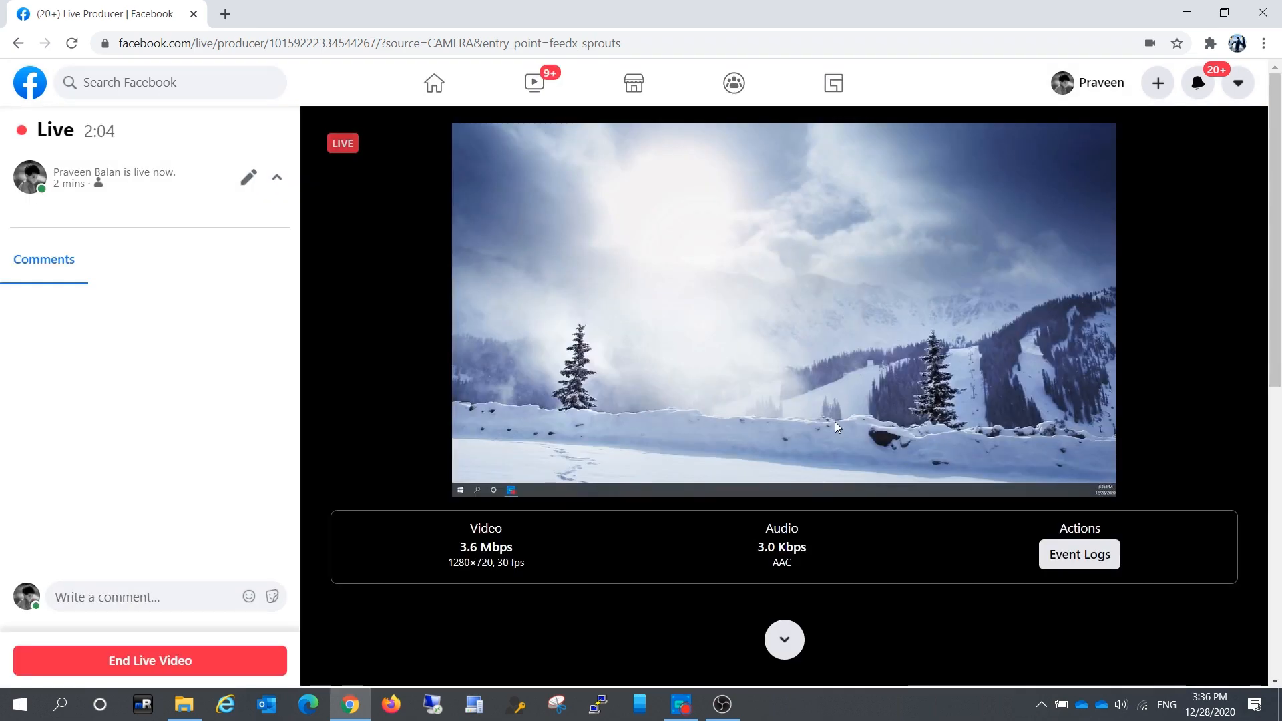
pyautogui.click(149, 660)
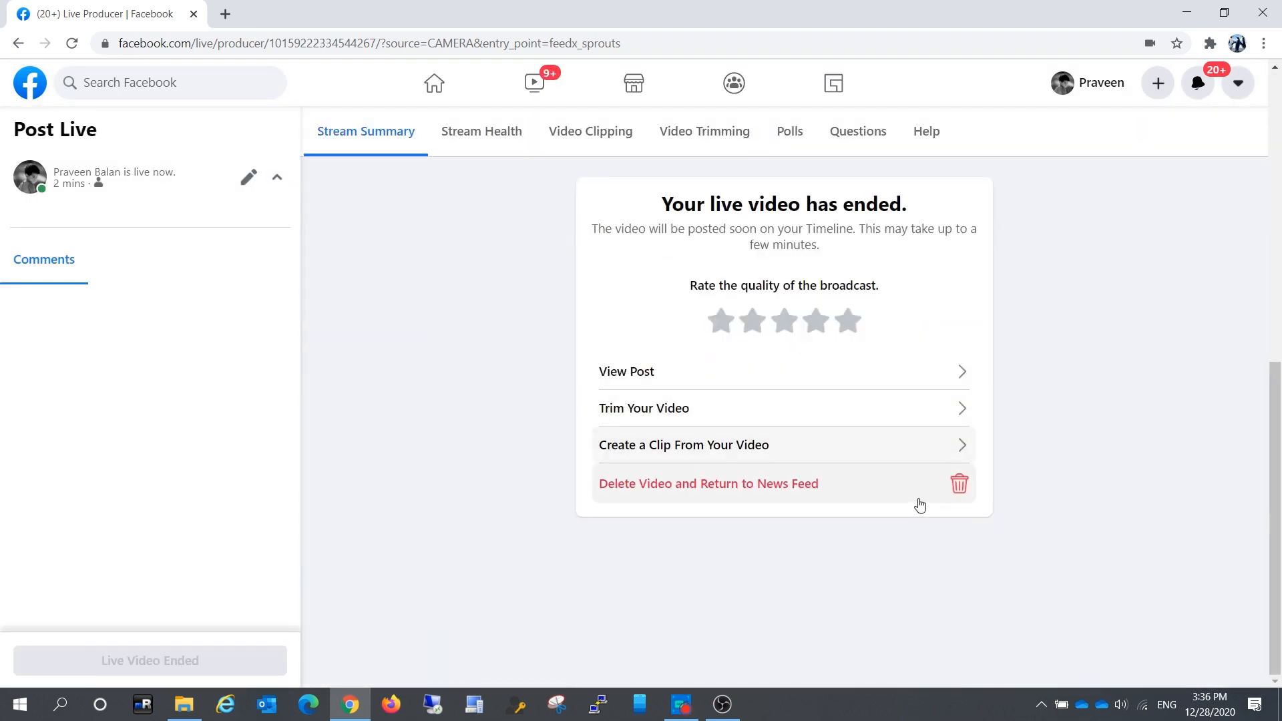
pyautogui.click(721, 703)
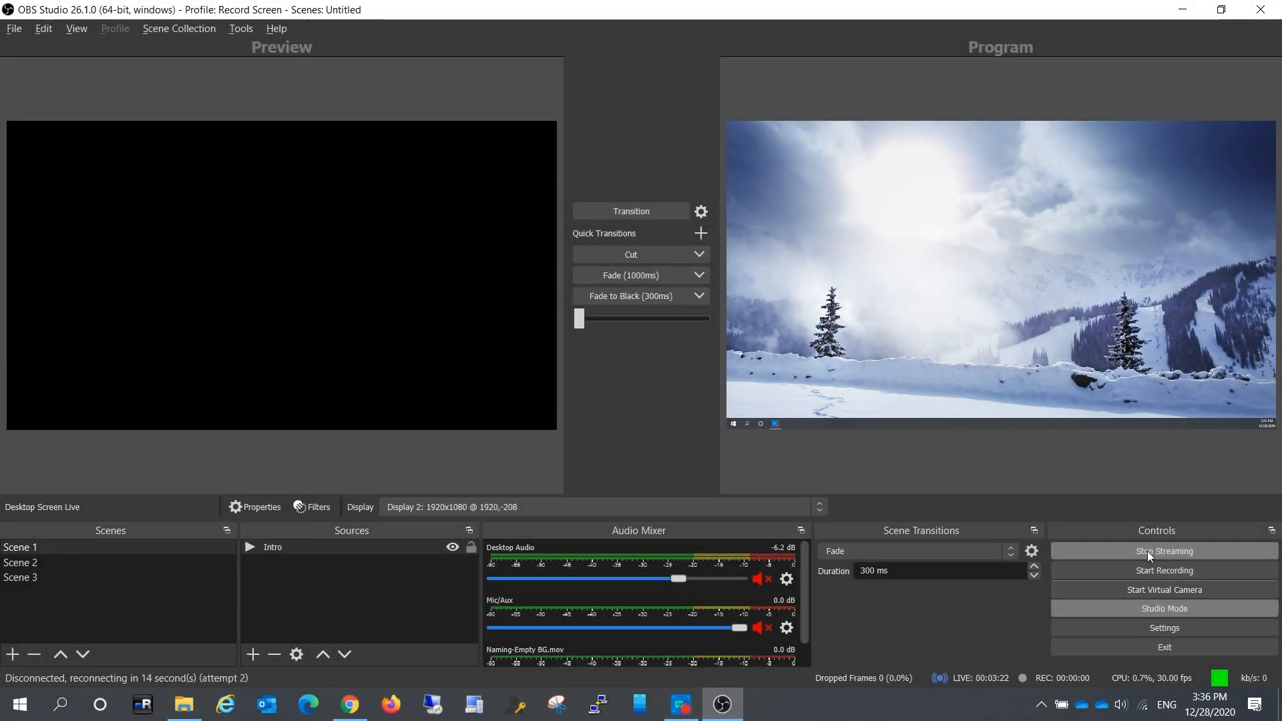
# Step: Stop the OBS stream and bring Scene 2's snowy desktop scene back into preview
pyautogui.click(1161, 550)
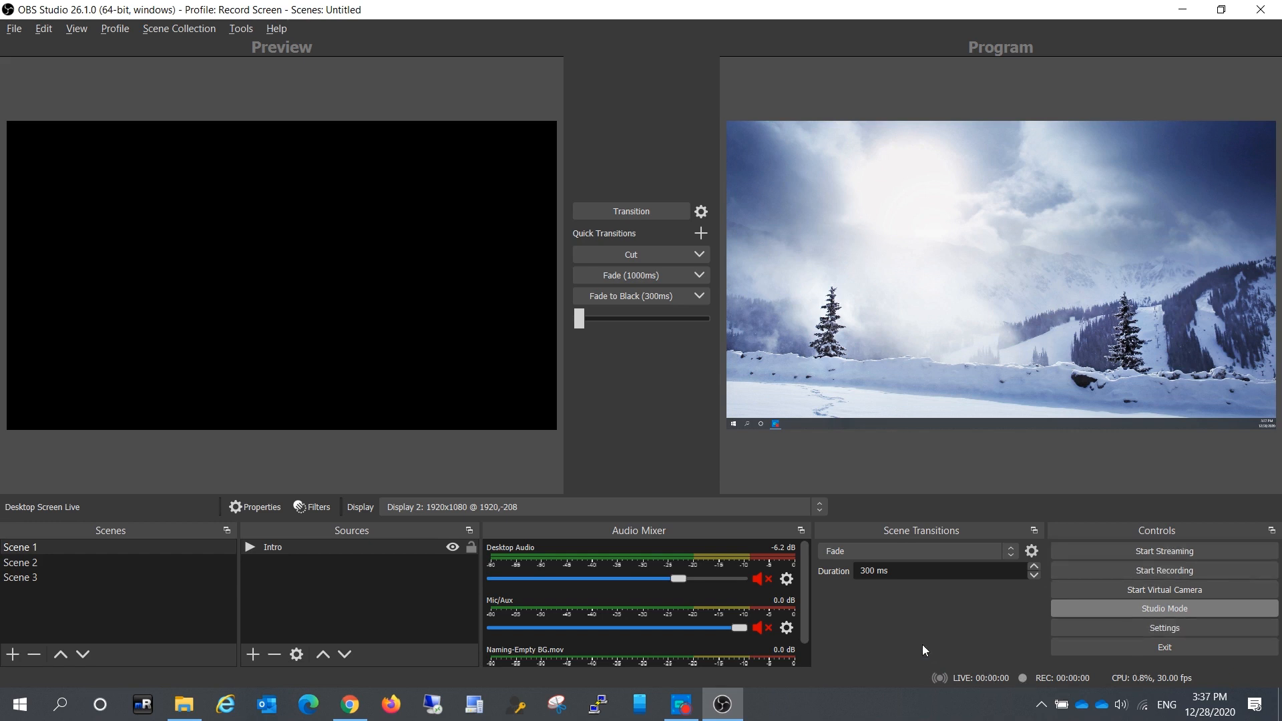
pyautogui.click(21, 562)
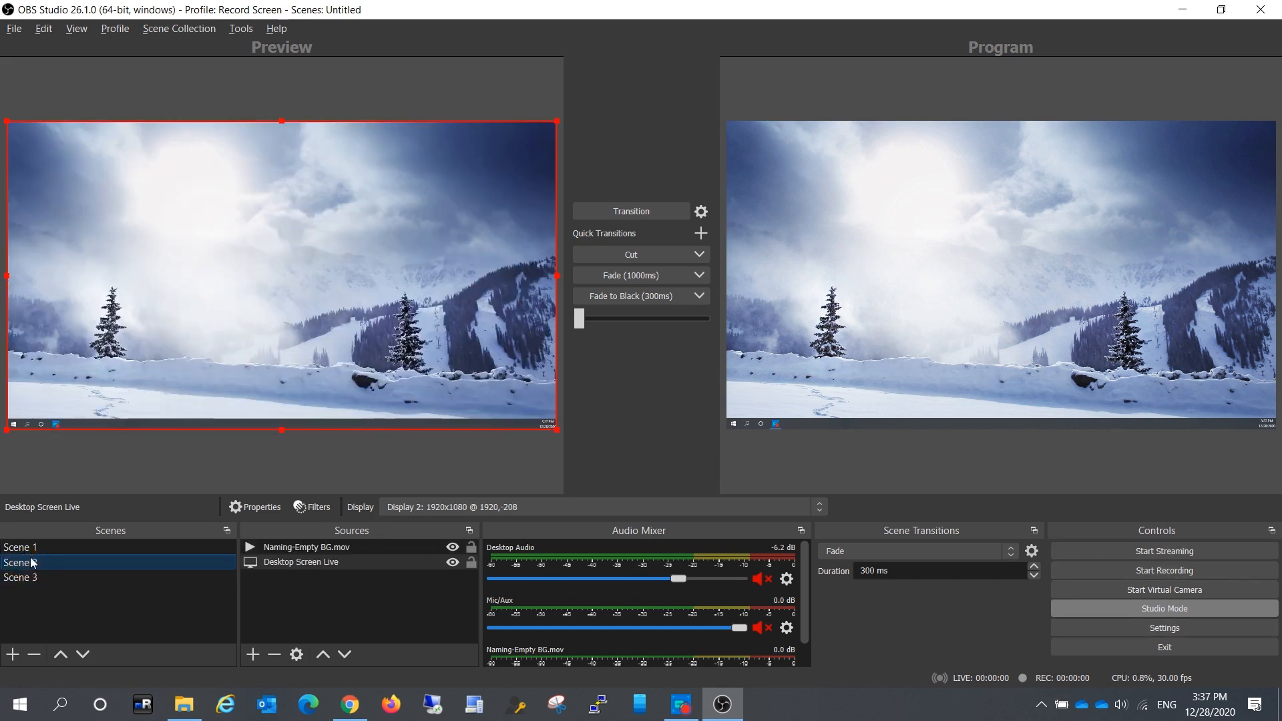
pyautogui.click(19, 546)
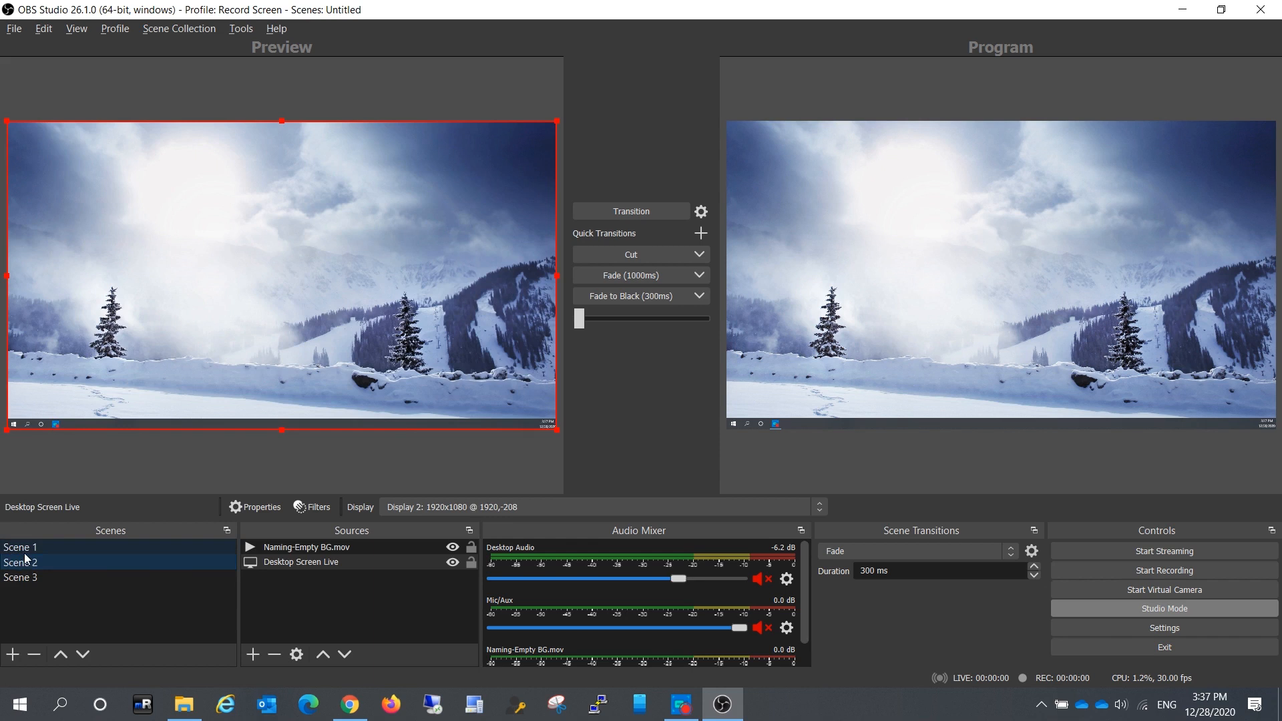
pyautogui.click(19, 546)
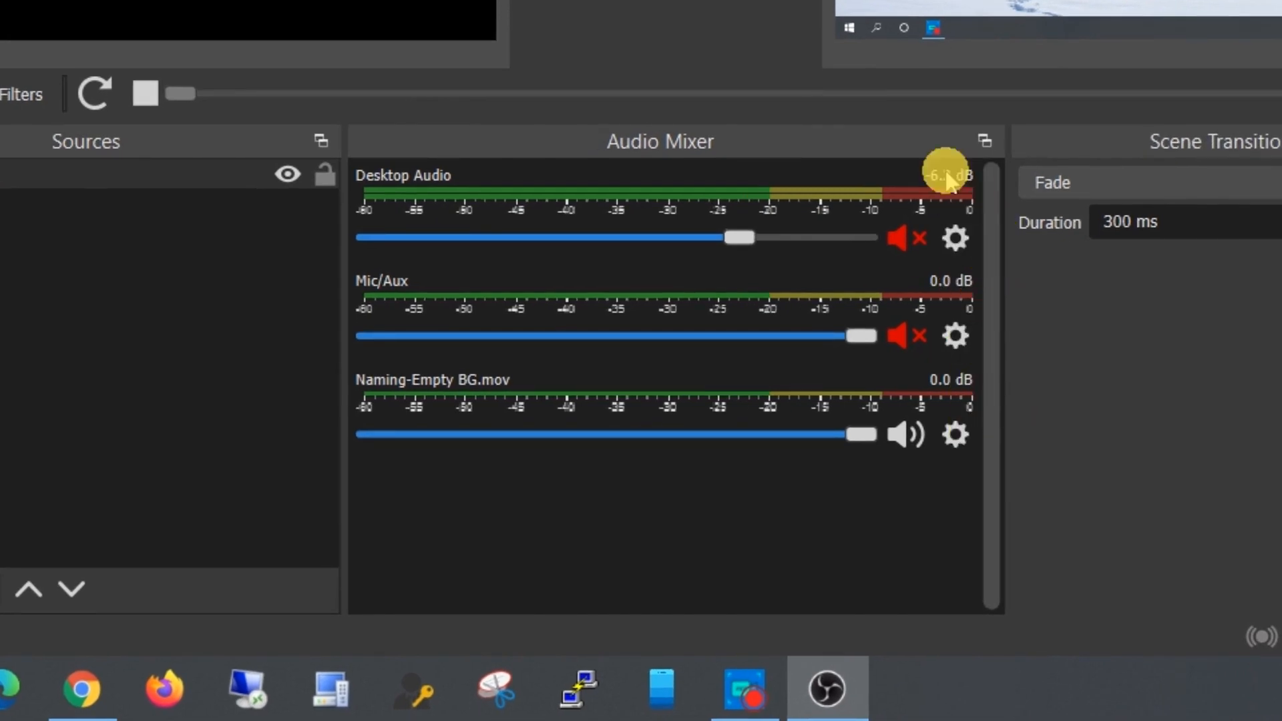
pyautogui.moveTo(1028, 389)
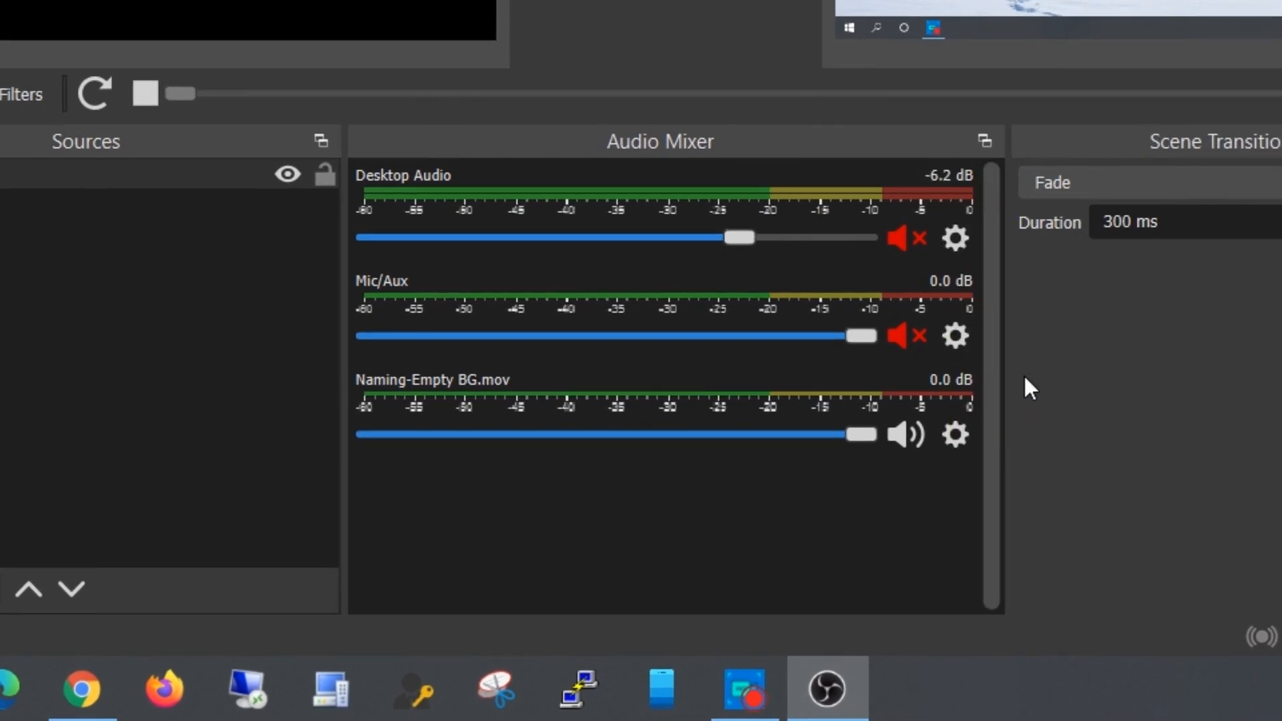
pyautogui.moveTo(850, 547)
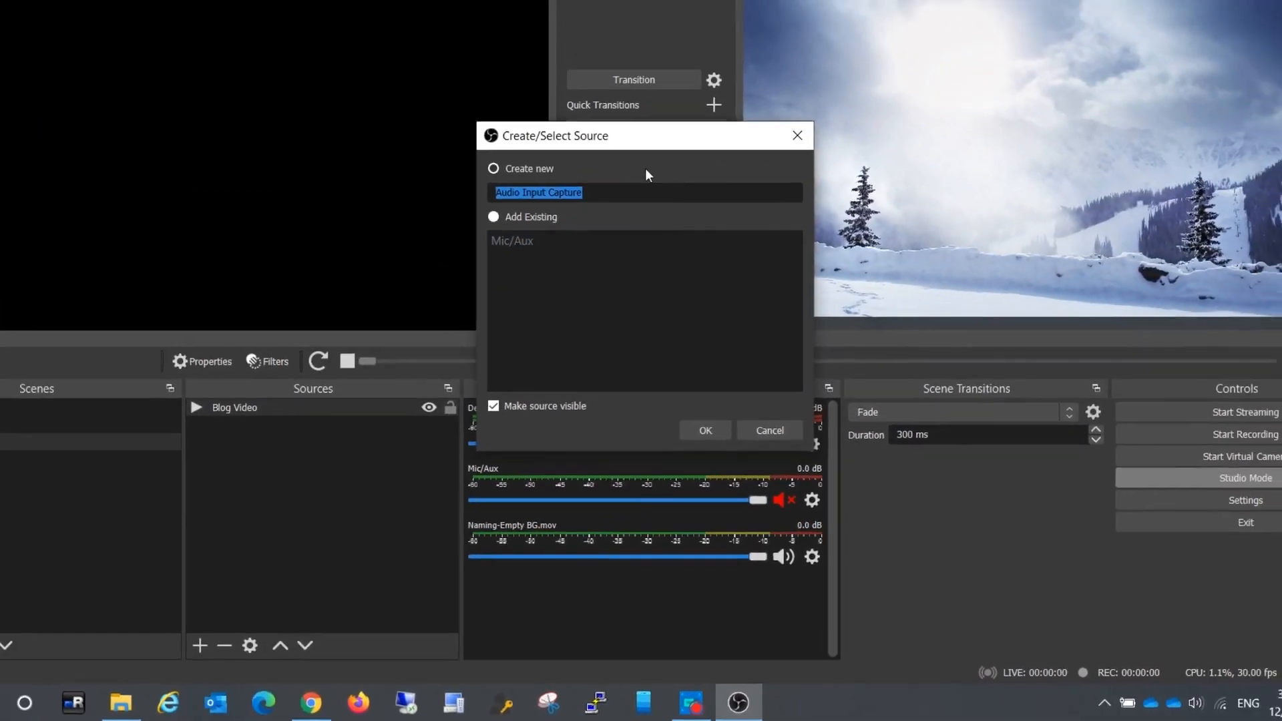
# Step: Add an Audio Input Capture microphone source to Scene 3 and mute it in the mixer
pyautogui.click(703, 430)
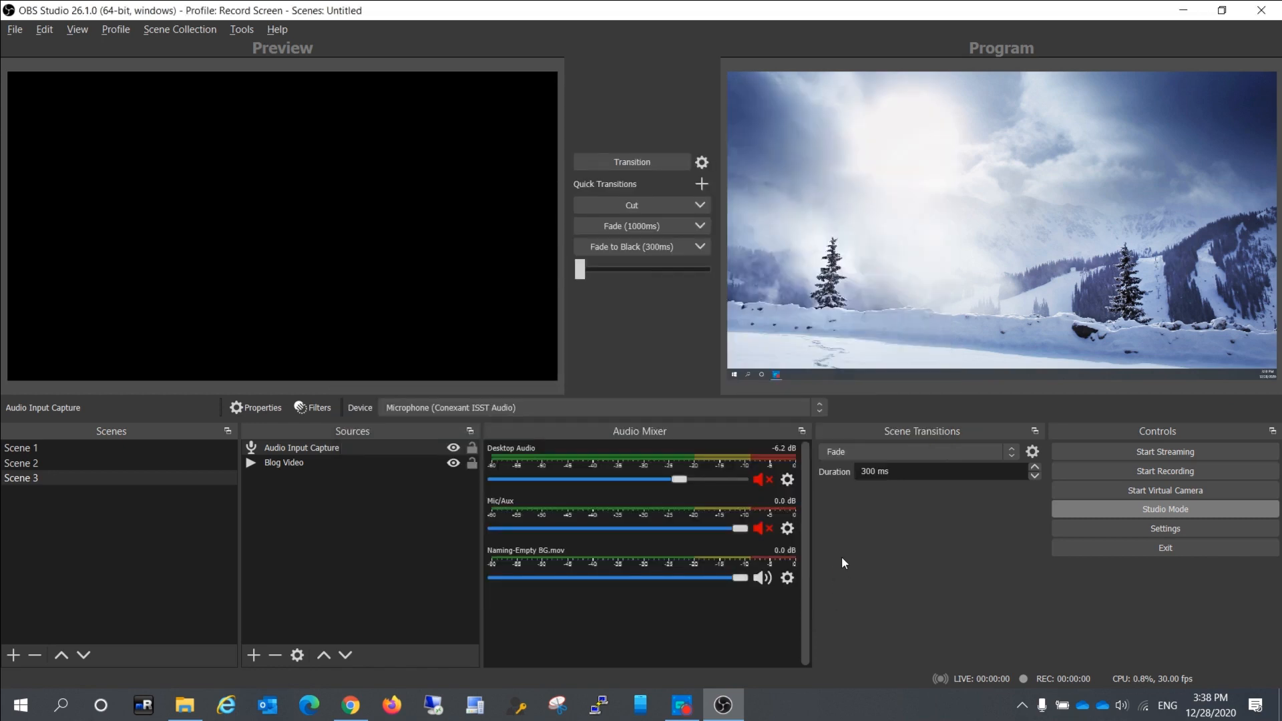
pyautogui.click(20, 477)
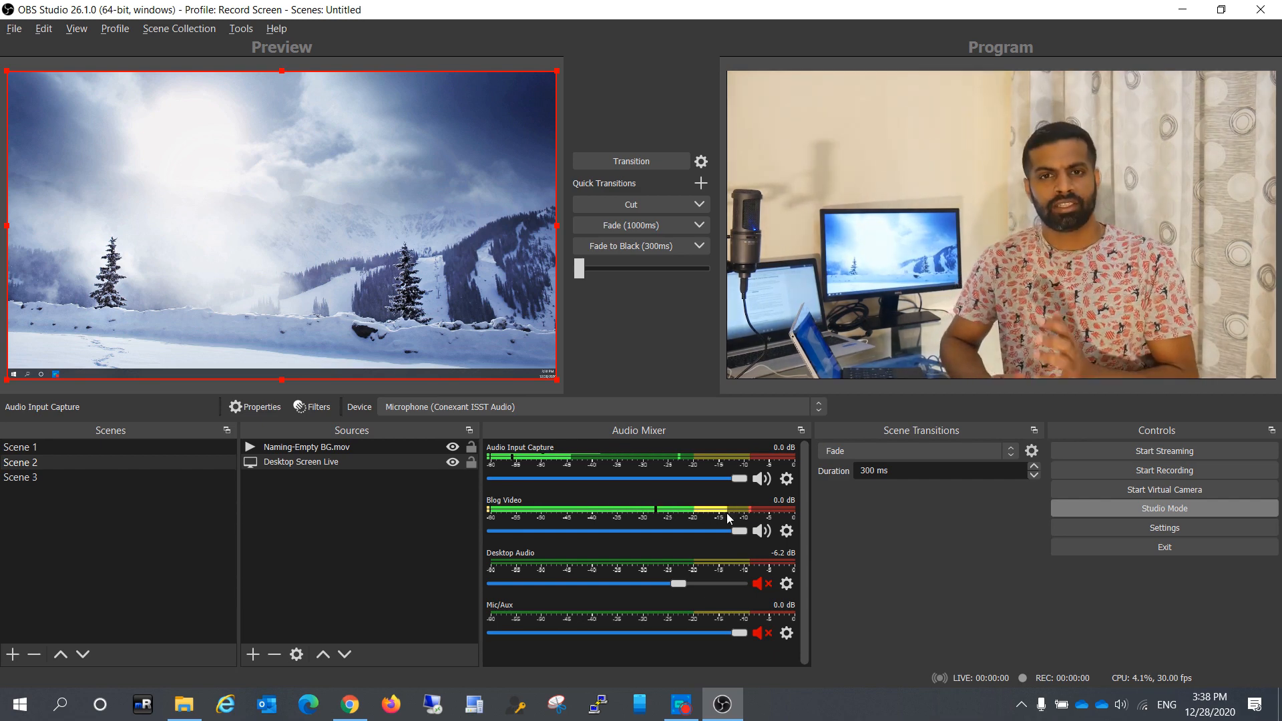
pyautogui.click(760, 531)
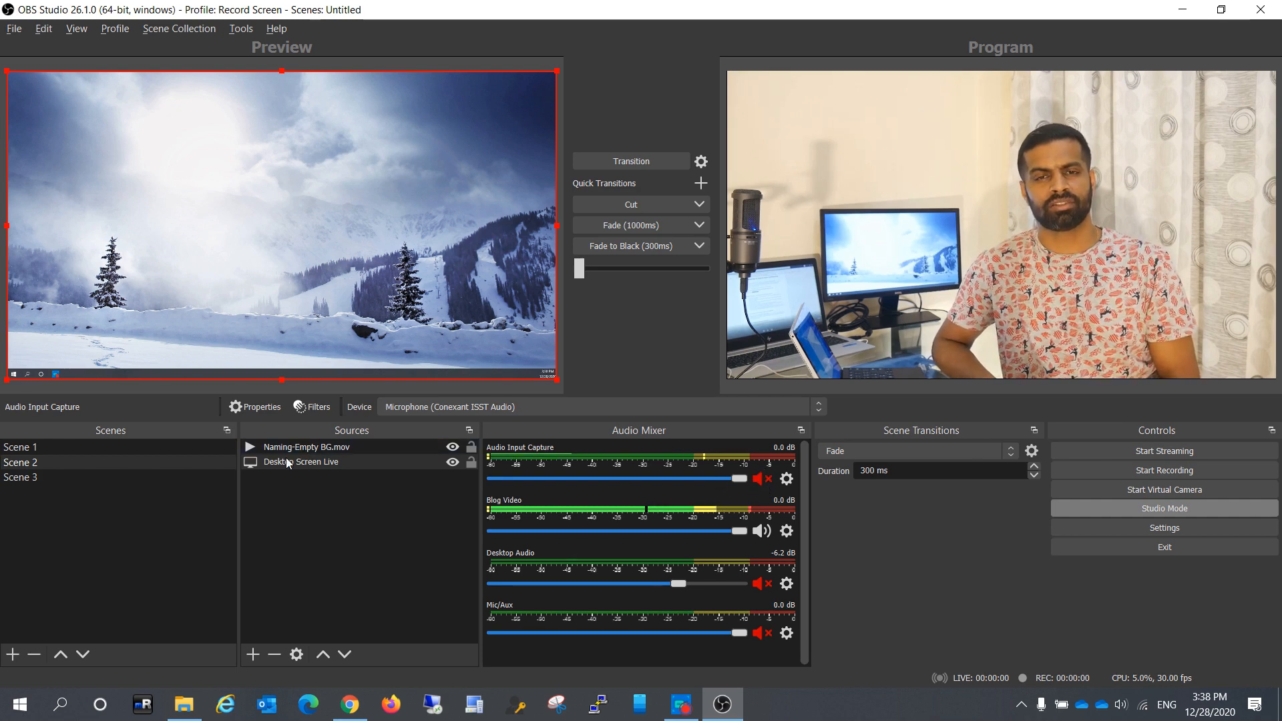
pyautogui.click(20, 477)
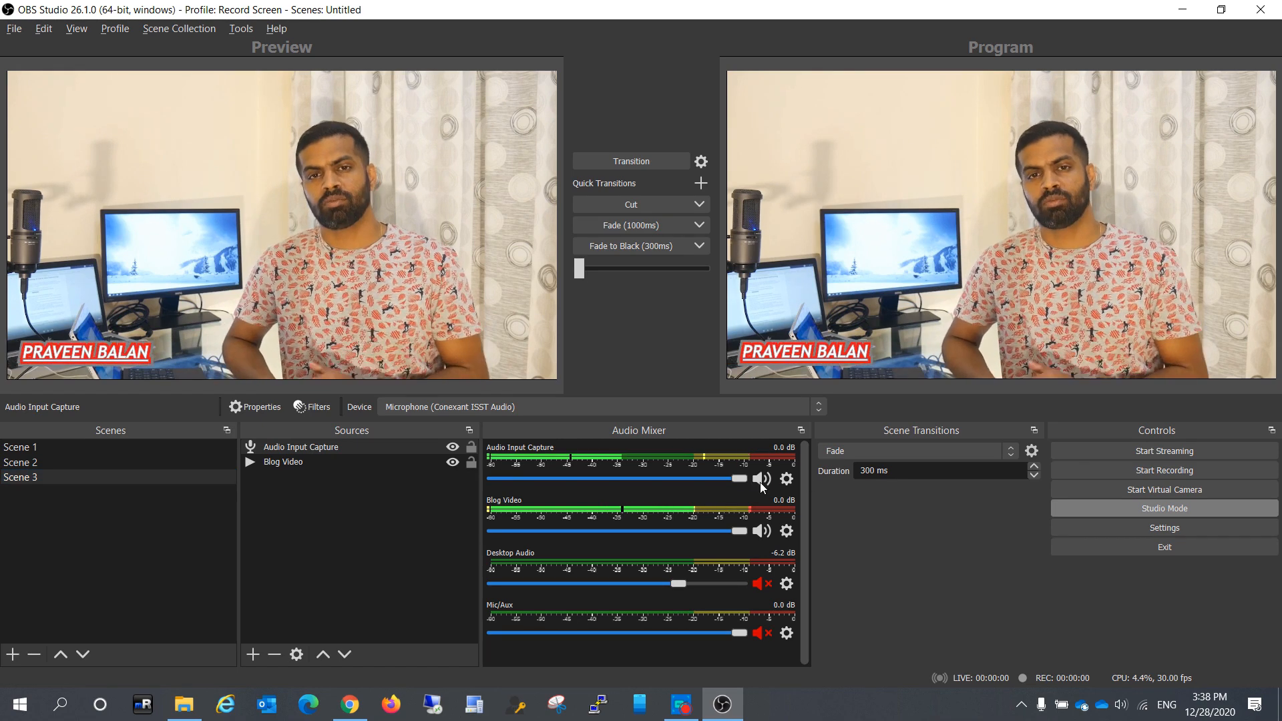
pyautogui.click(20, 447)
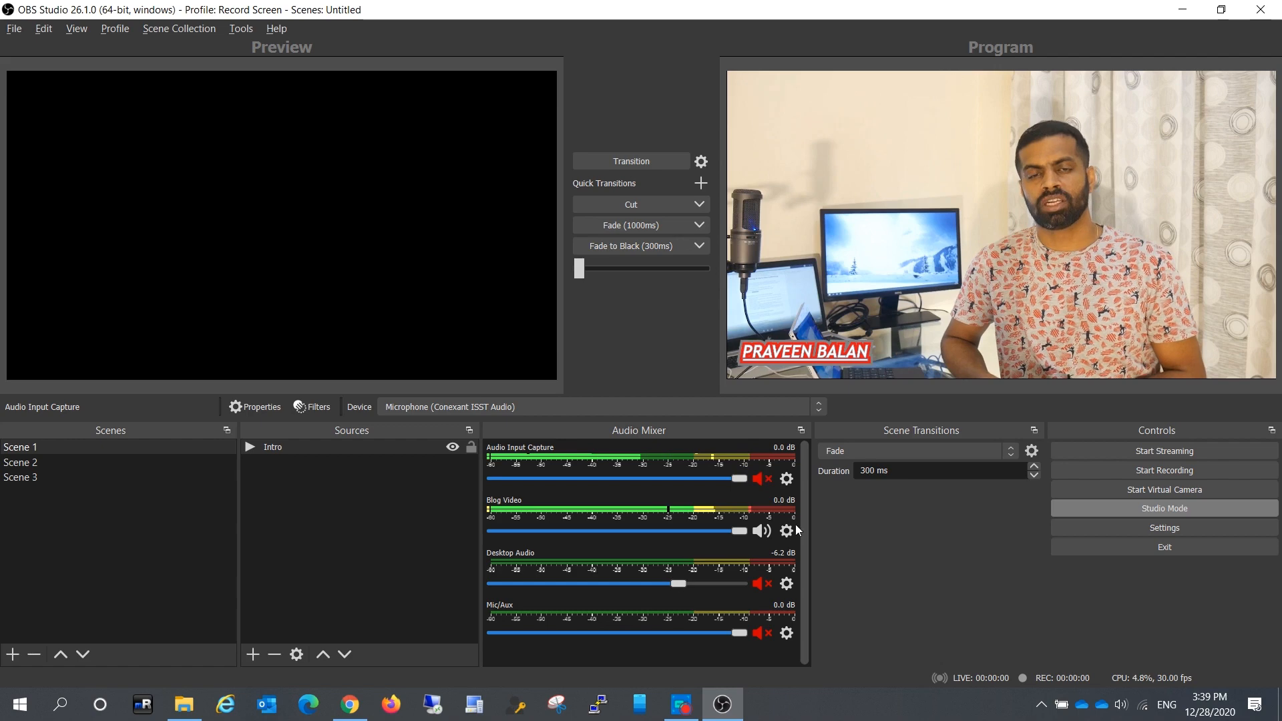
# Step: Set Blog Video's audio monitoring to Monitor and Output in Advanced Audio Properties
pyautogui.click(786, 532)
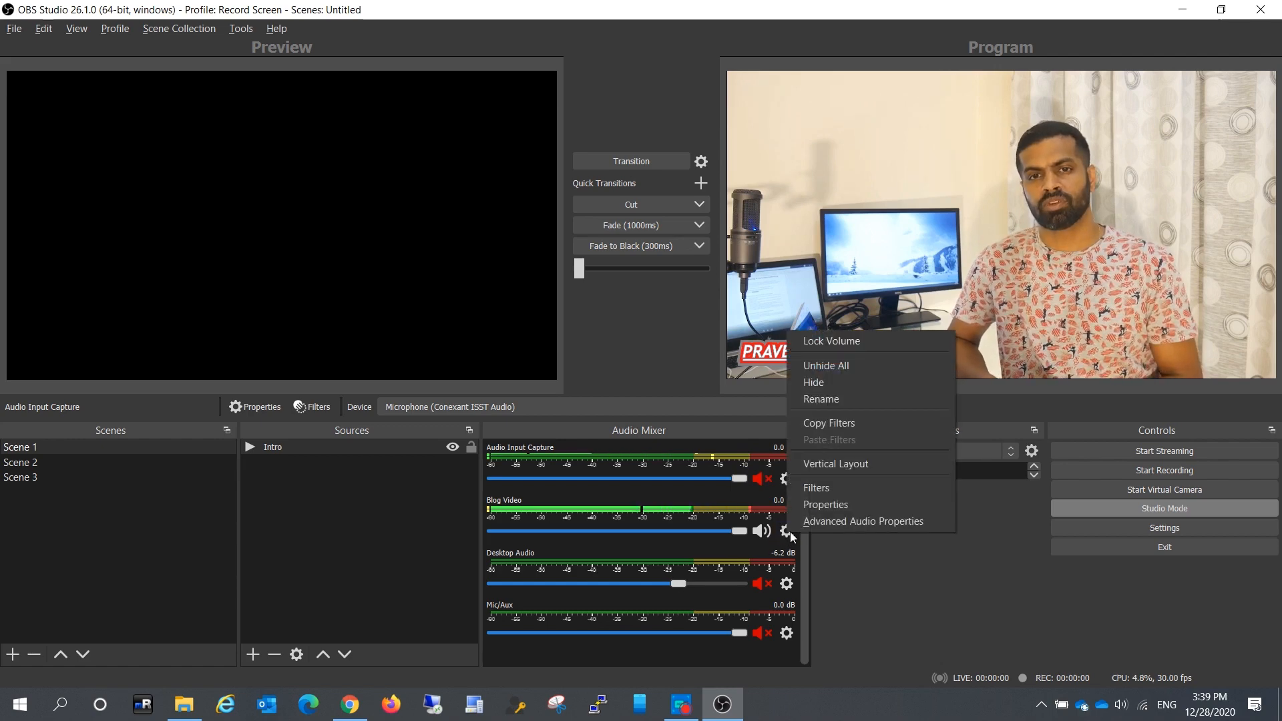
pyautogui.click(825, 505)
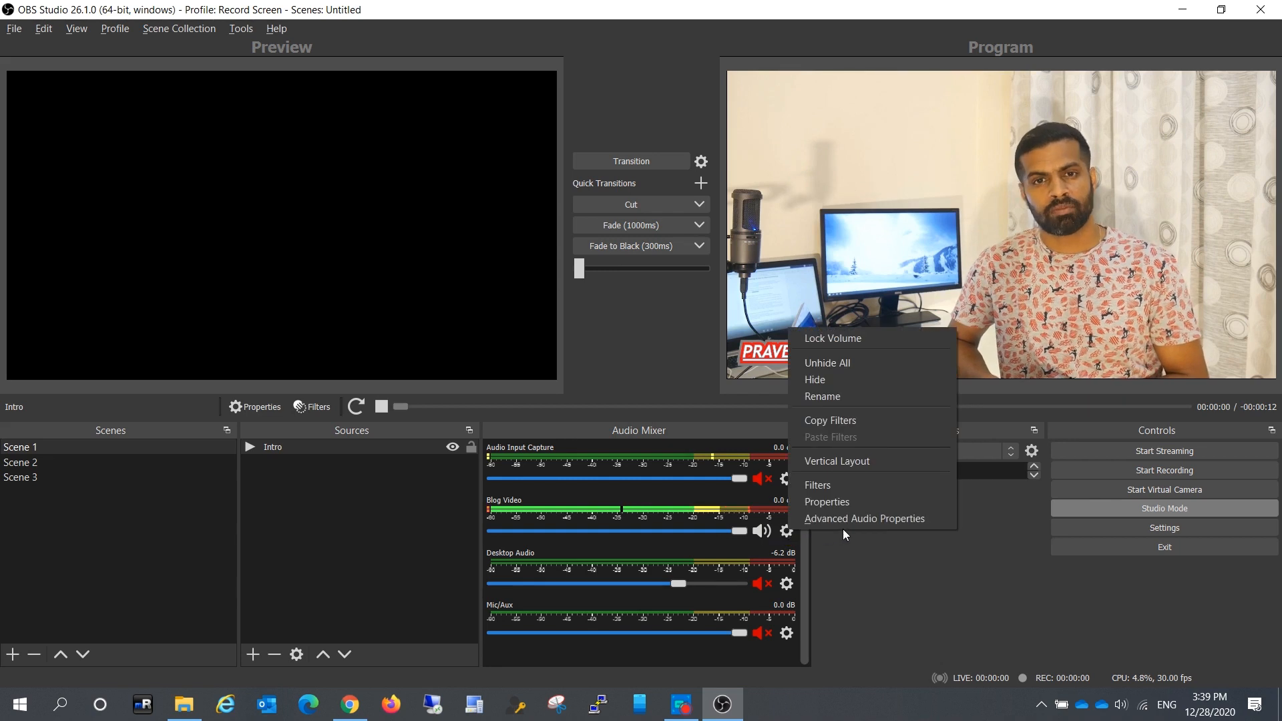
pyautogui.click(863, 518)
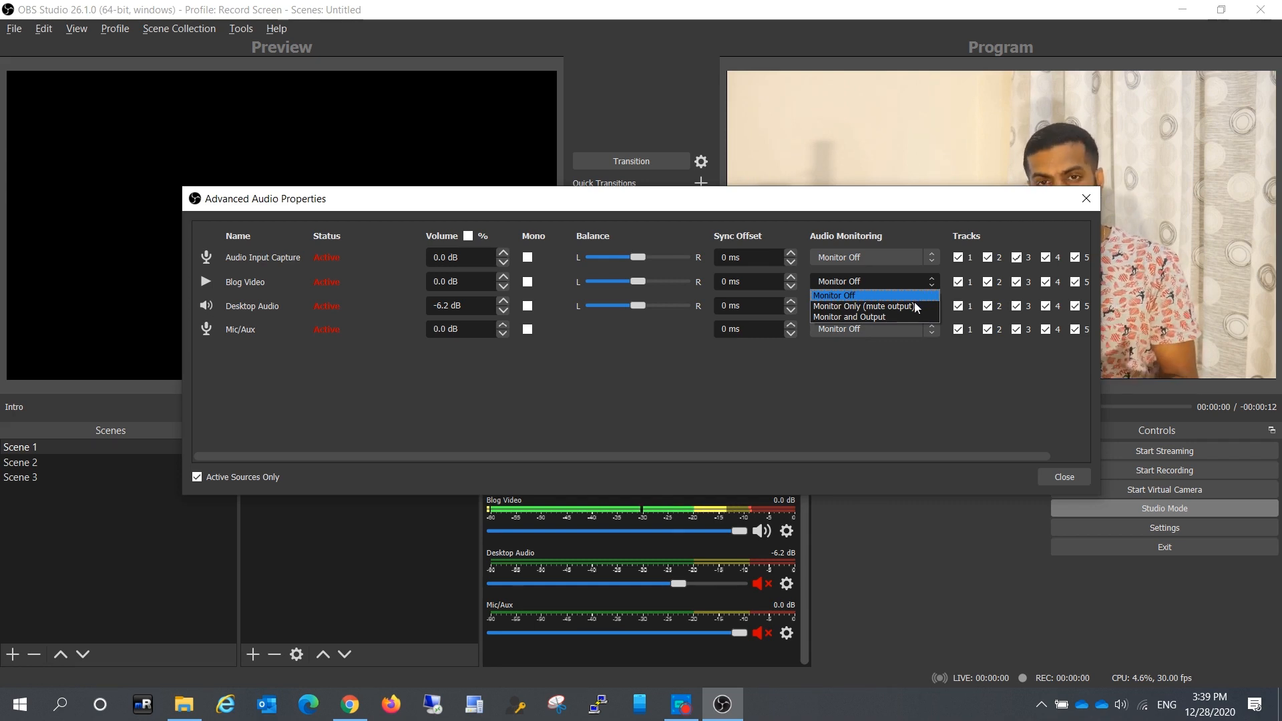
pyautogui.moveTo(866, 317)
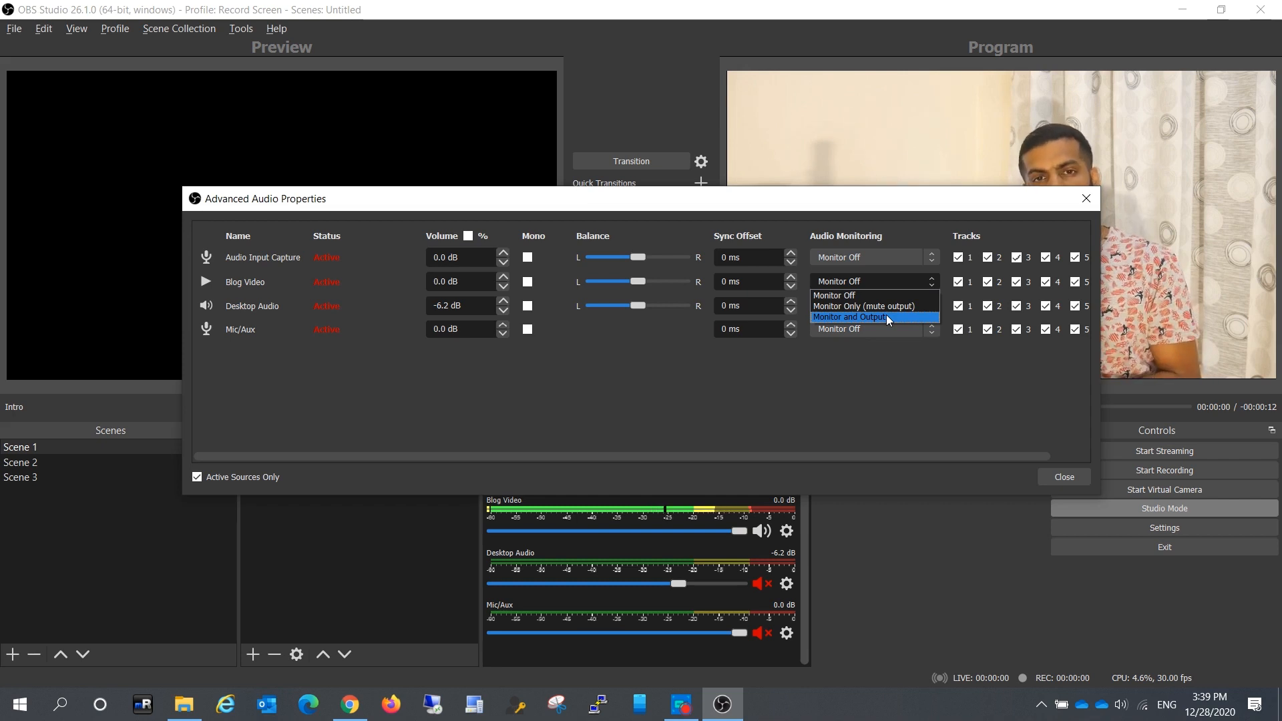
pyautogui.click(848, 317)
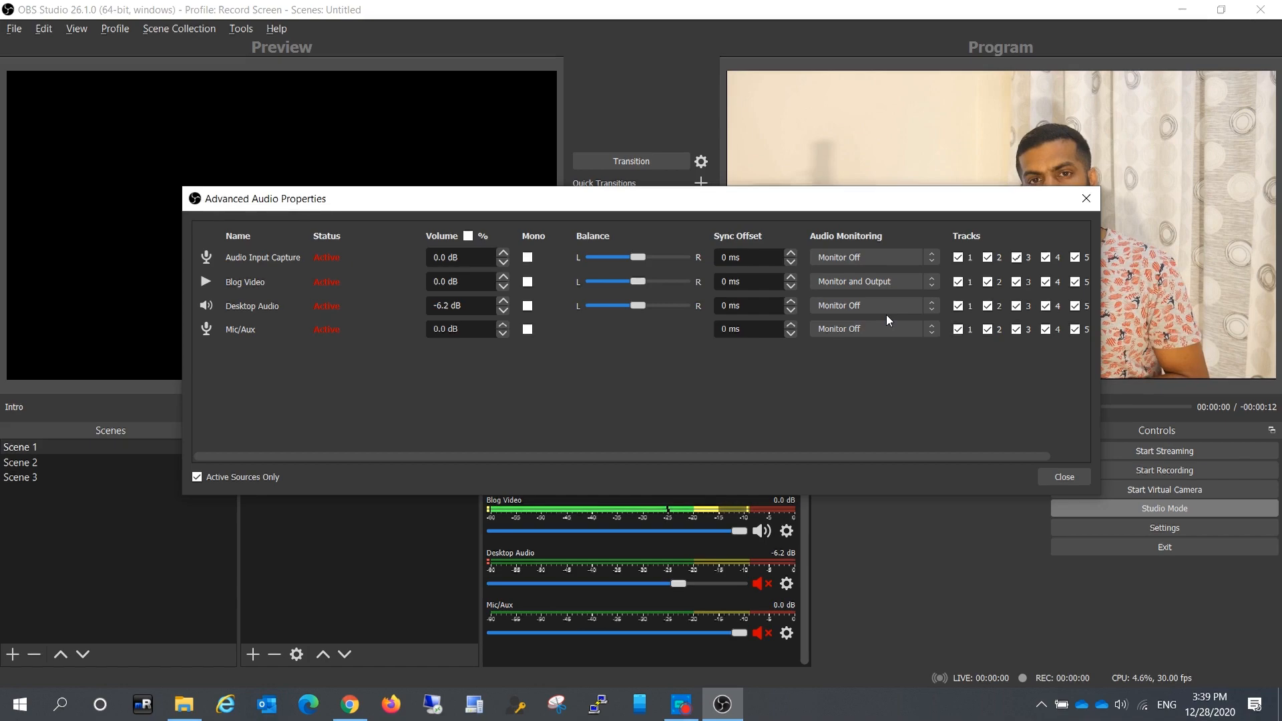
pyautogui.click(1063, 477)
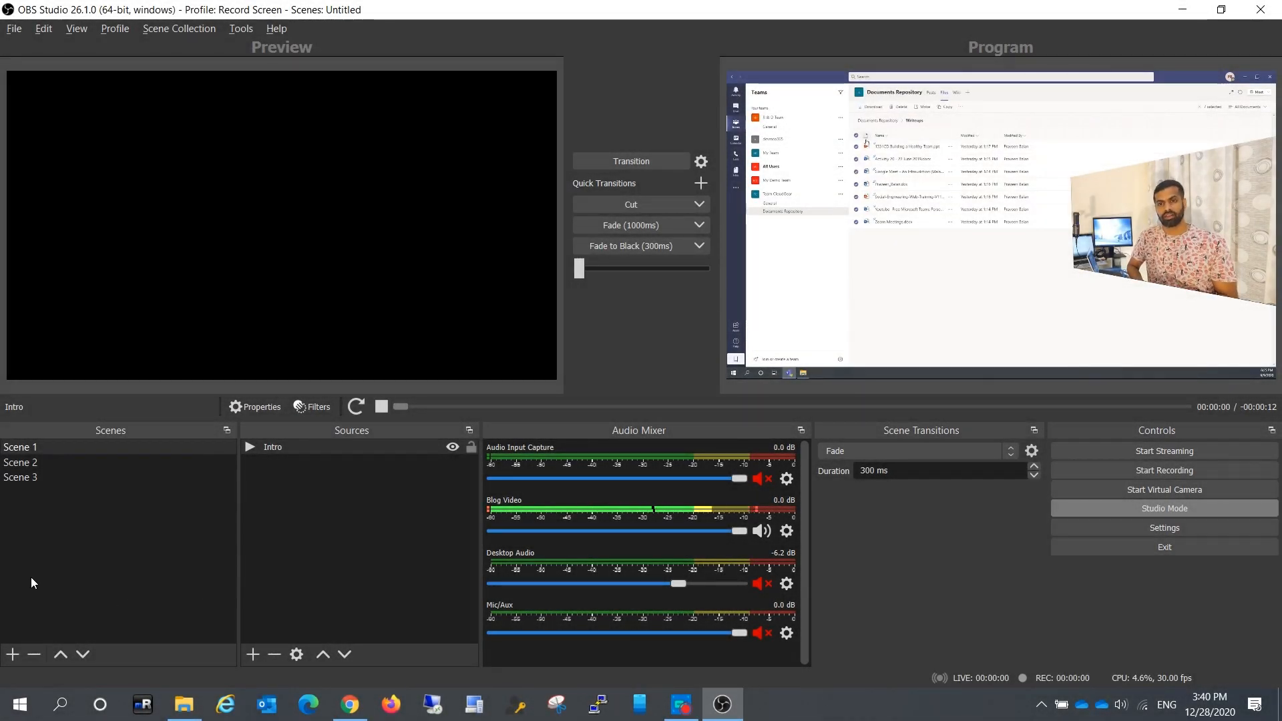
# Step: Add empty Scenes 4, 5 and 6 with default names, then reselect Scene 1
pyautogui.click(12, 654)
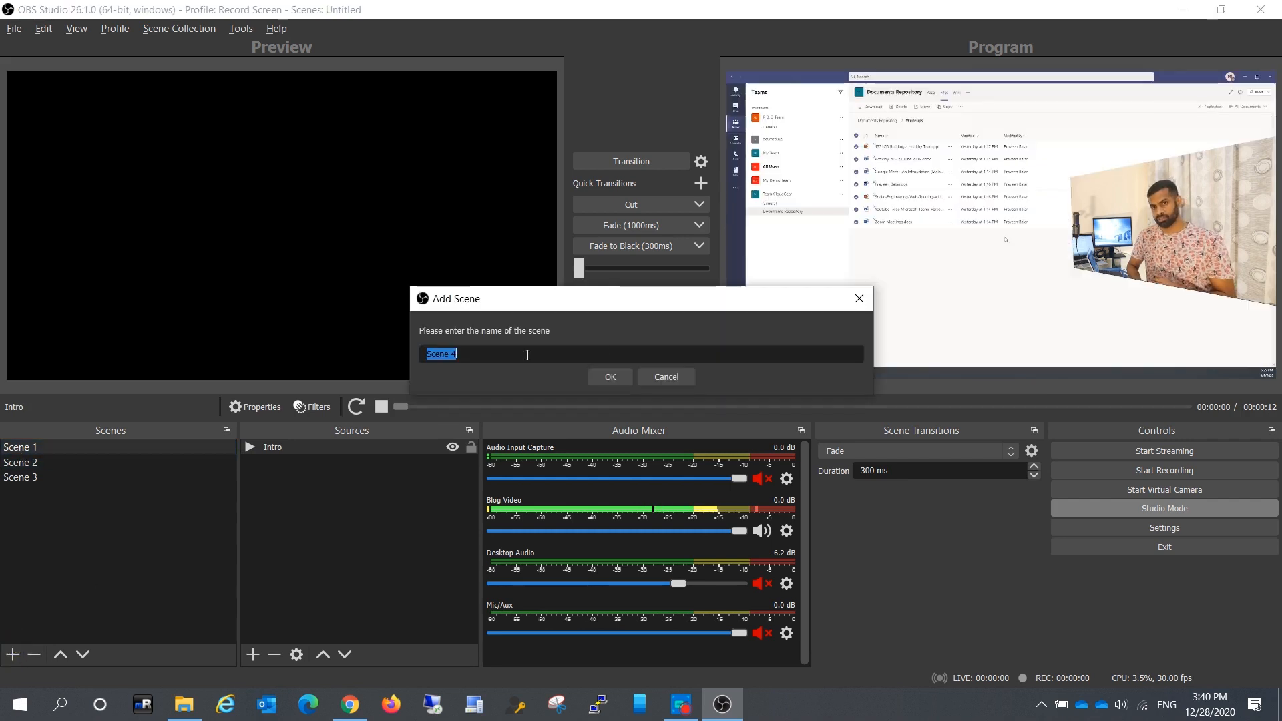
pyautogui.click(608, 376)
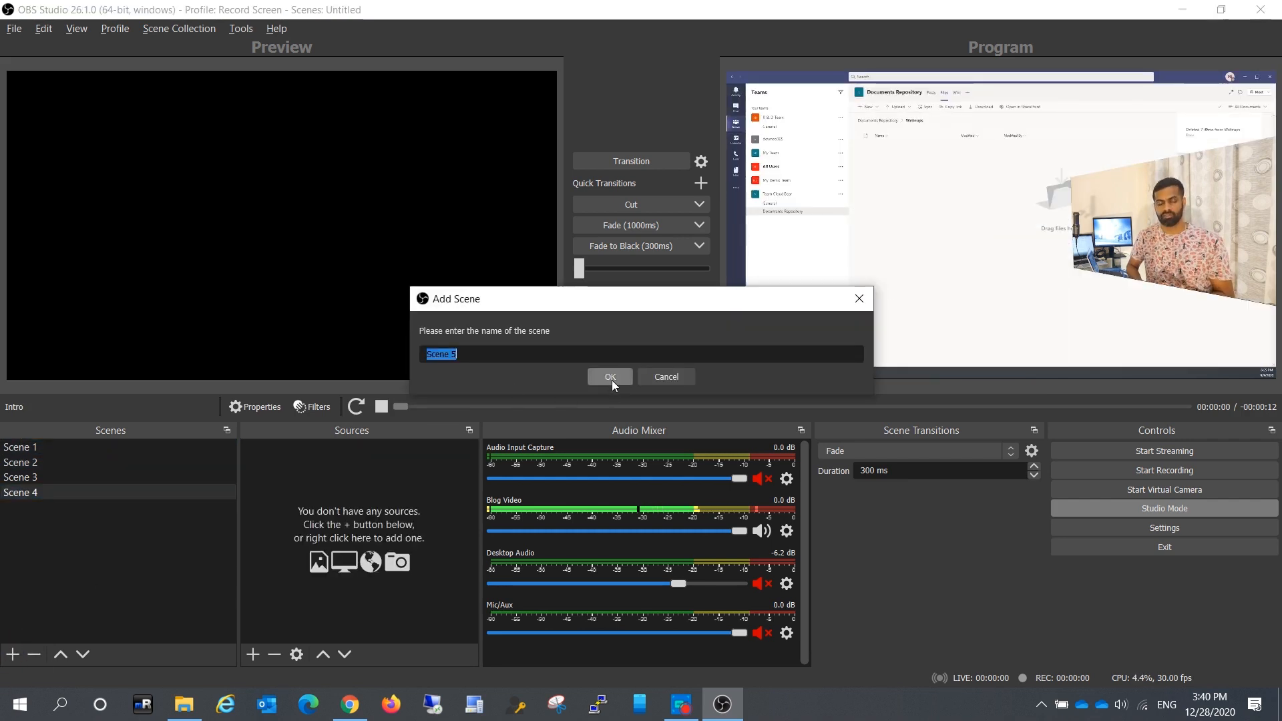
pyautogui.click(609, 377)
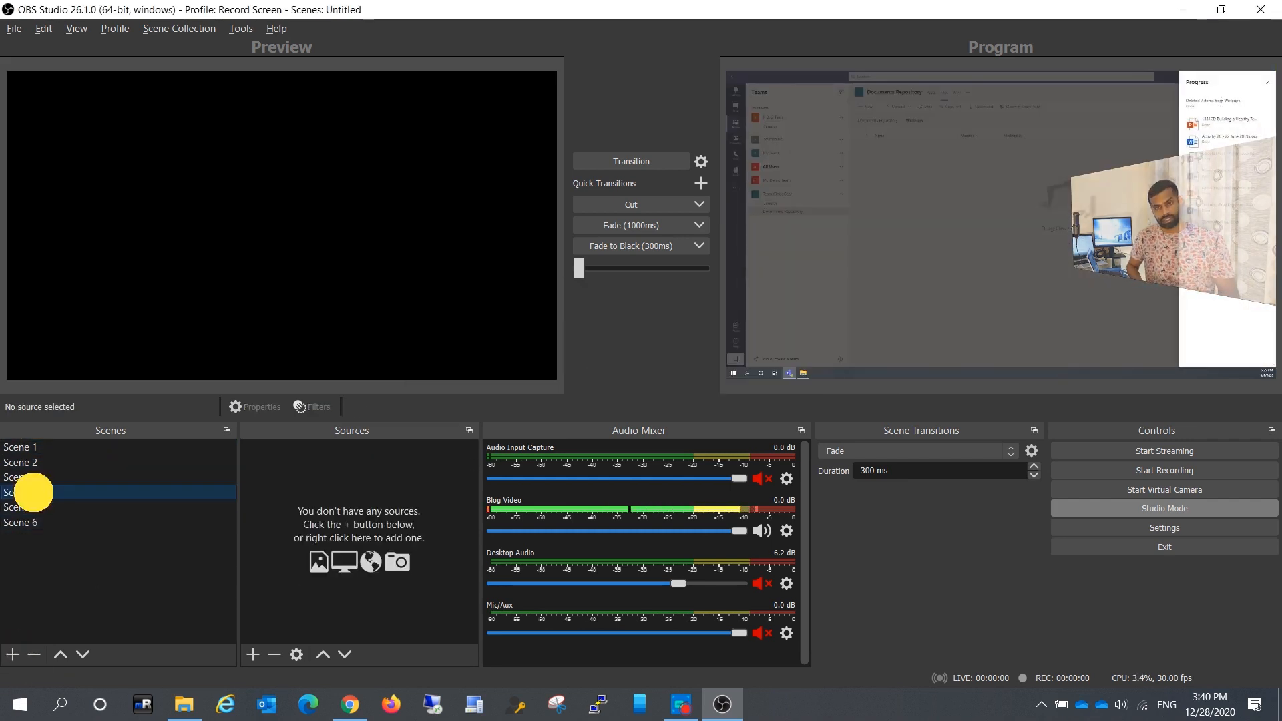
pyautogui.click(21, 507)
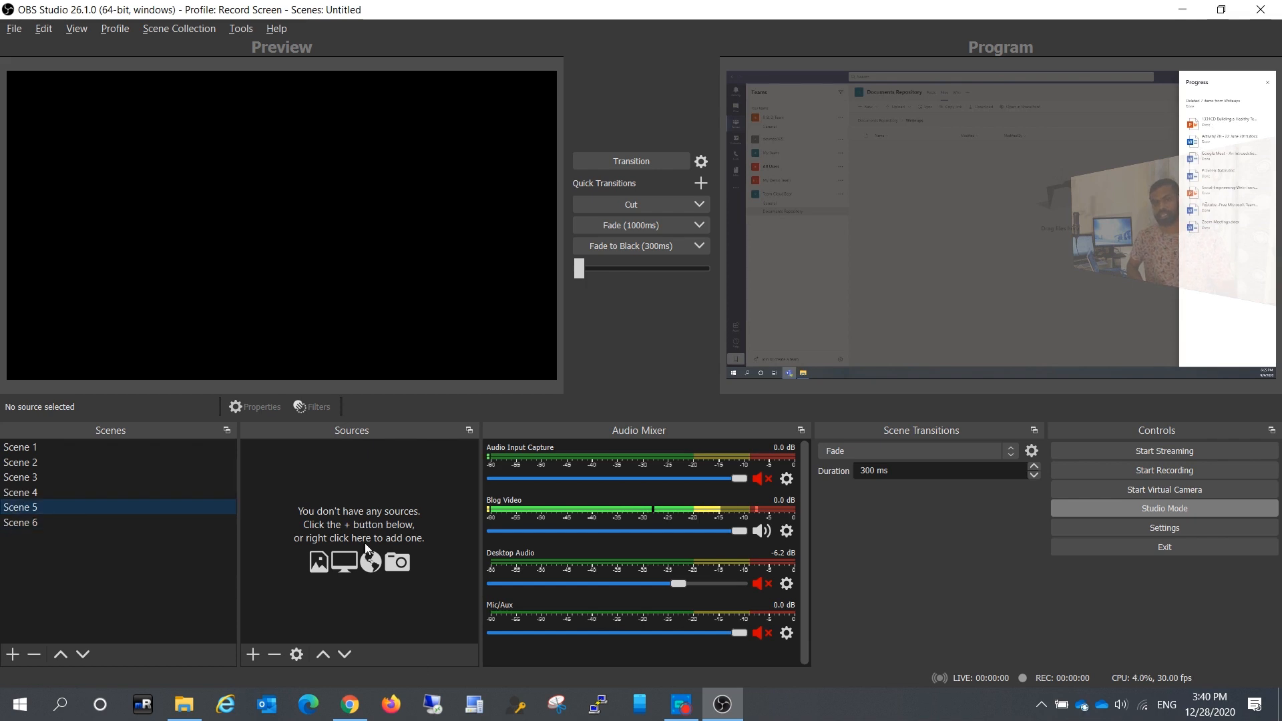
pyautogui.click(20, 446)
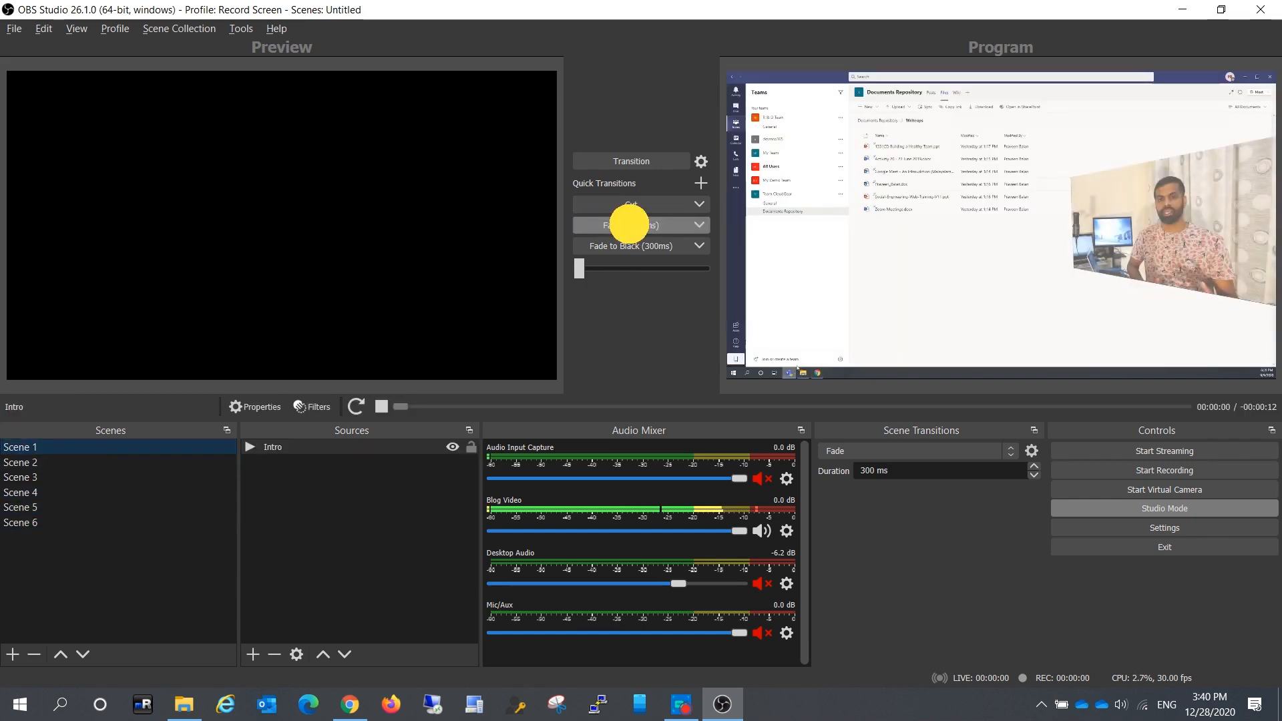